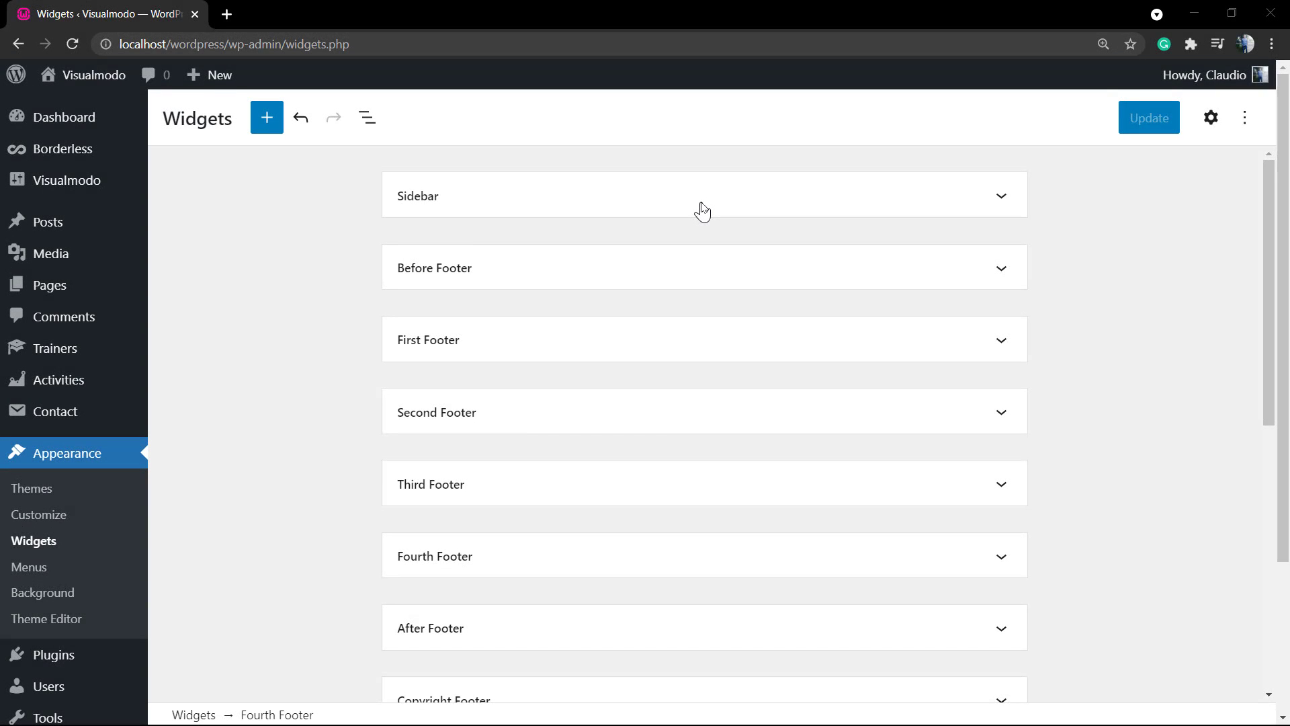
mouse_move(686, 250)
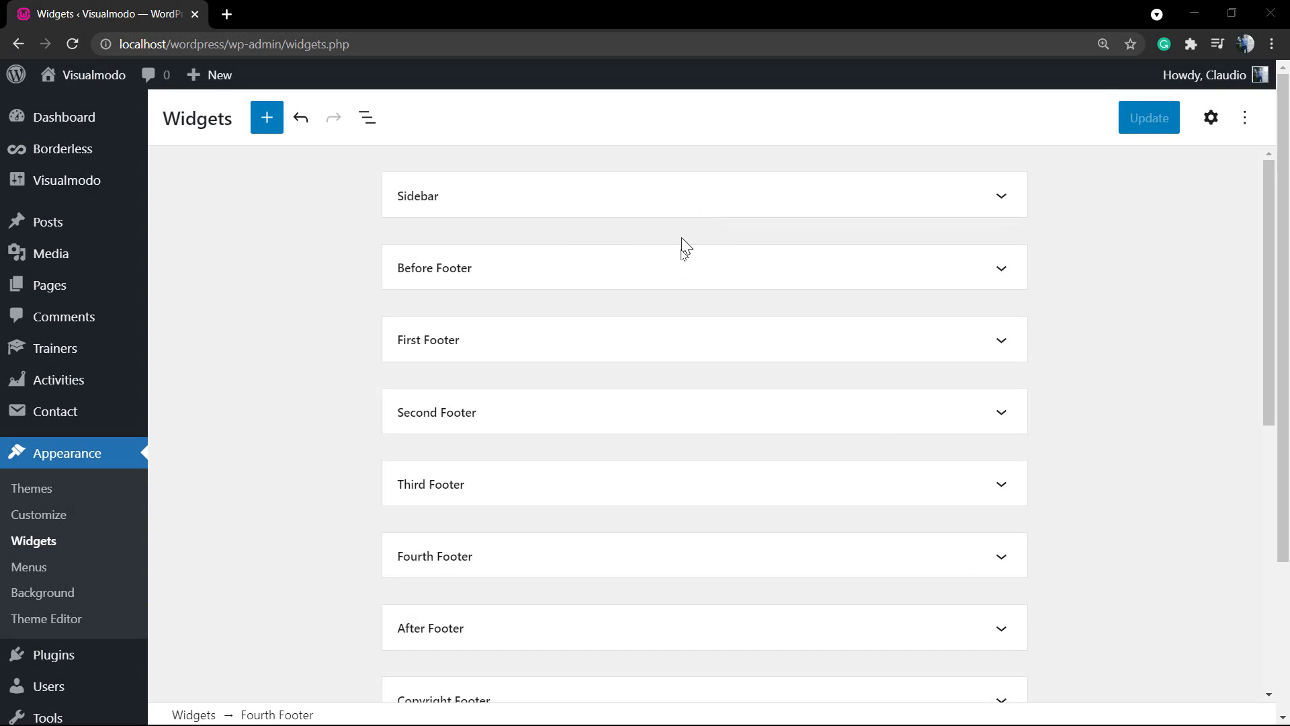
Open the live fitness-theme homepage in a new tab from the admin bar site name.
double_click(197, 117)
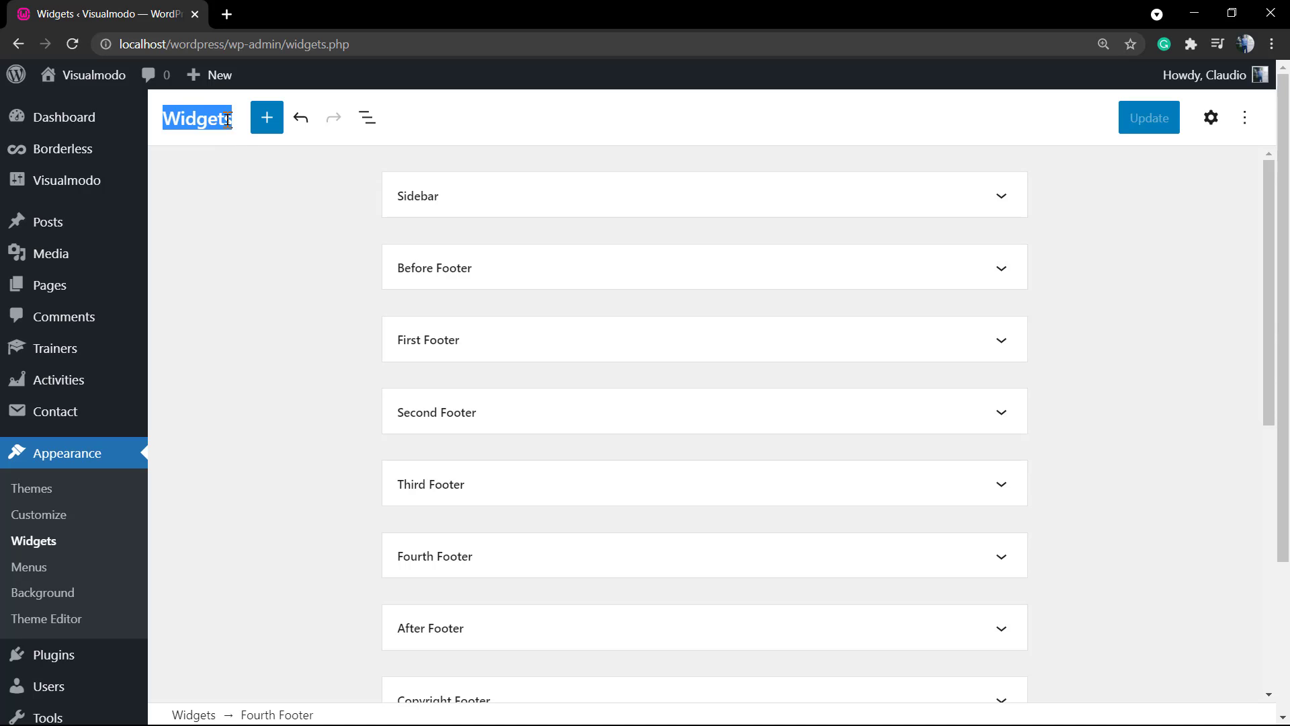
mouse_move(93, 74)
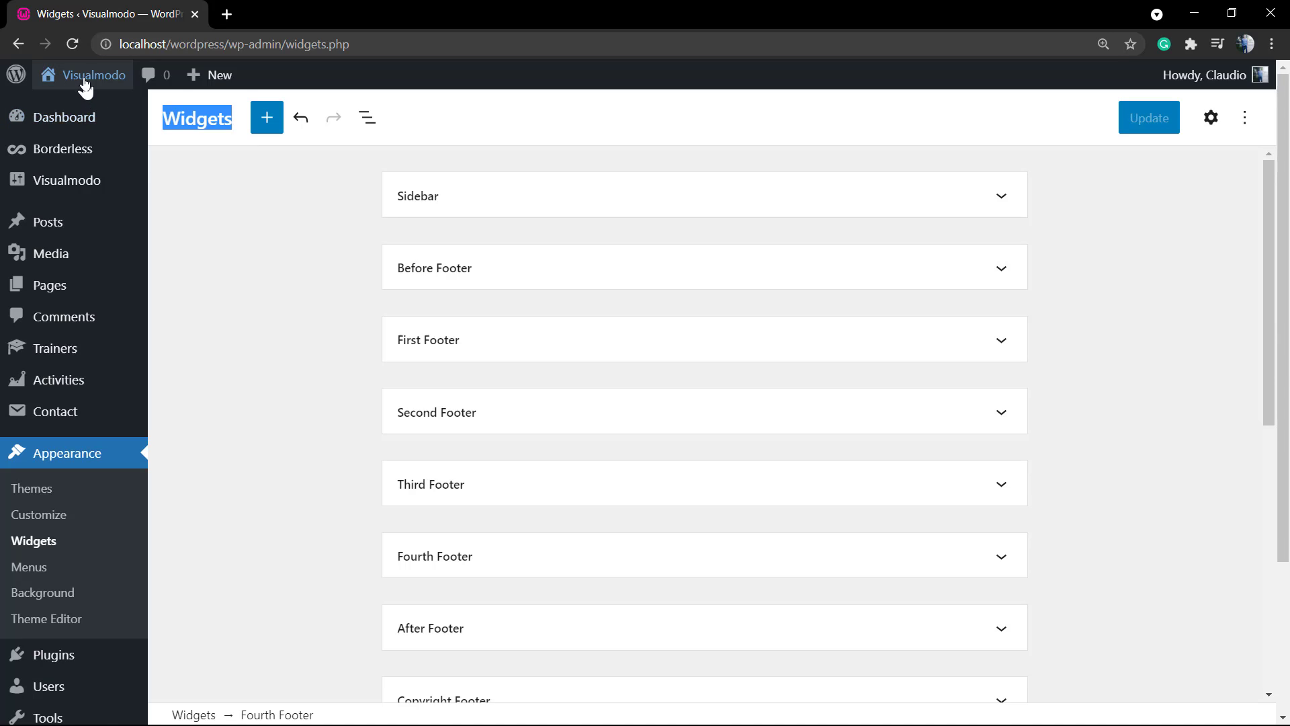
click(92, 75)
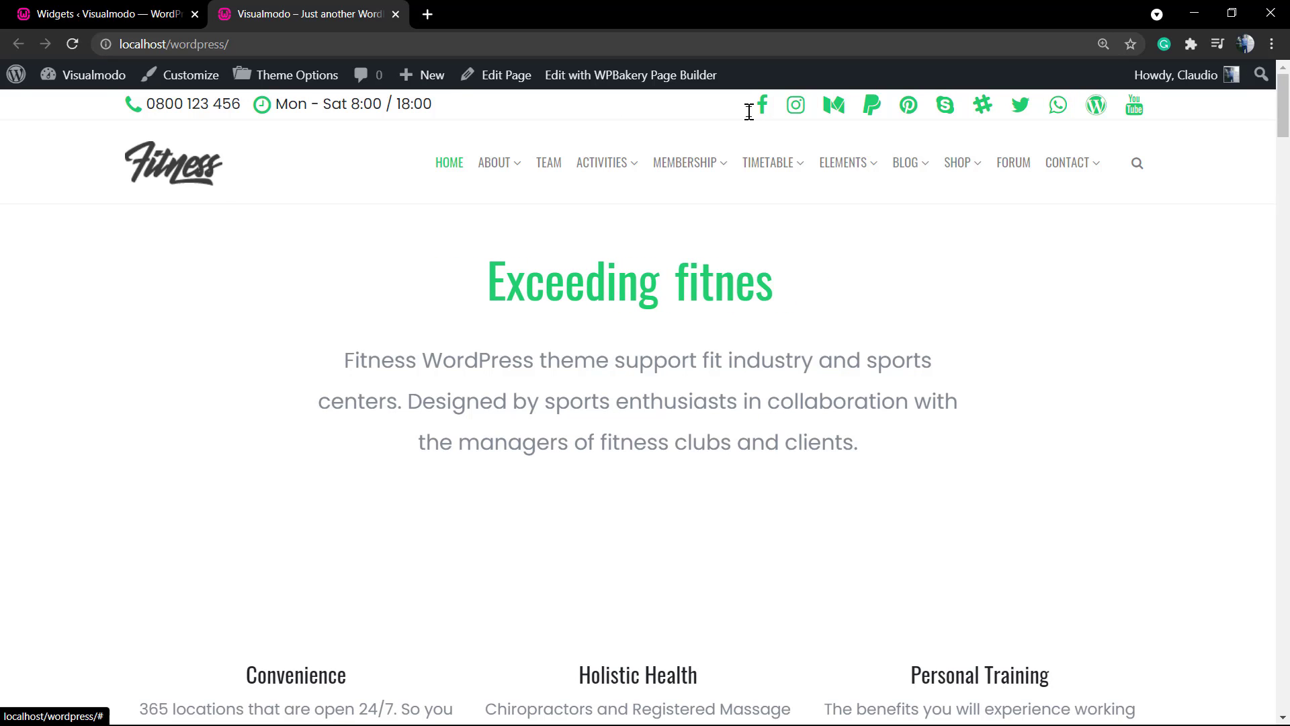
Scroll to the homepage footer and go to the site's Blog page.
scroll(down, 3)
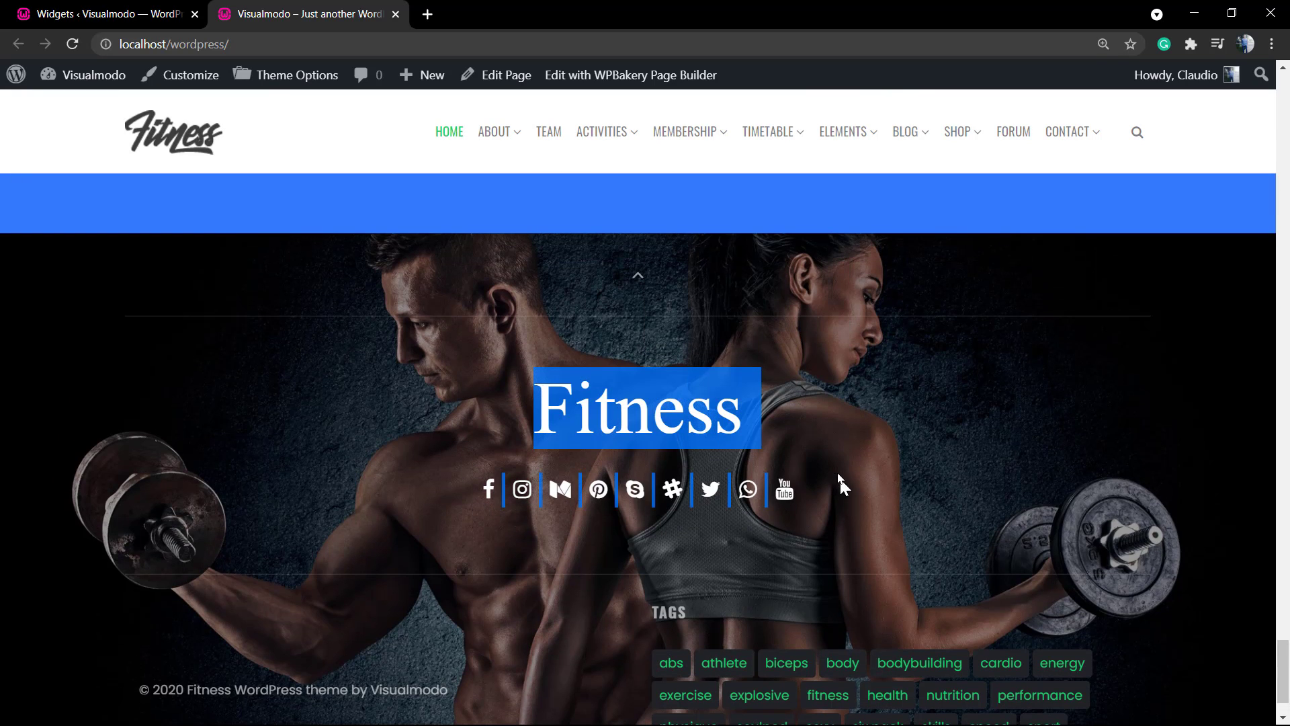
scroll(down, 3)
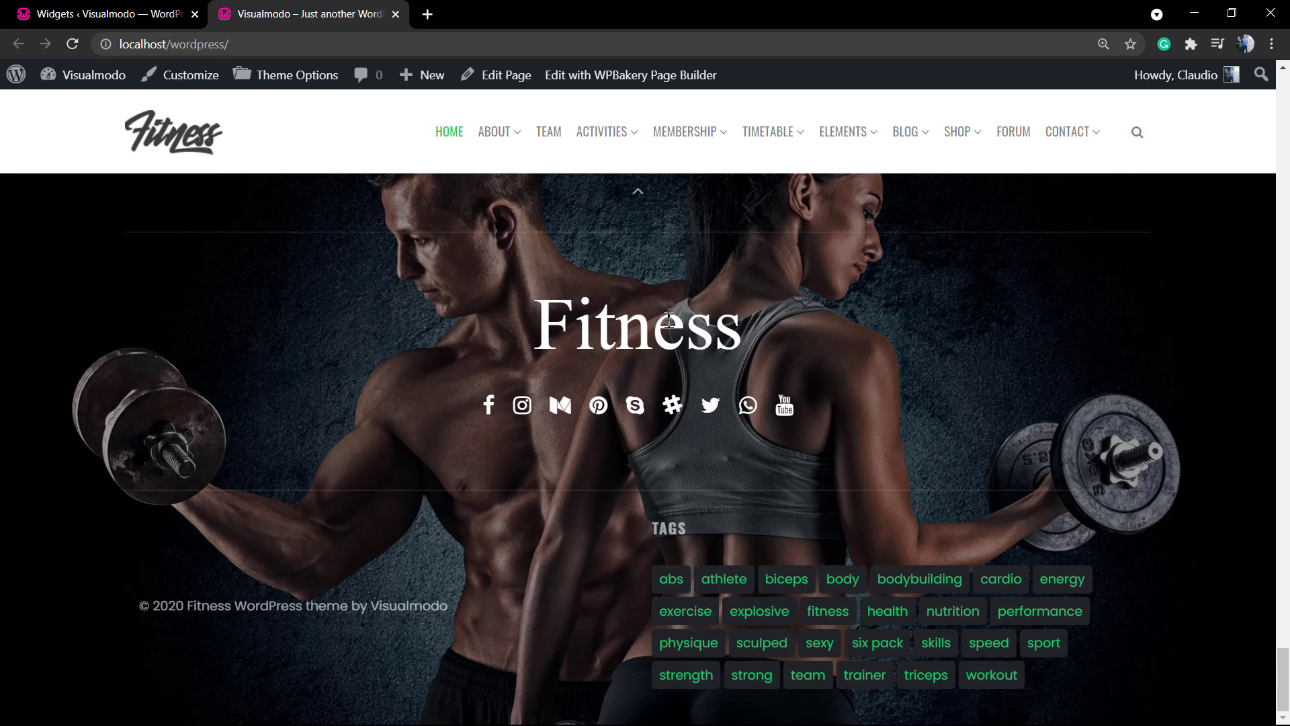
click(904, 131)
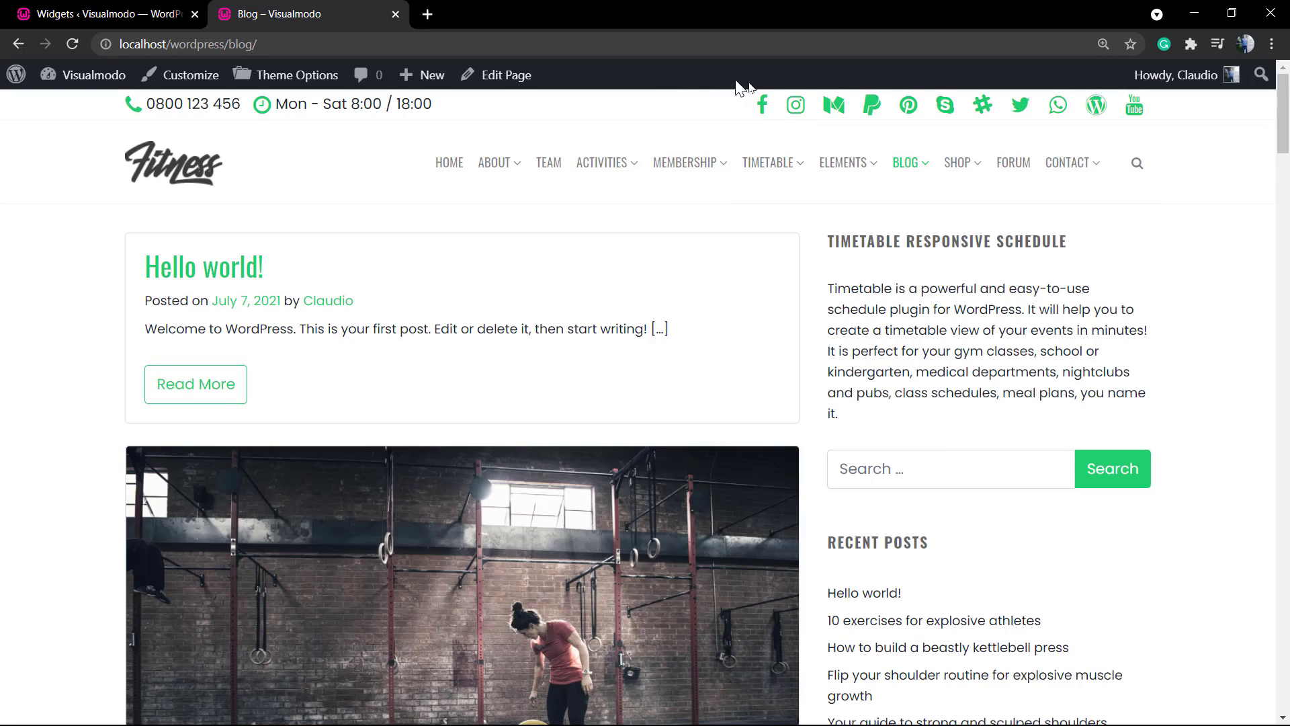
Open the post '10 exercises for explosive athletes' and scroll past its sidebar widgets.
scroll(down, 3)
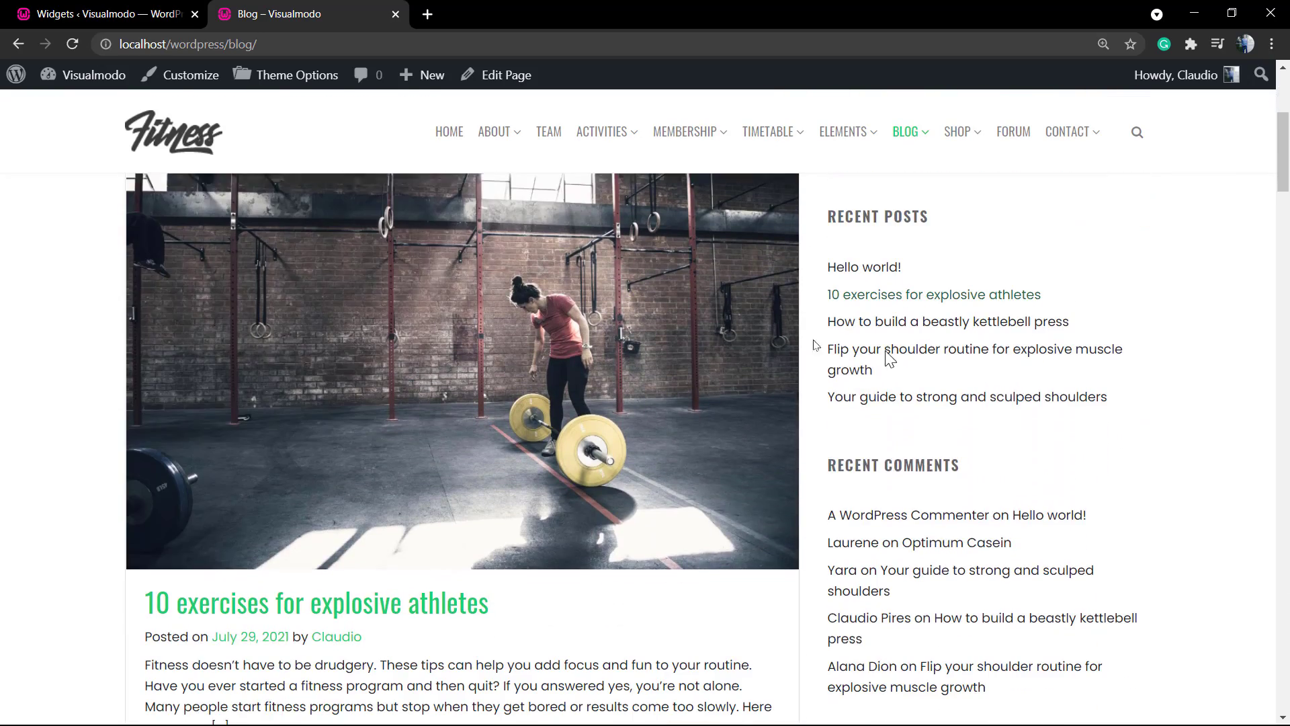
click(316, 601)
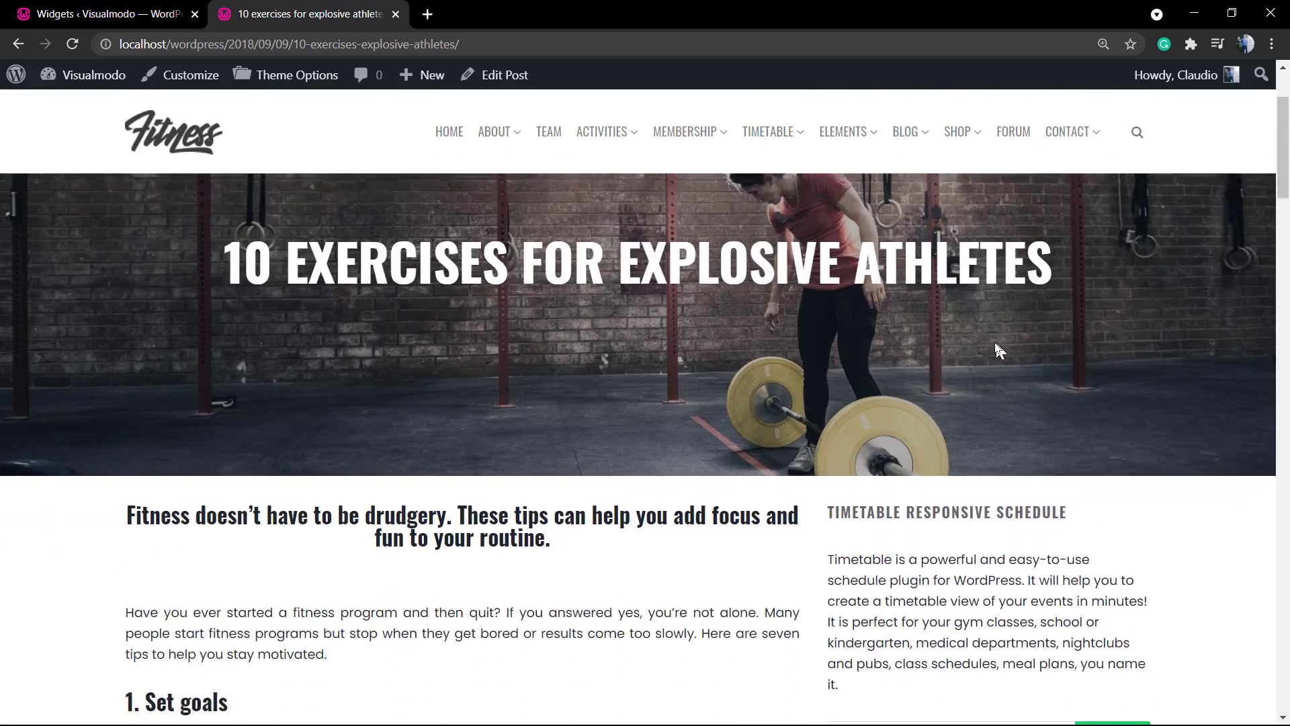
scroll(down, 3)
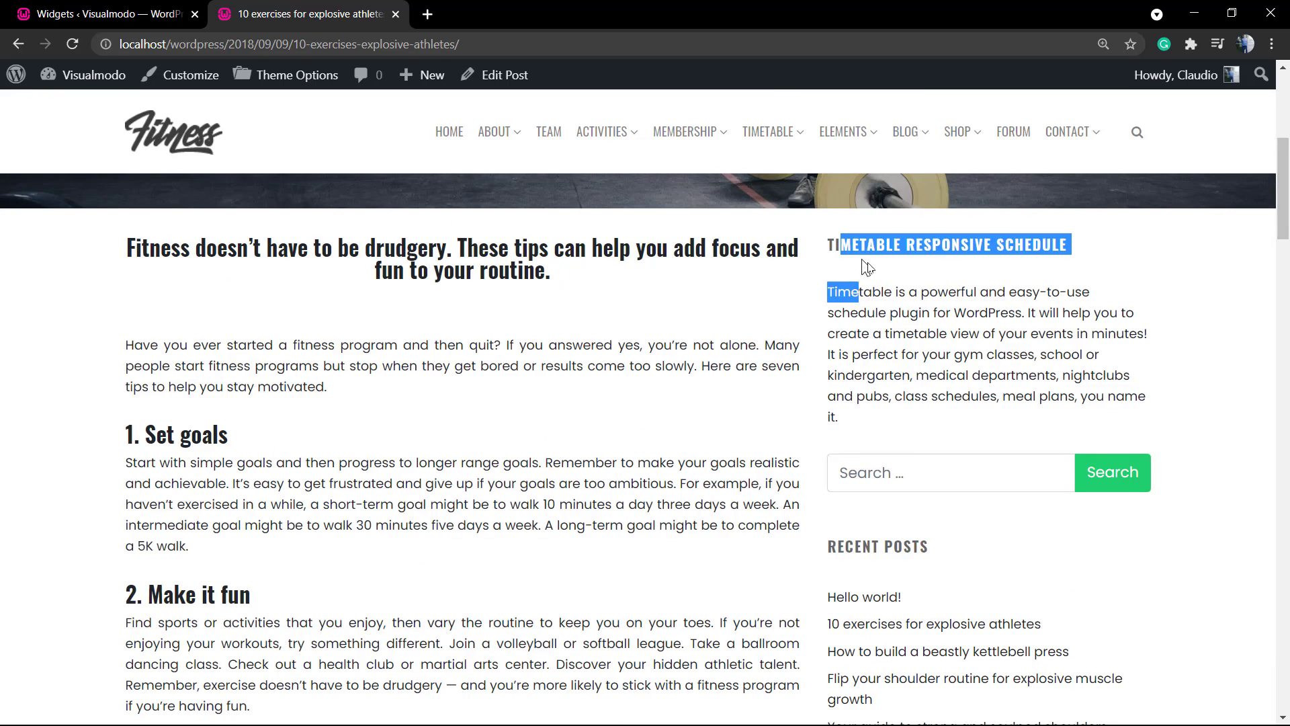
scroll(down, 3)
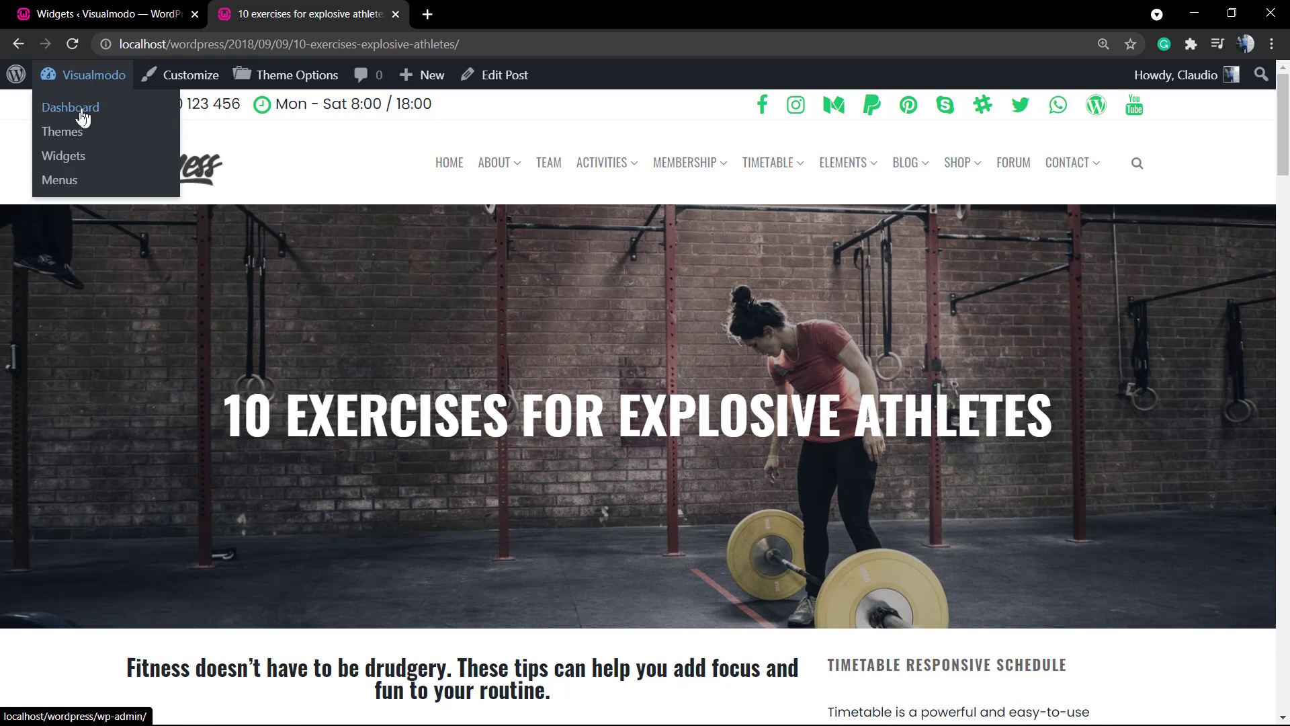
mouse_move(63, 156)
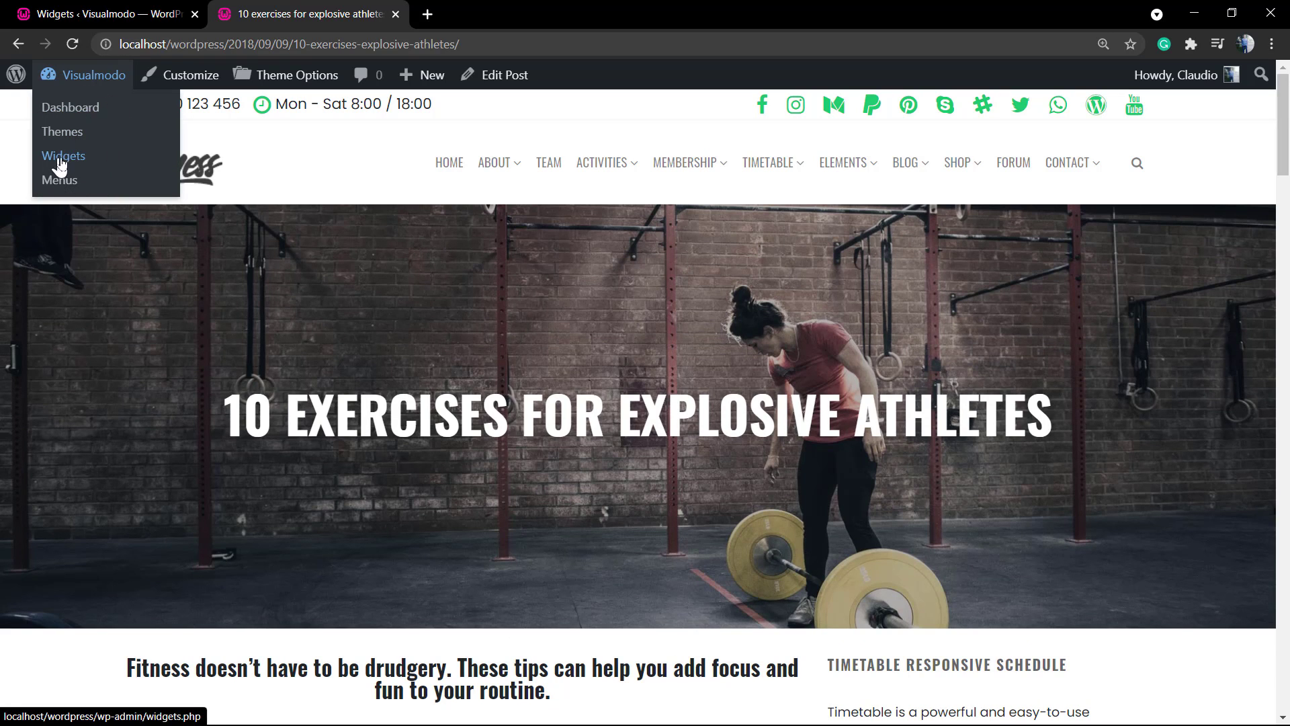
On the Widgets screen, collapse Sidebar and remove the Tweets Widget from First Footer.
click(63, 155)
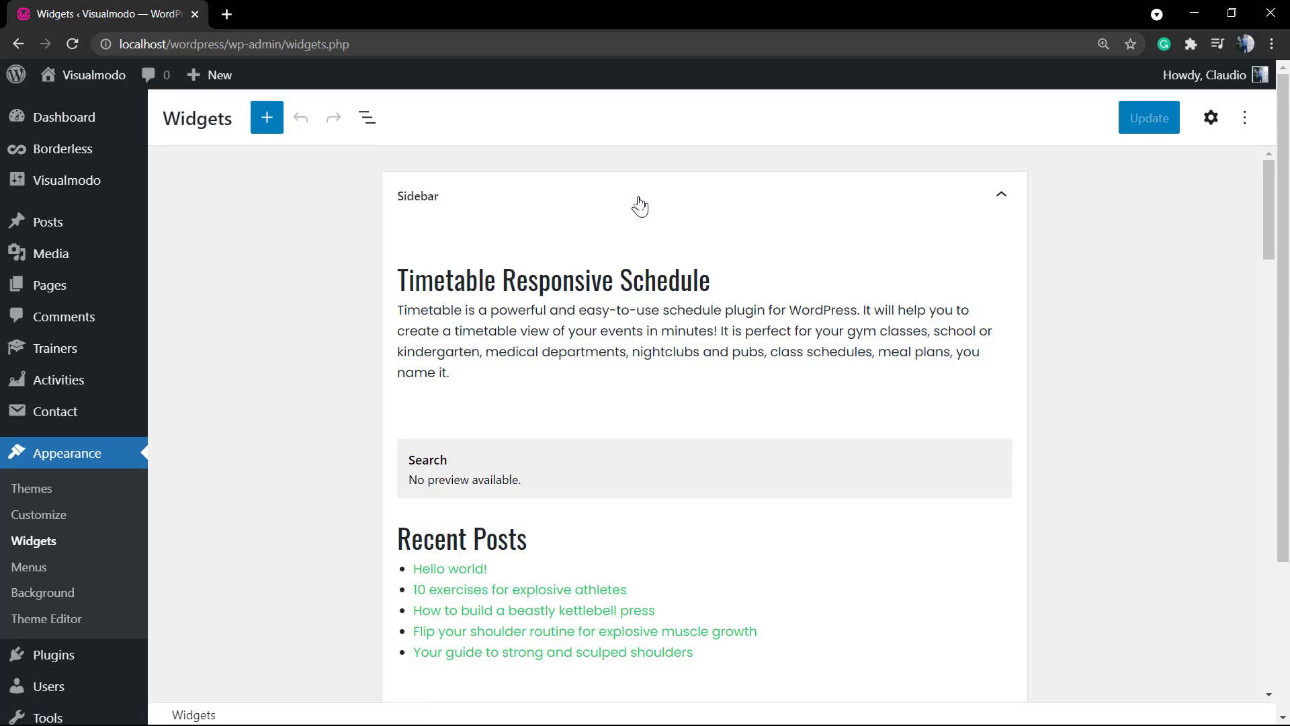
click(1001, 194)
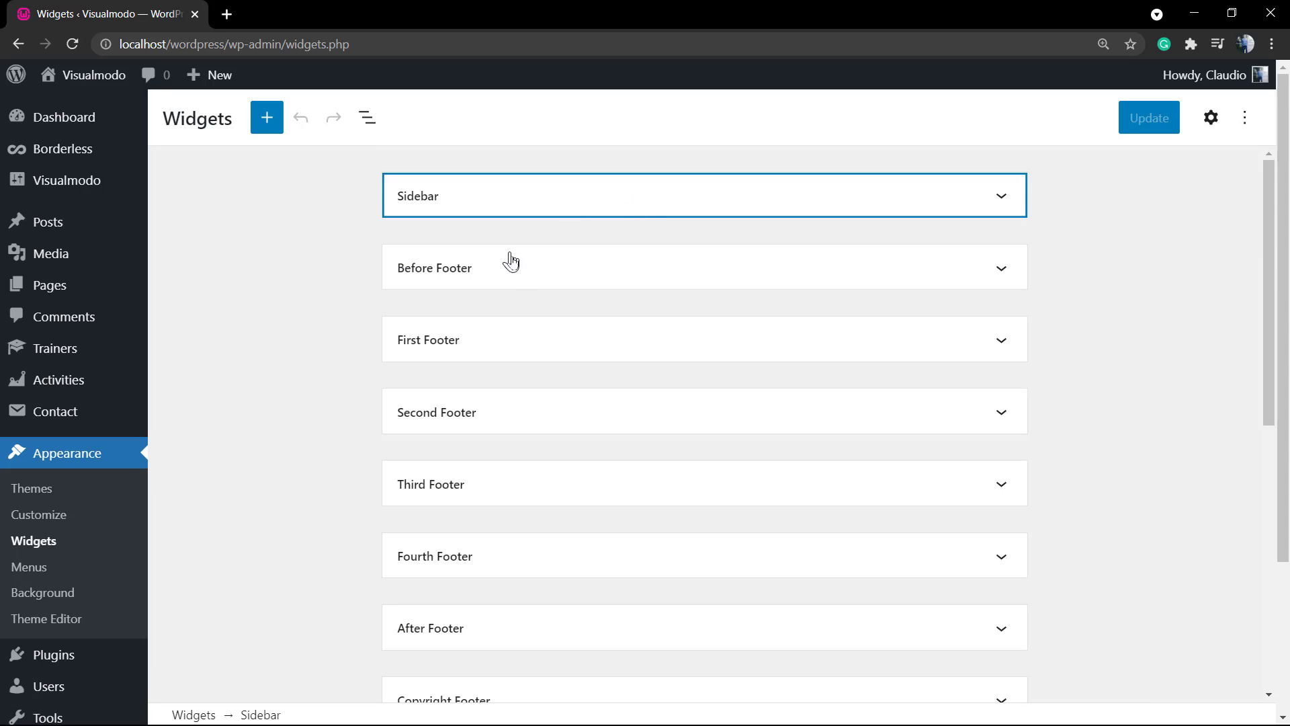
scroll(down, 3)
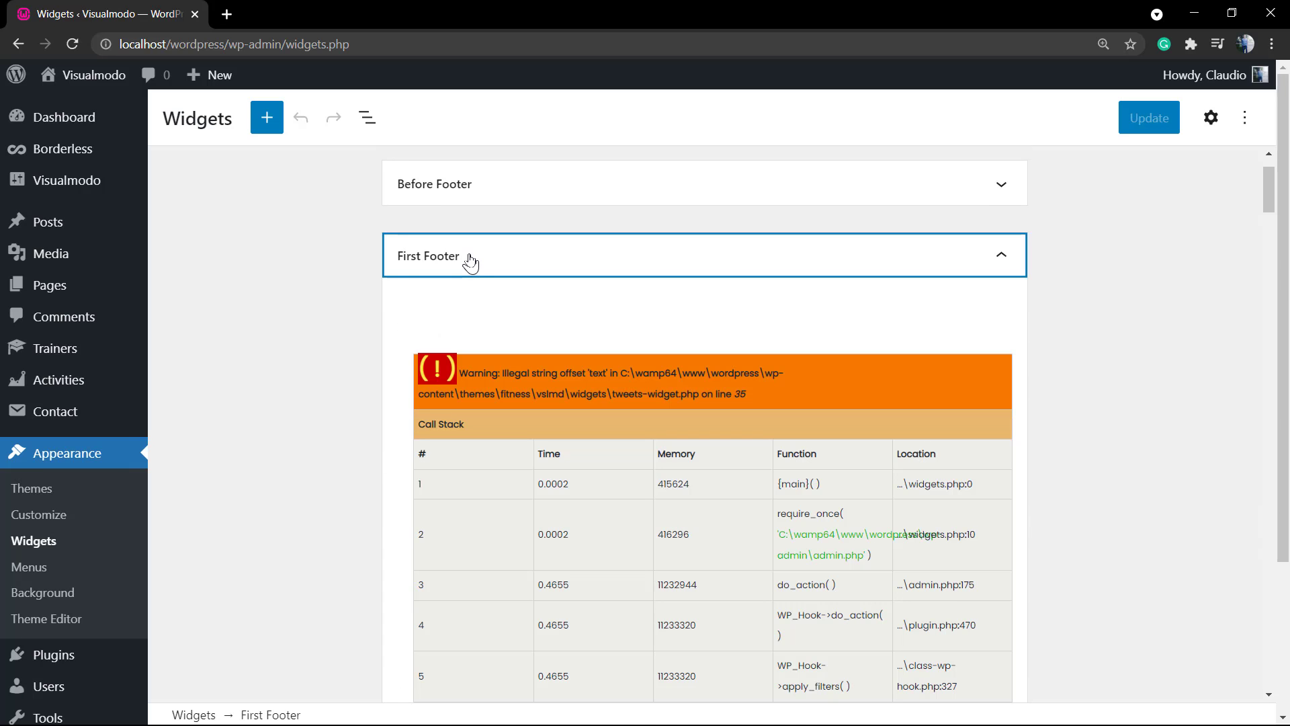
mouse_move(668, 366)
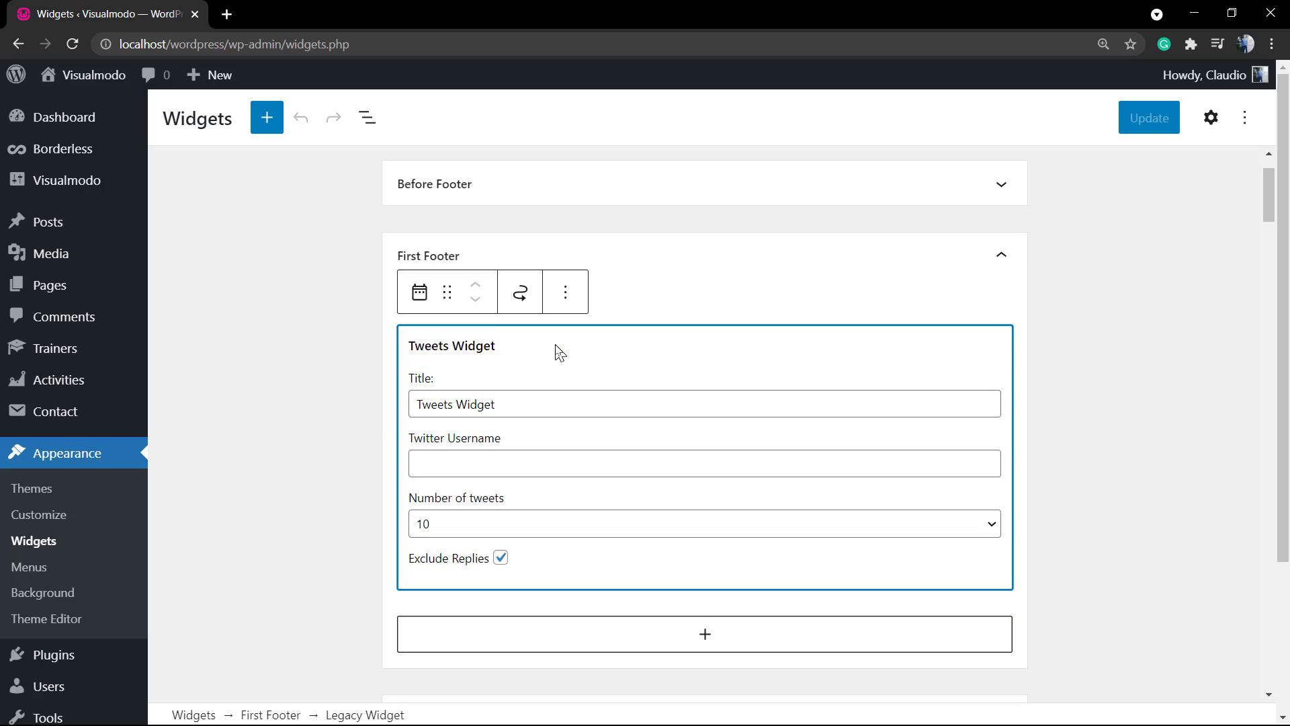
mouse_move(556, 323)
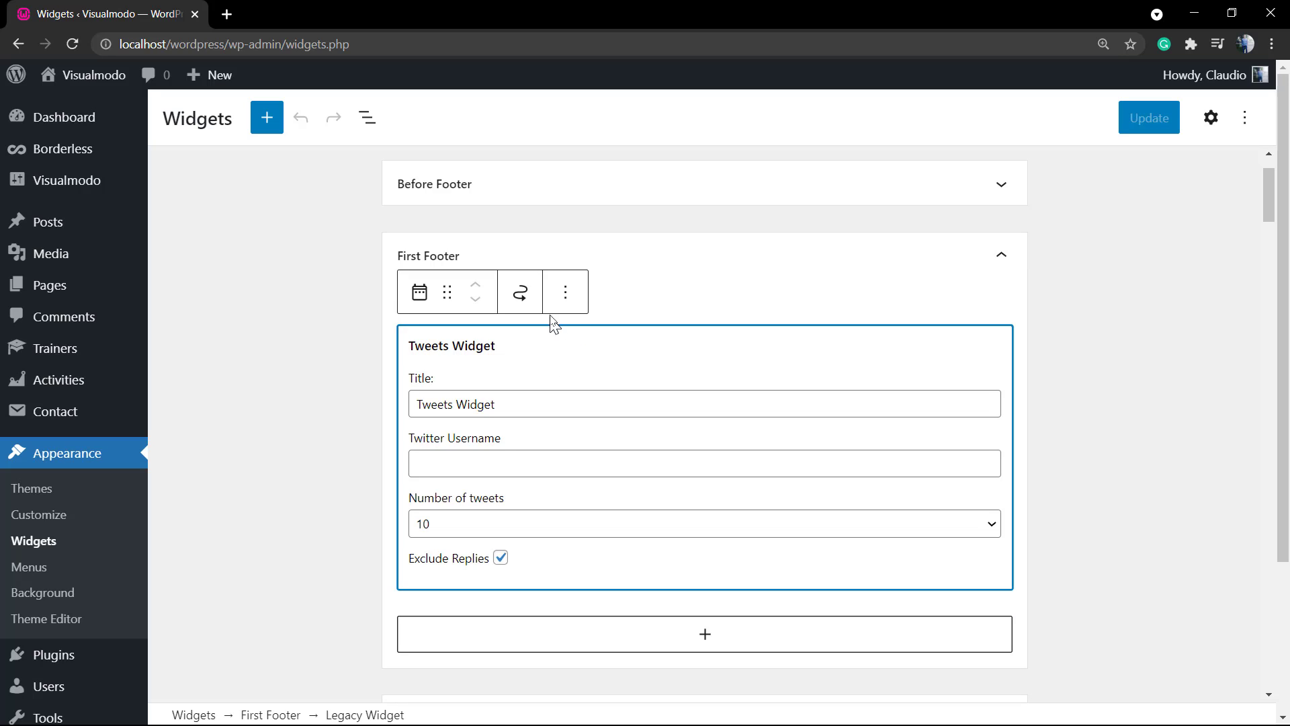
click(565, 290)
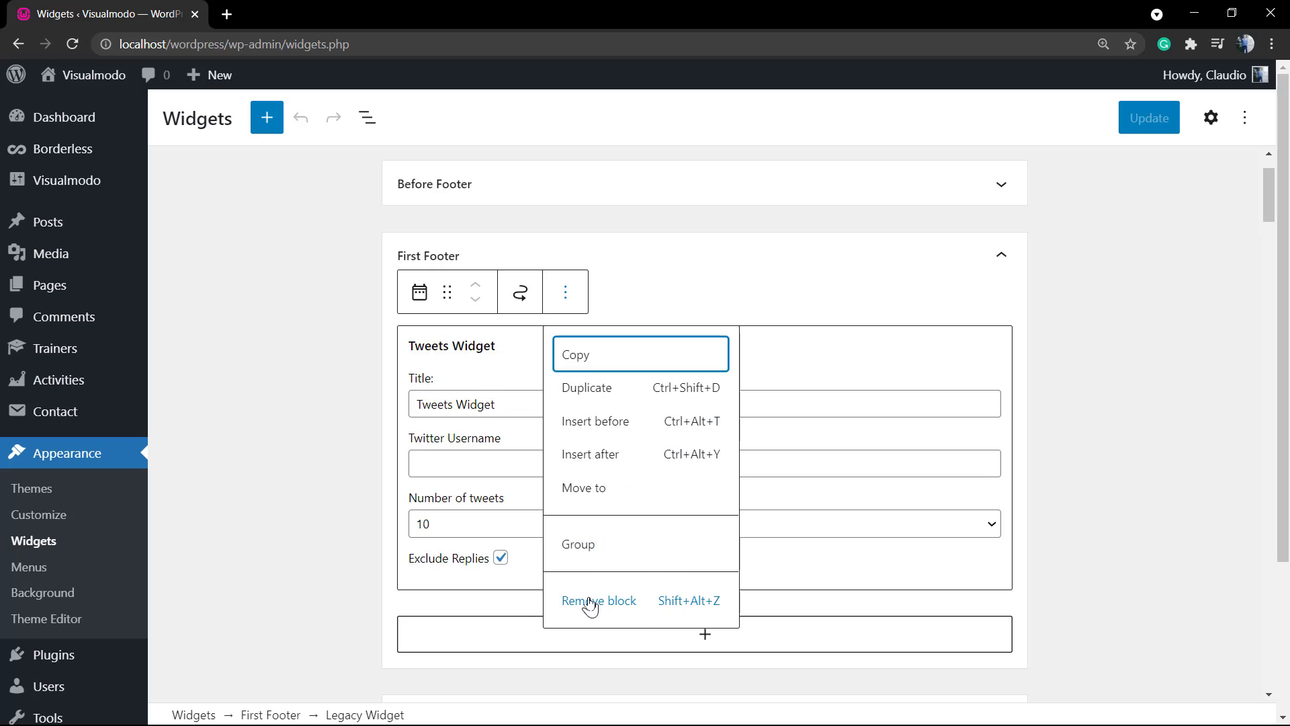
click(598, 600)
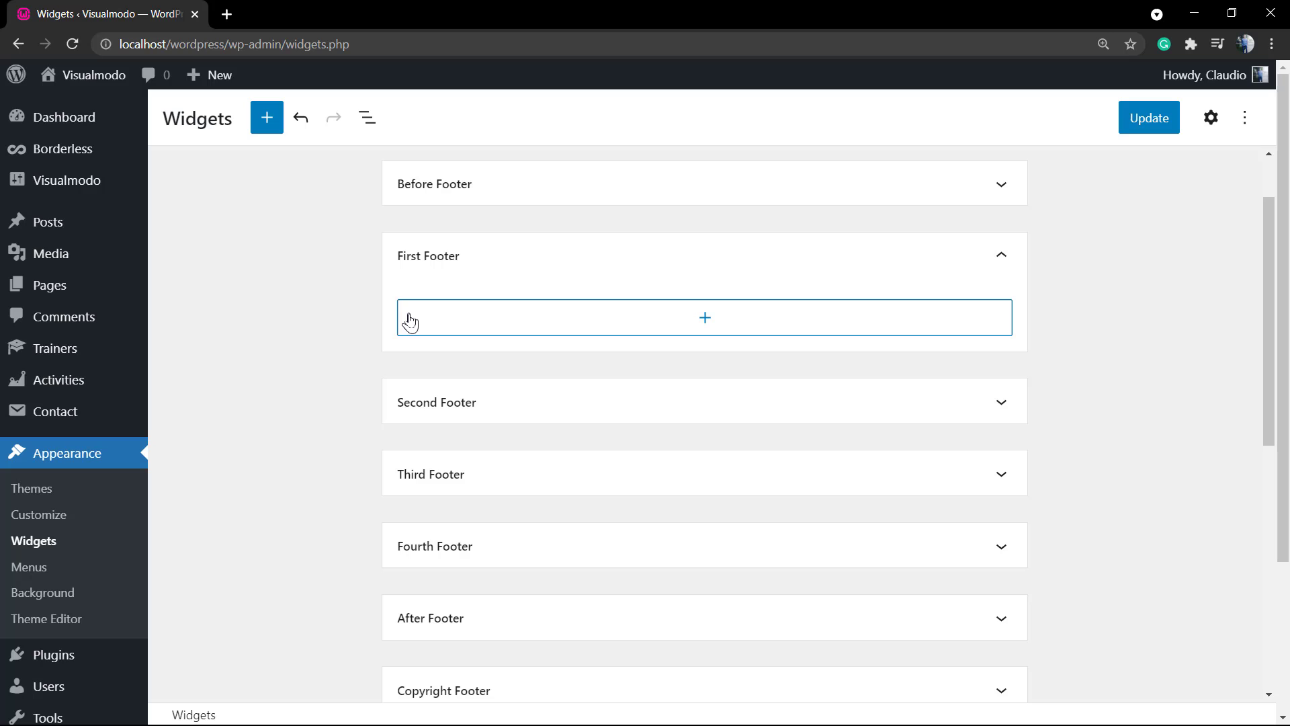
mouse_move(376, 359)
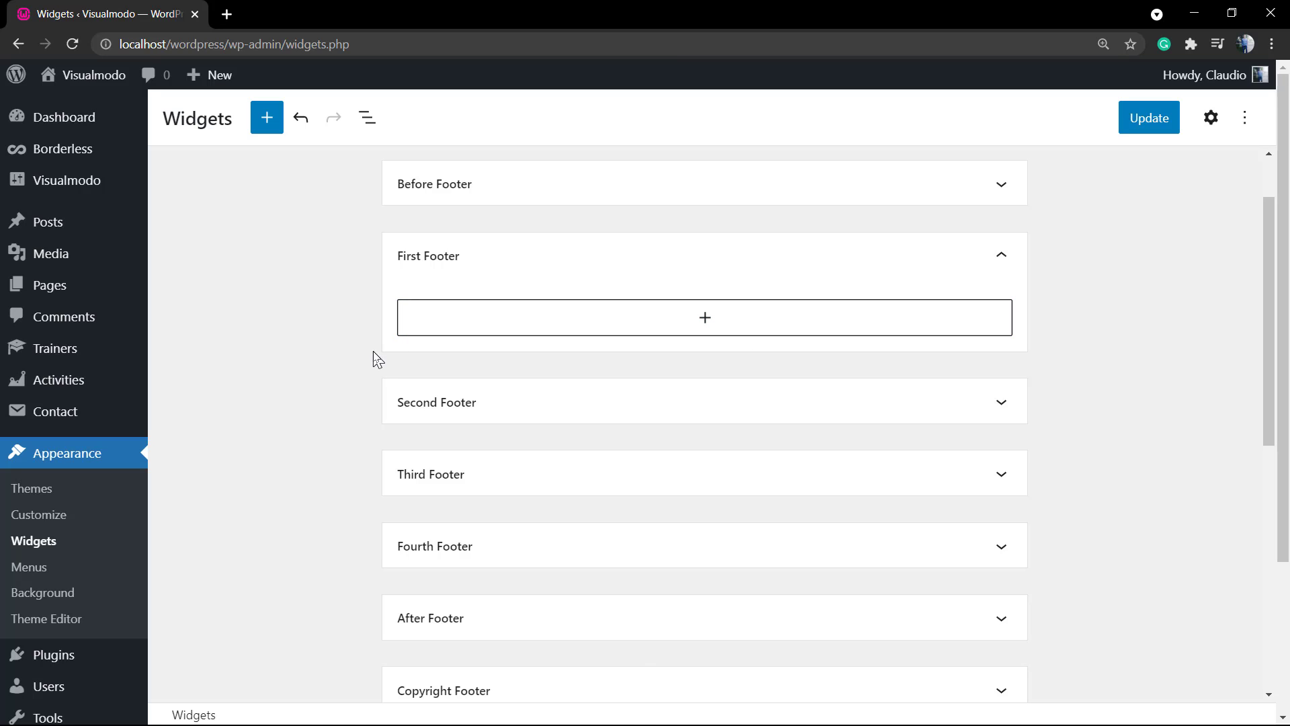
mouse_move(381, 366)
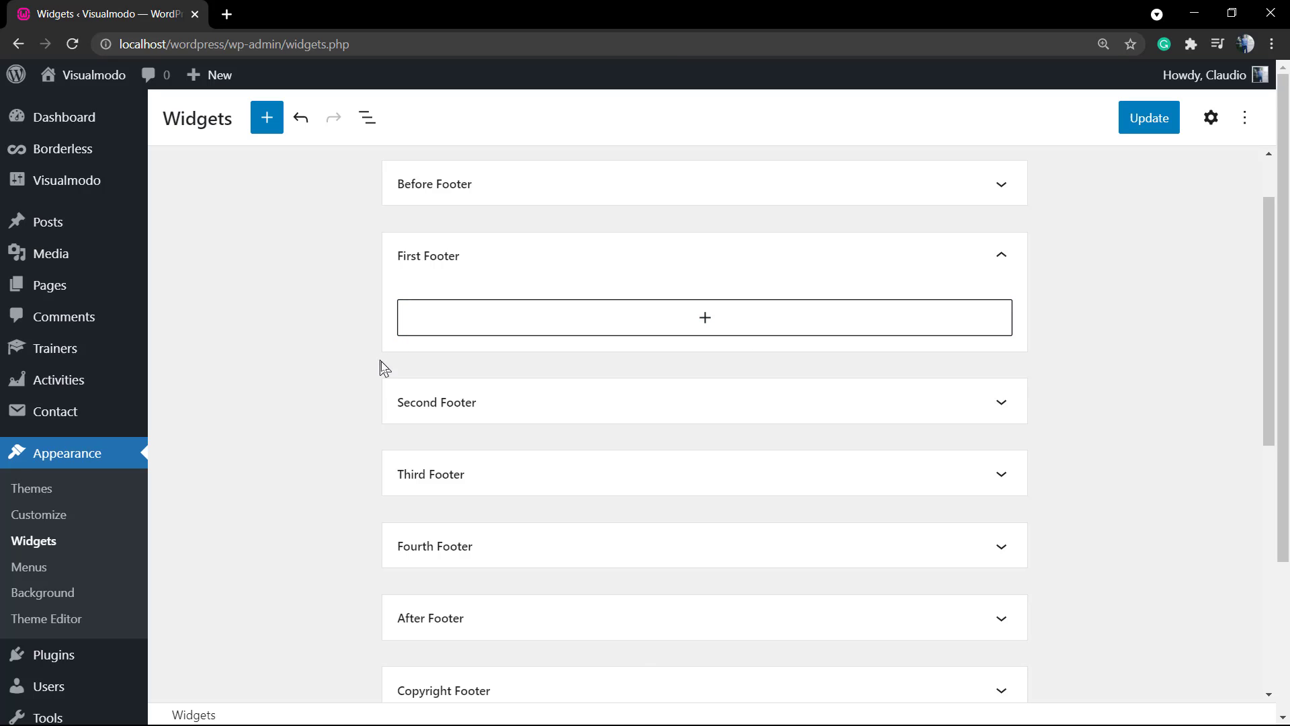
mouse_move(534, 408)
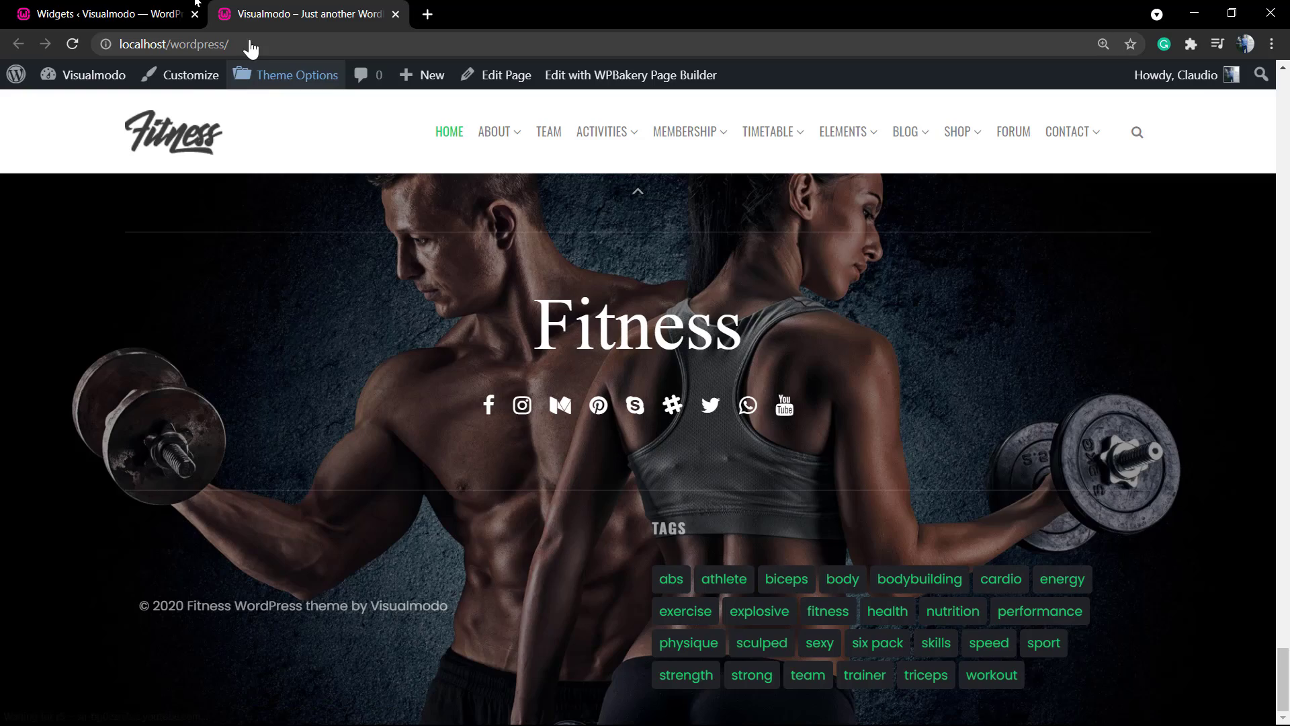
Back in Widgets, view Third Footer settings and browse all blocks for First Footer.
click(99, 14)
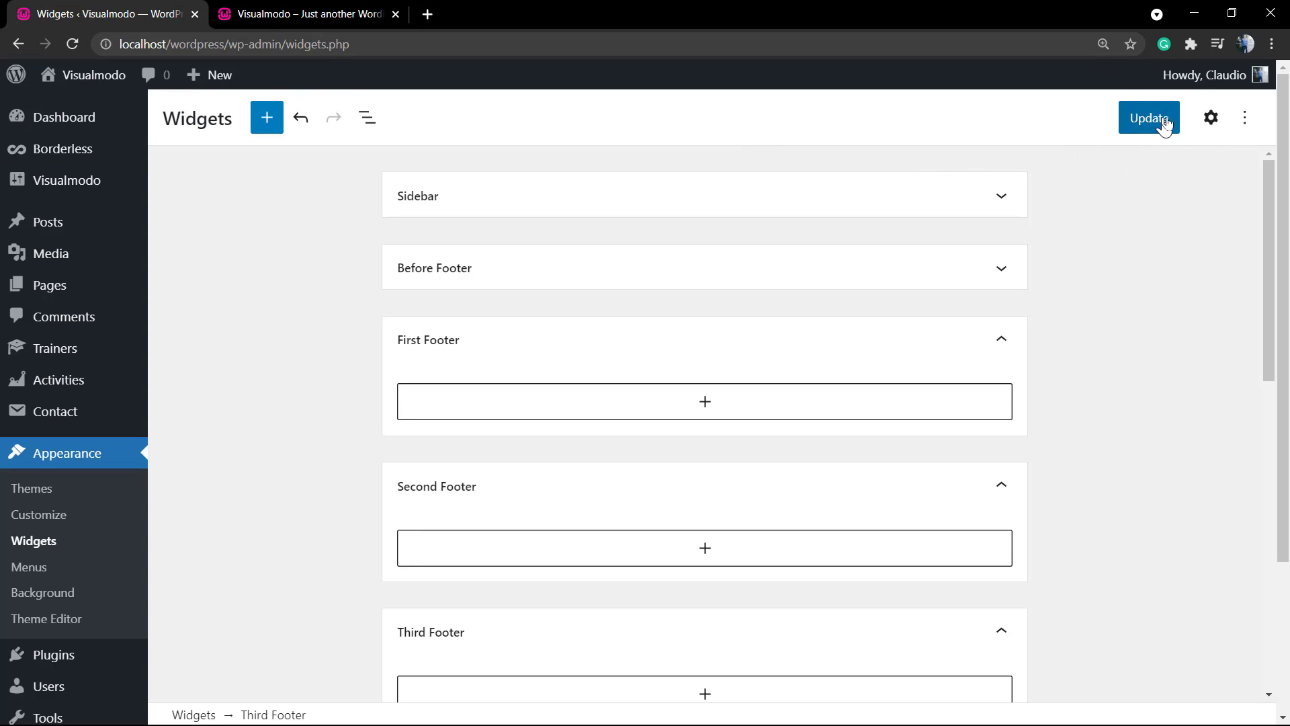
click(1210, 117)
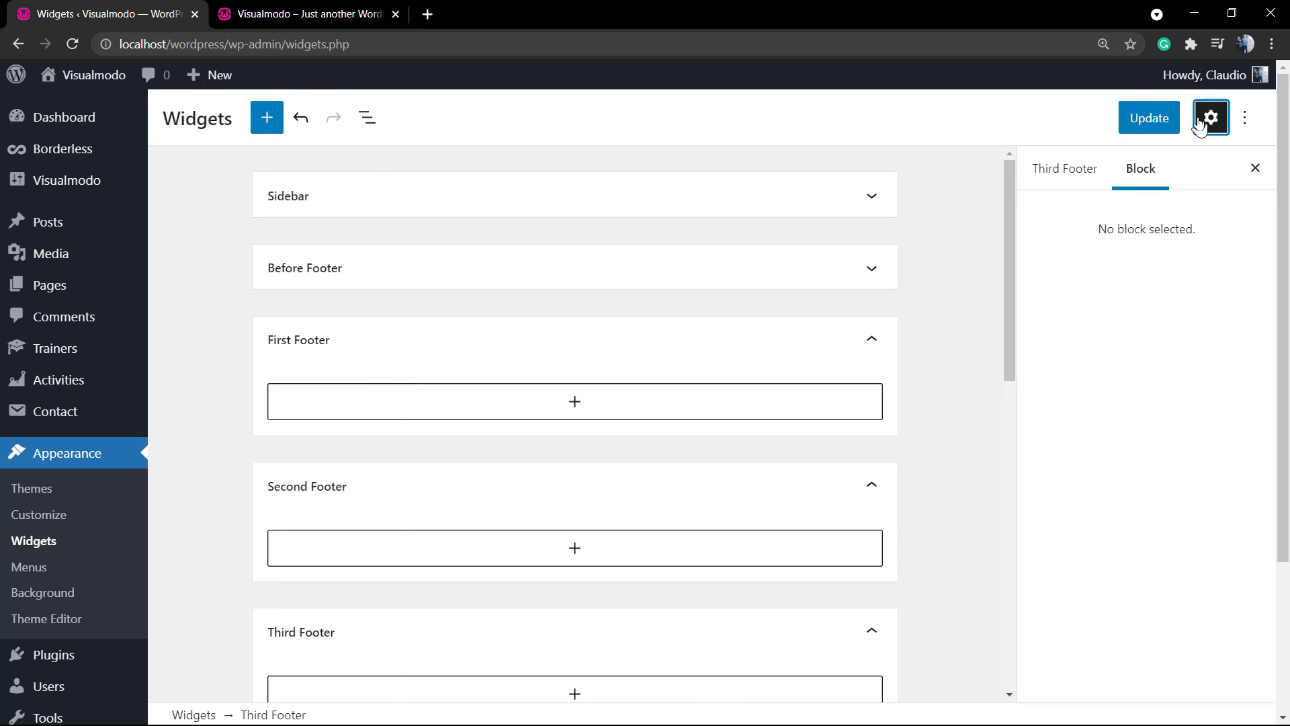
click(1063, 168)
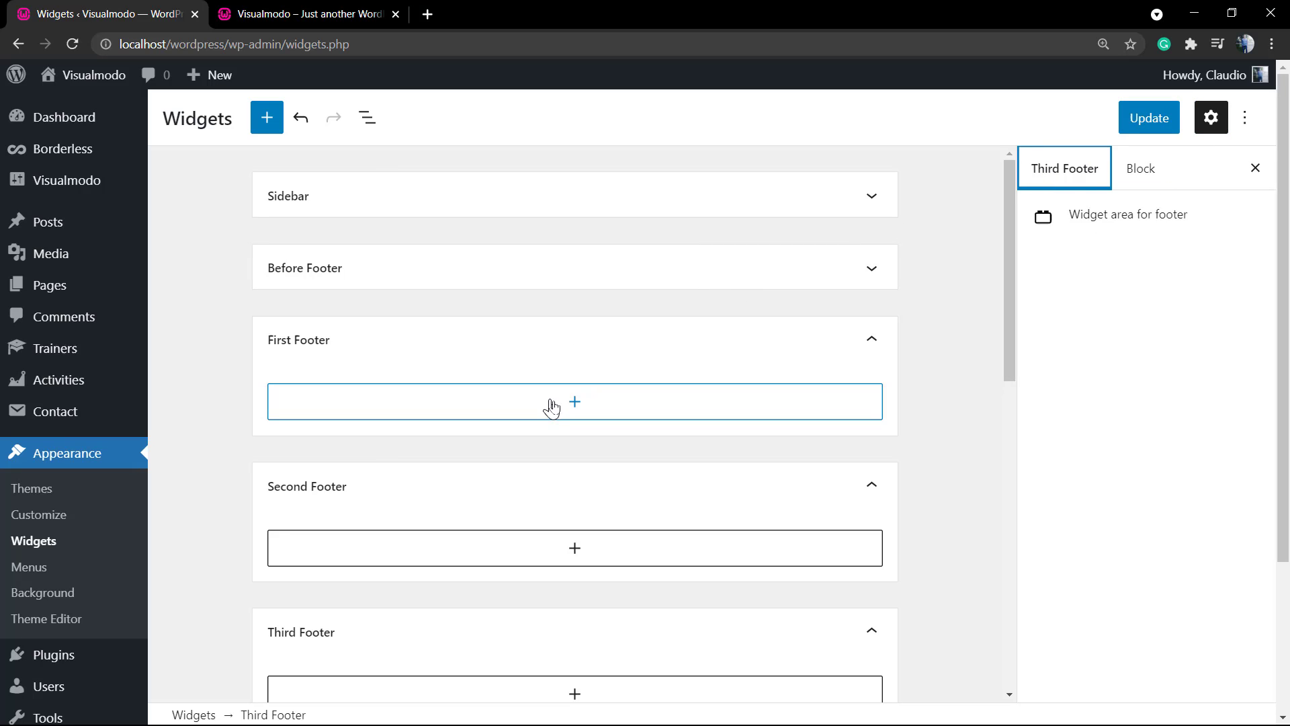
click(574, 401)
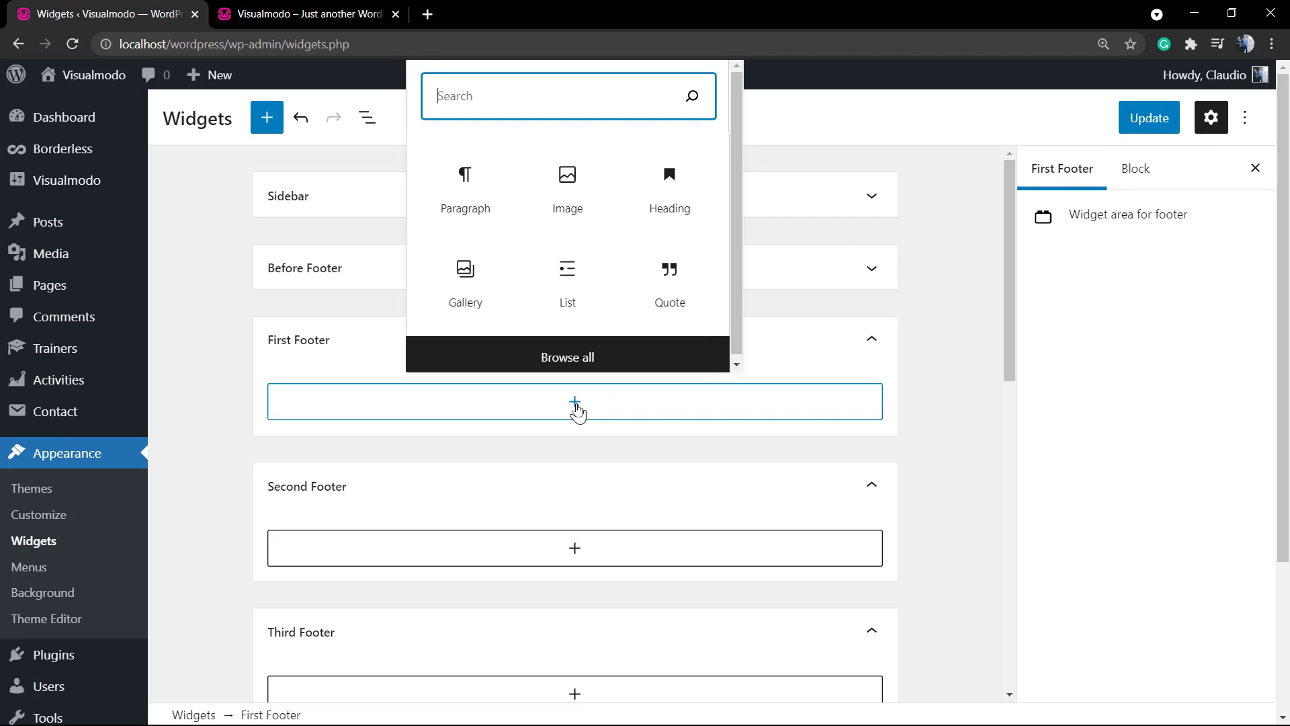
mouse_move(538, 238)
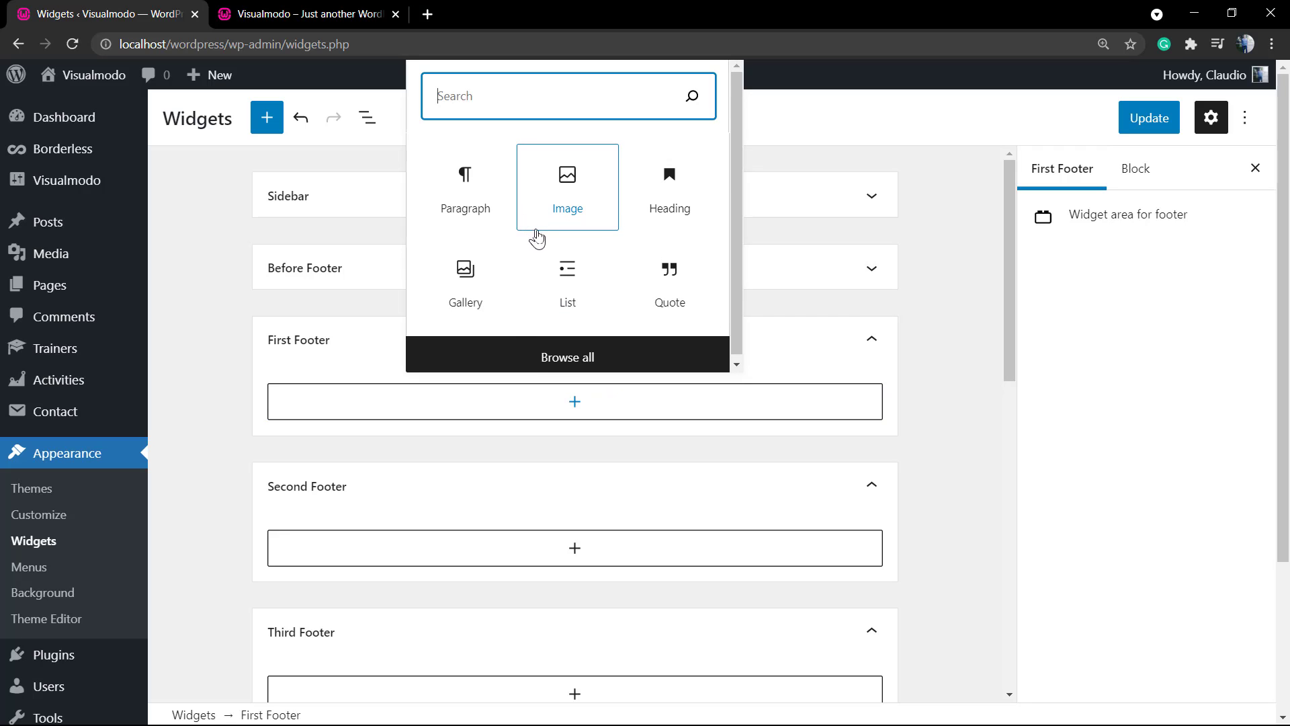
mouse_move(465, 280)
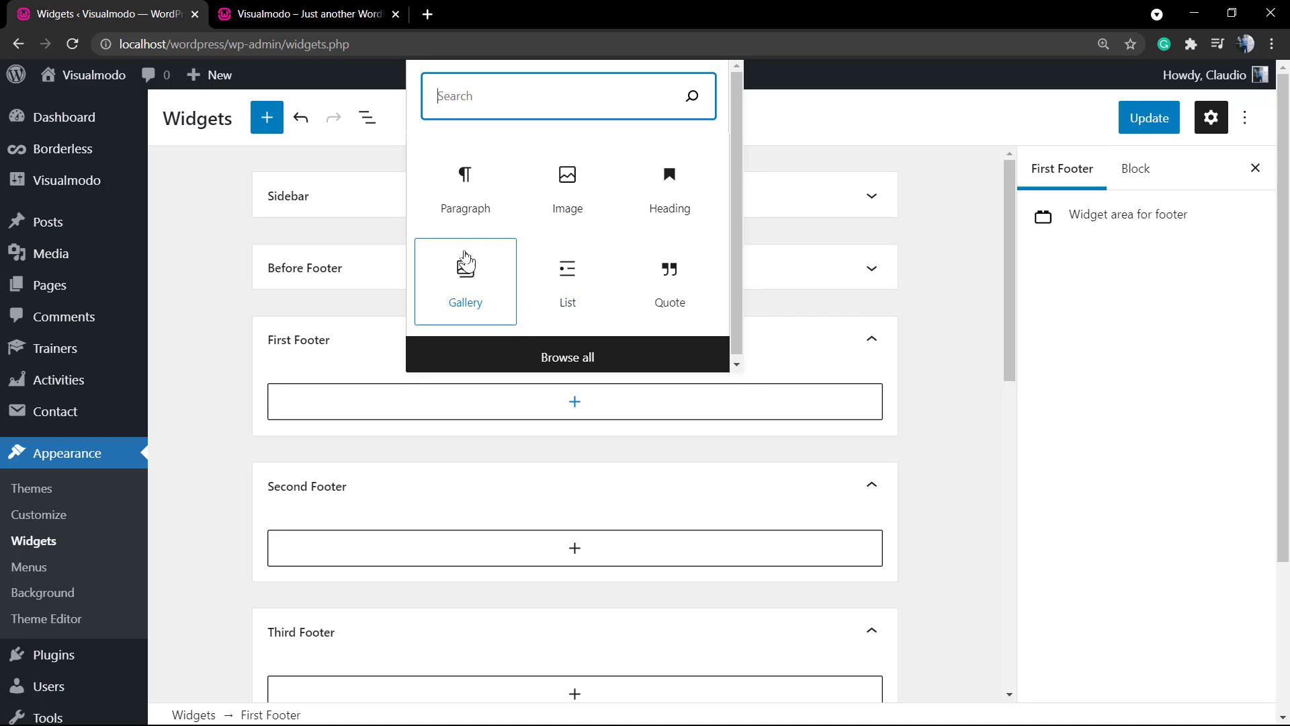
click(266, 117)
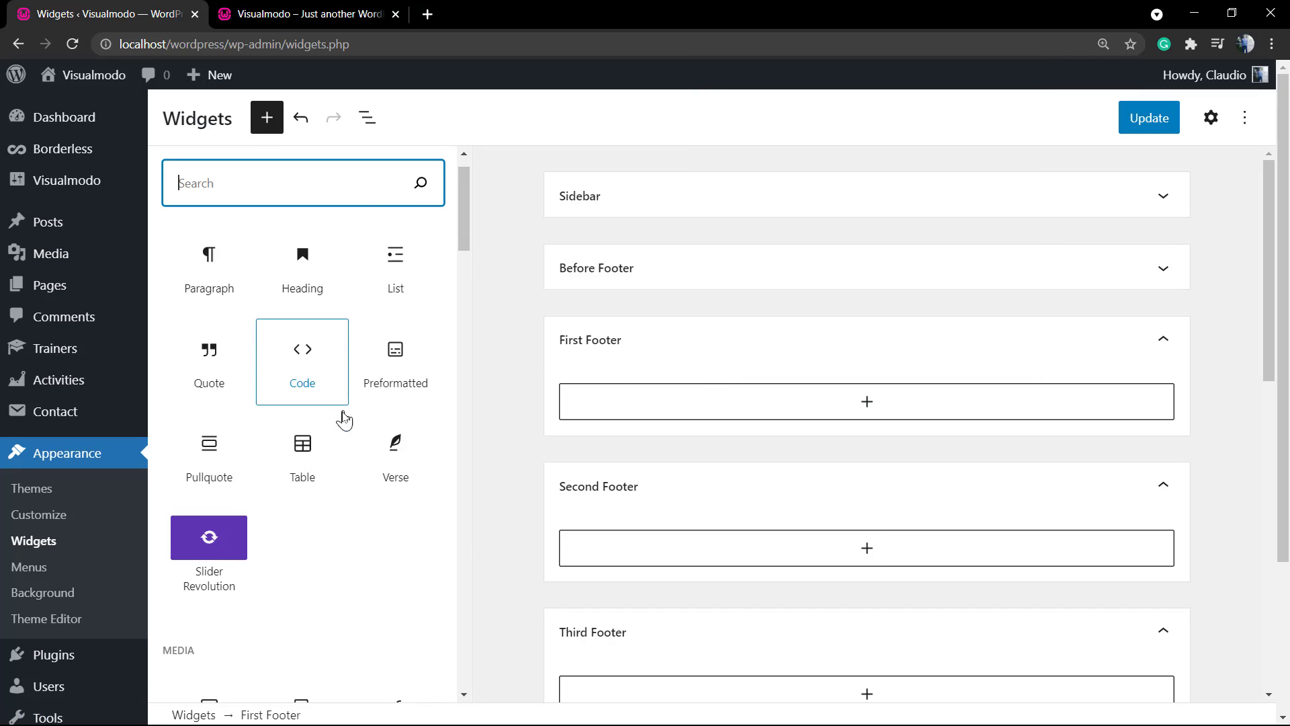
scroll(down, 3)
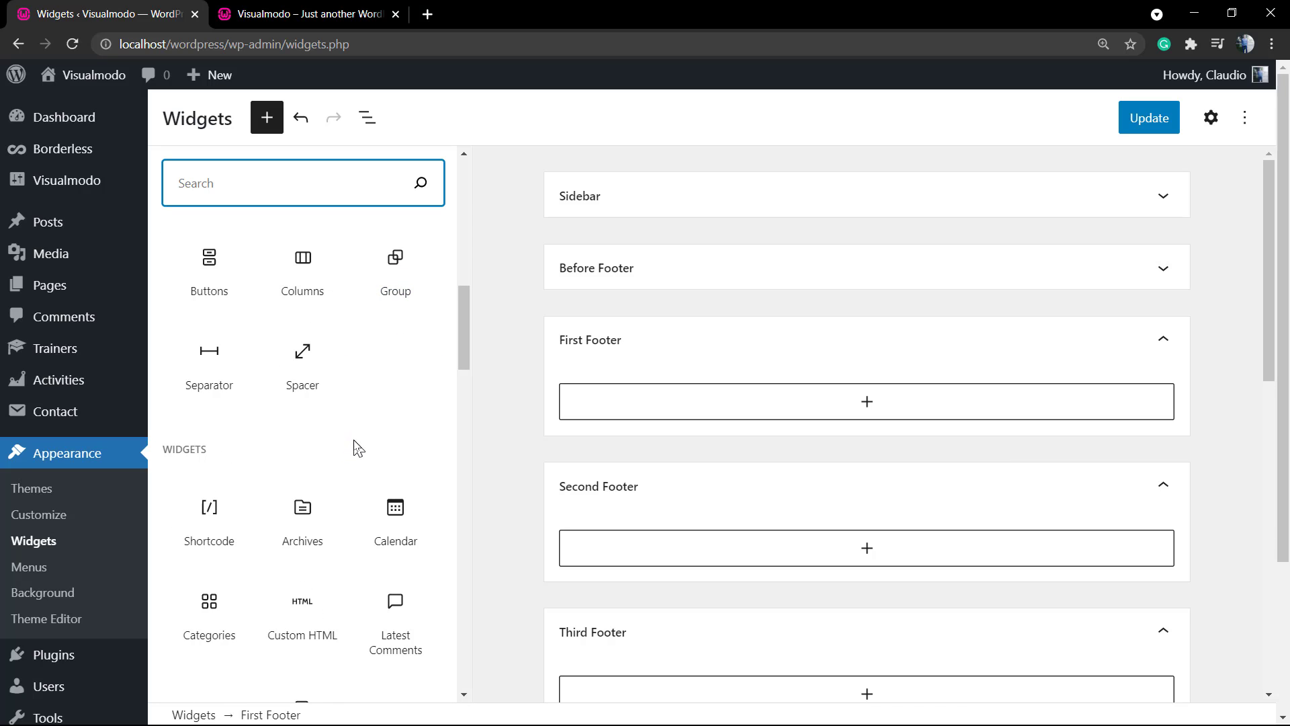
scroll(down, 3)
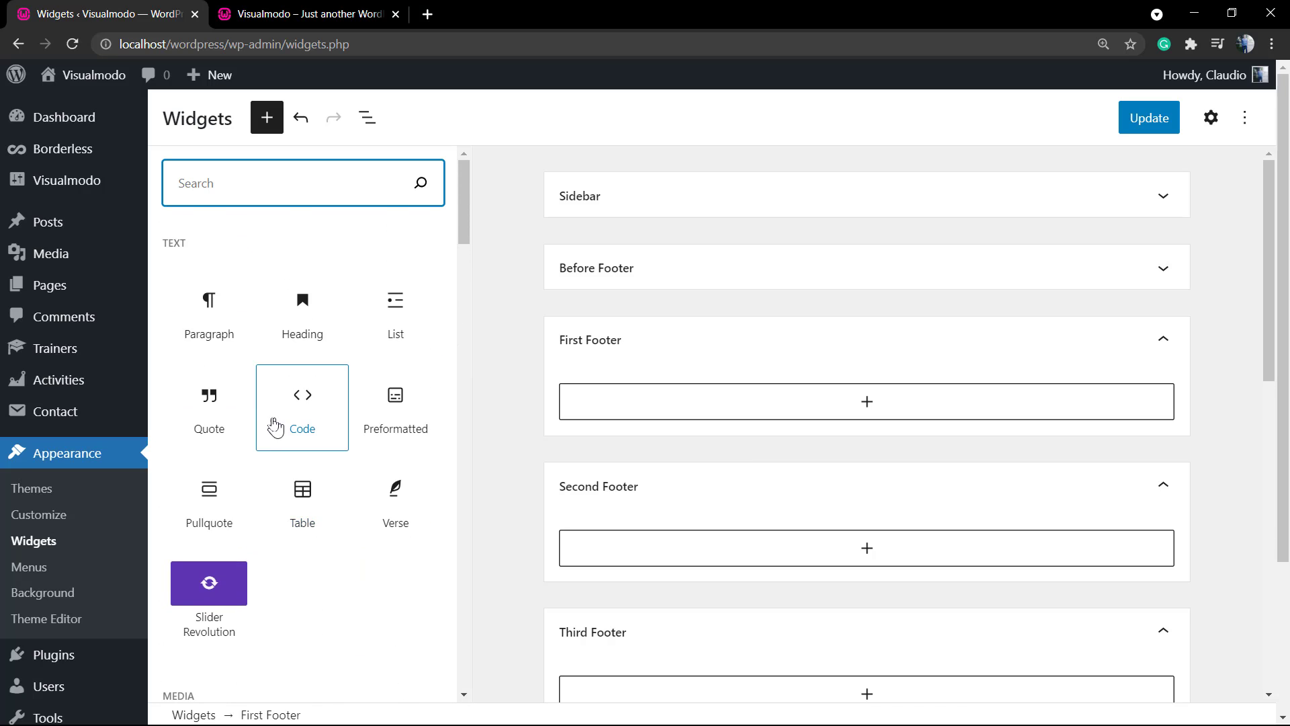
mouse_move(301, 313)
text(I c)
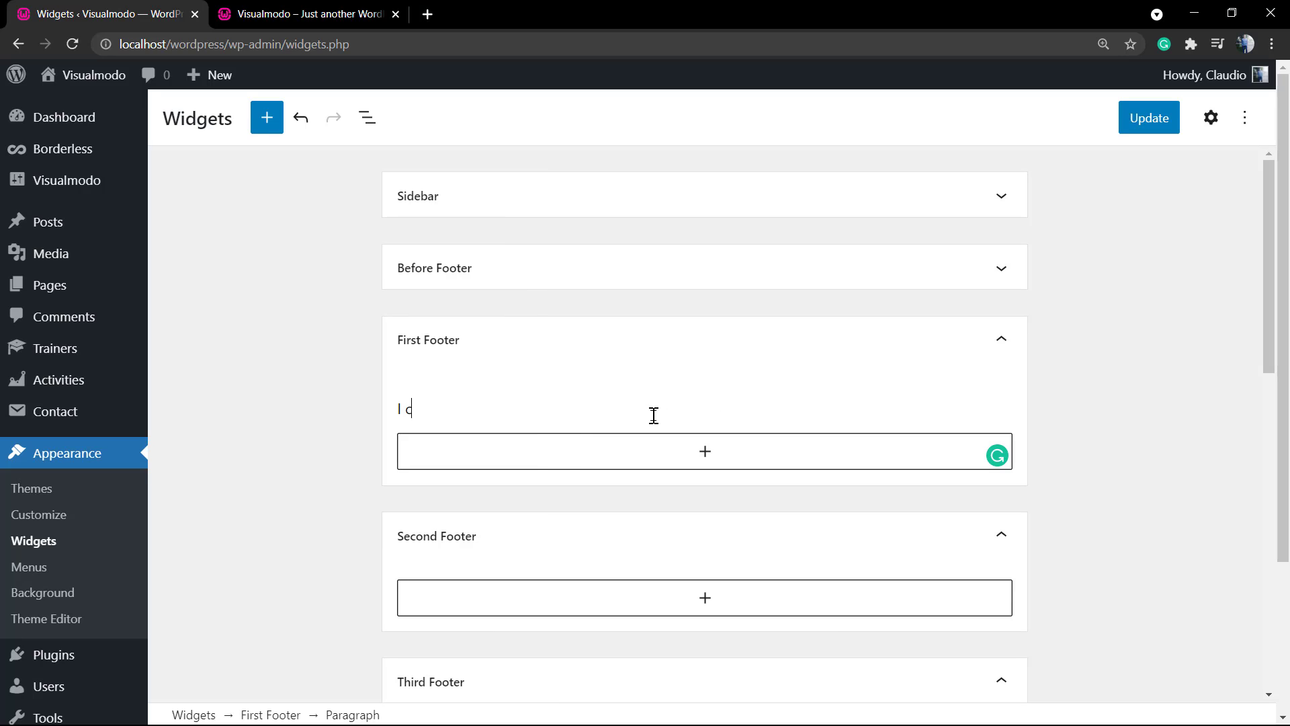
Enter 'I can type text here!' in First Footer, save, and check the live footer.
text(an type t)
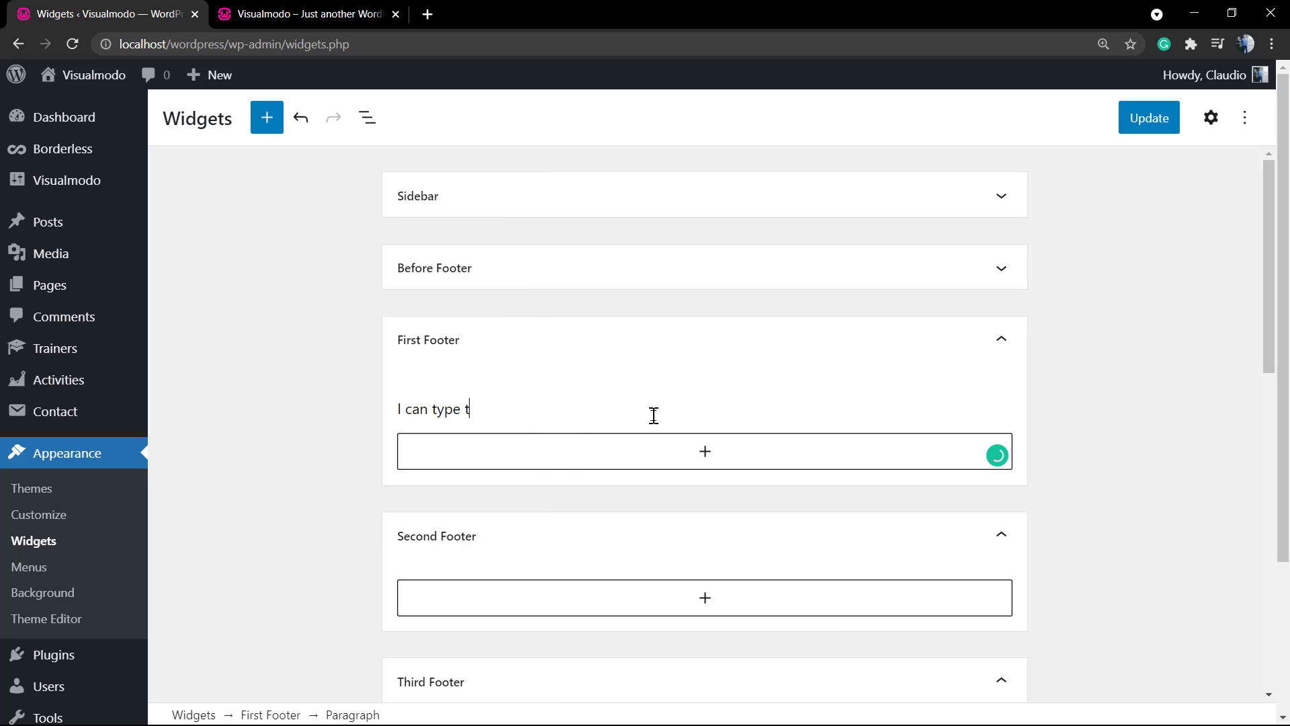
text(ext here)
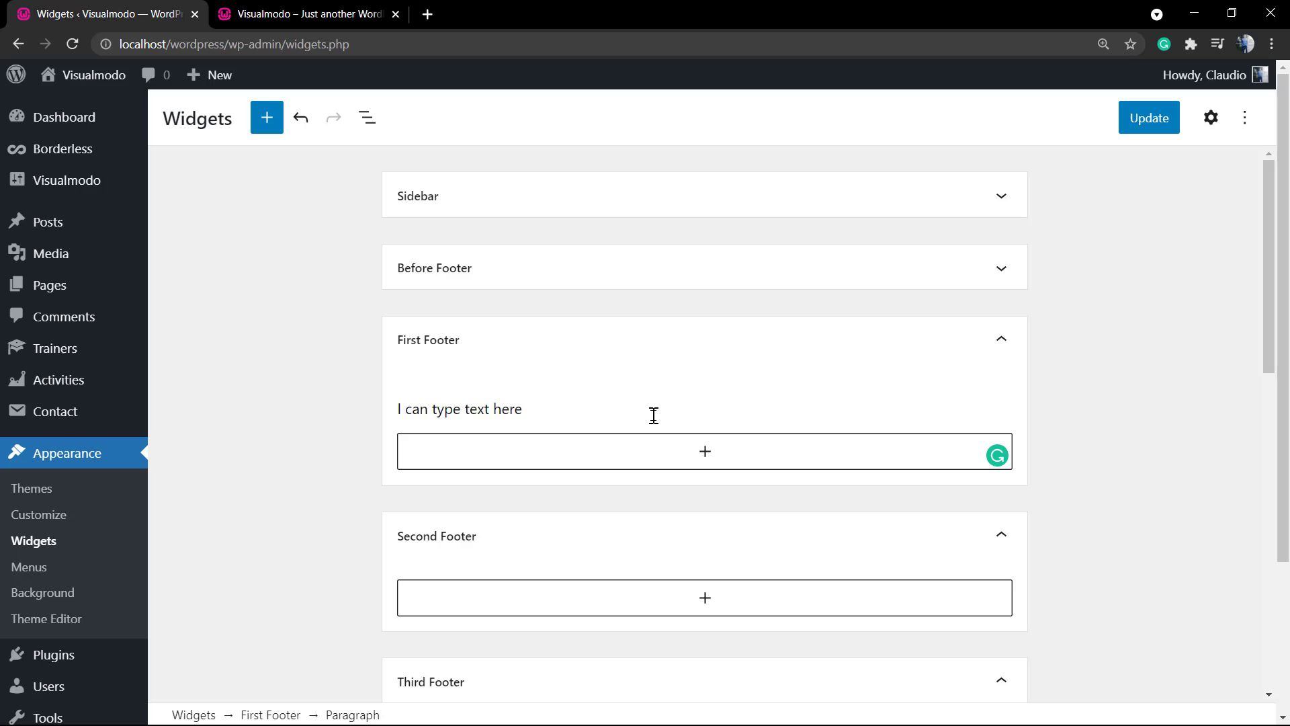
text(!)
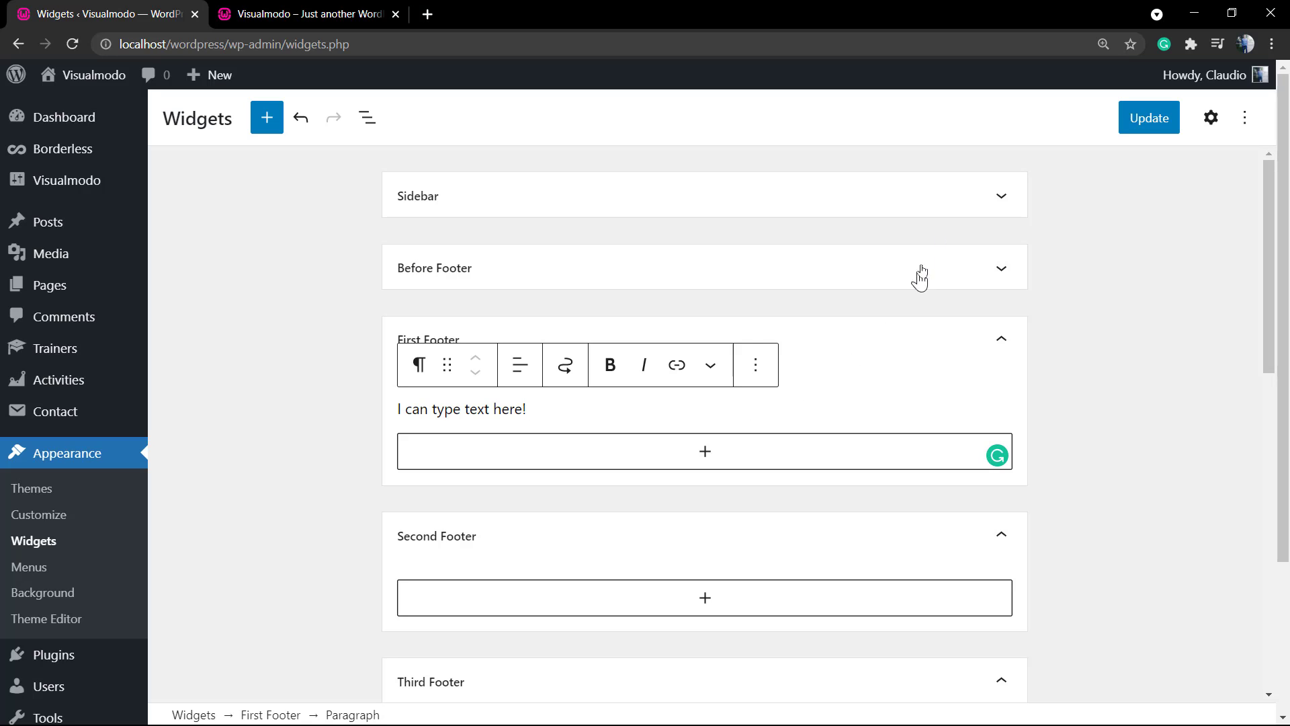
click(1148, 117)
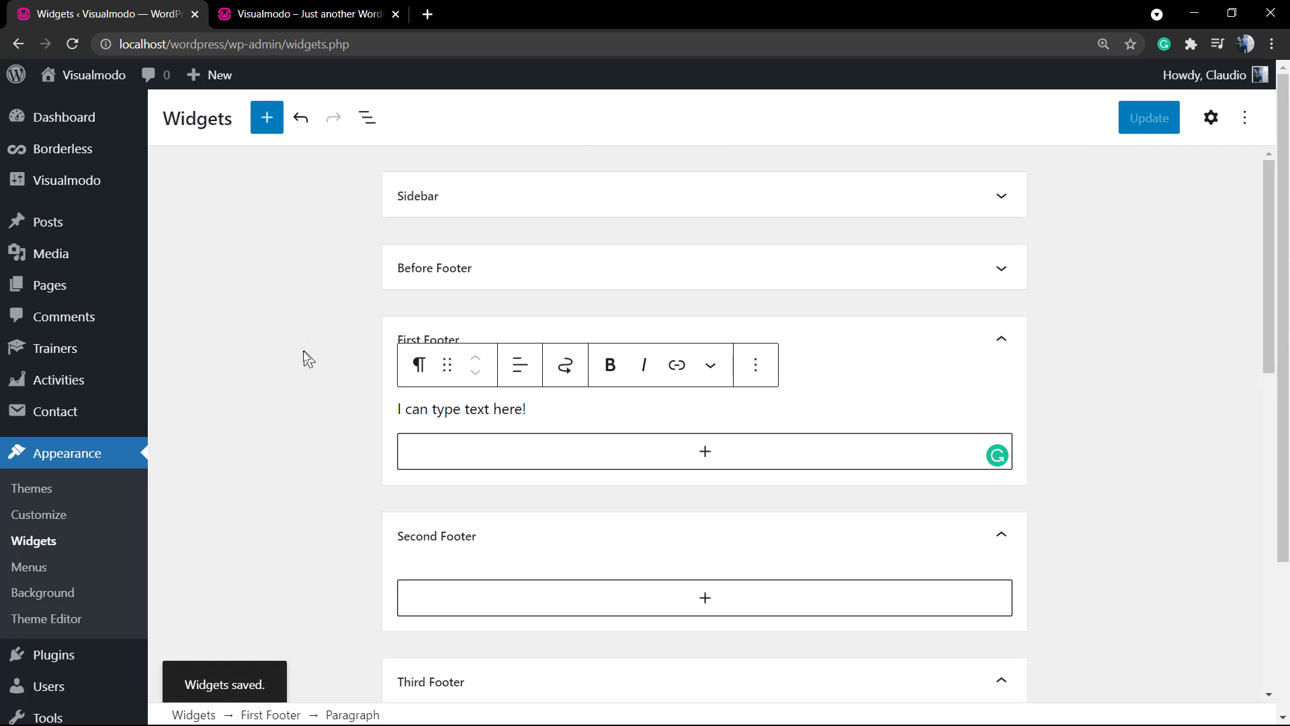
click(308, 14)
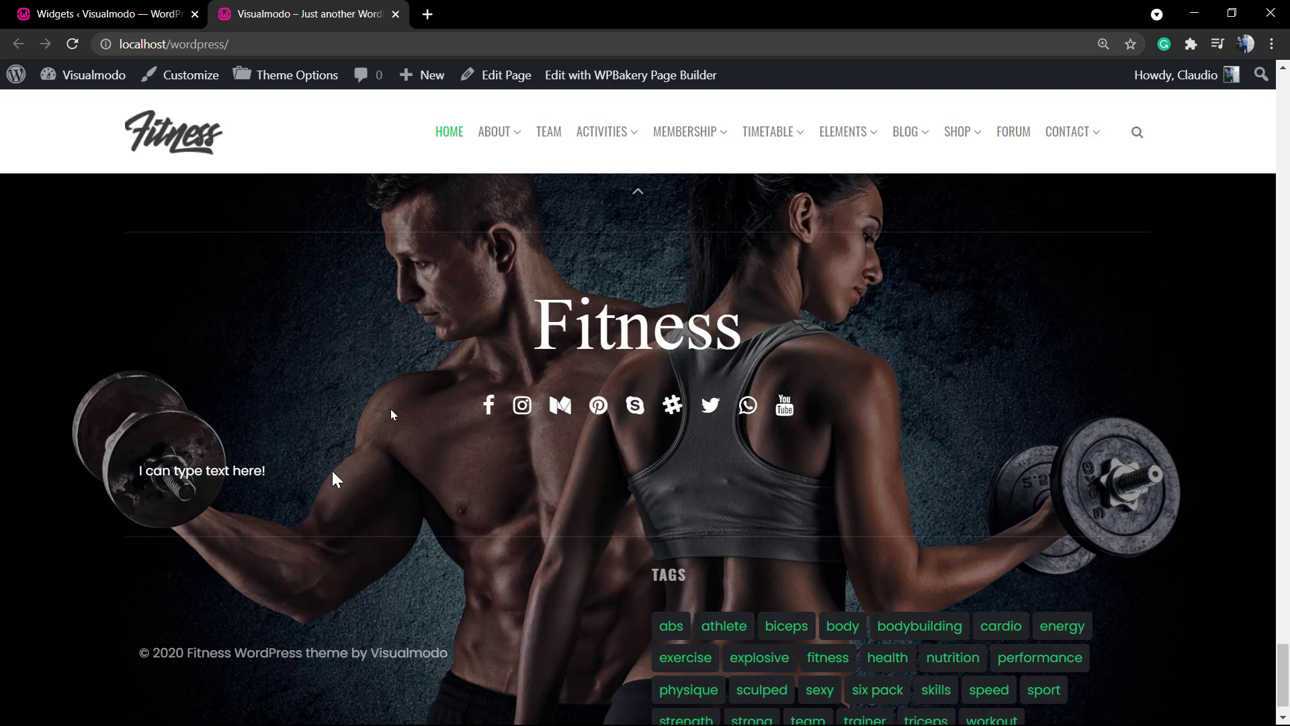
click(99, 14)
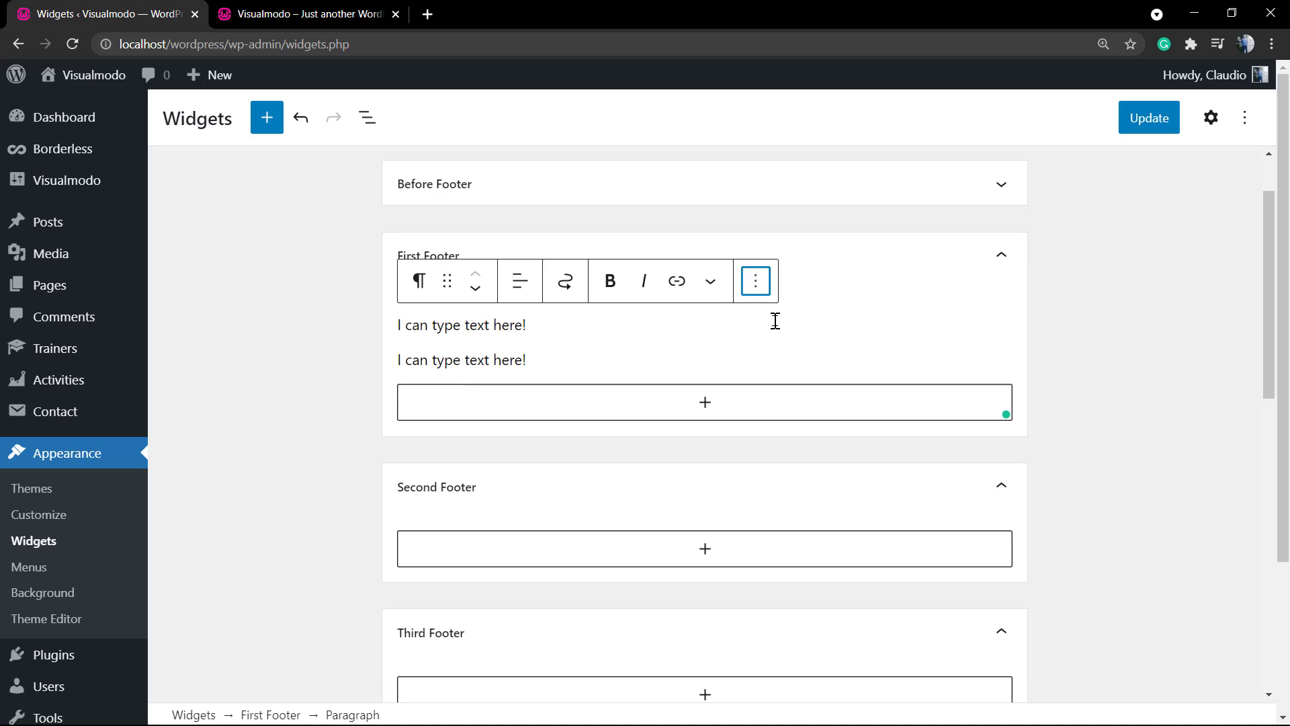
Move the duplicate 'I can type text here!' paragraph into Second Footer and save.
click(754, 280)
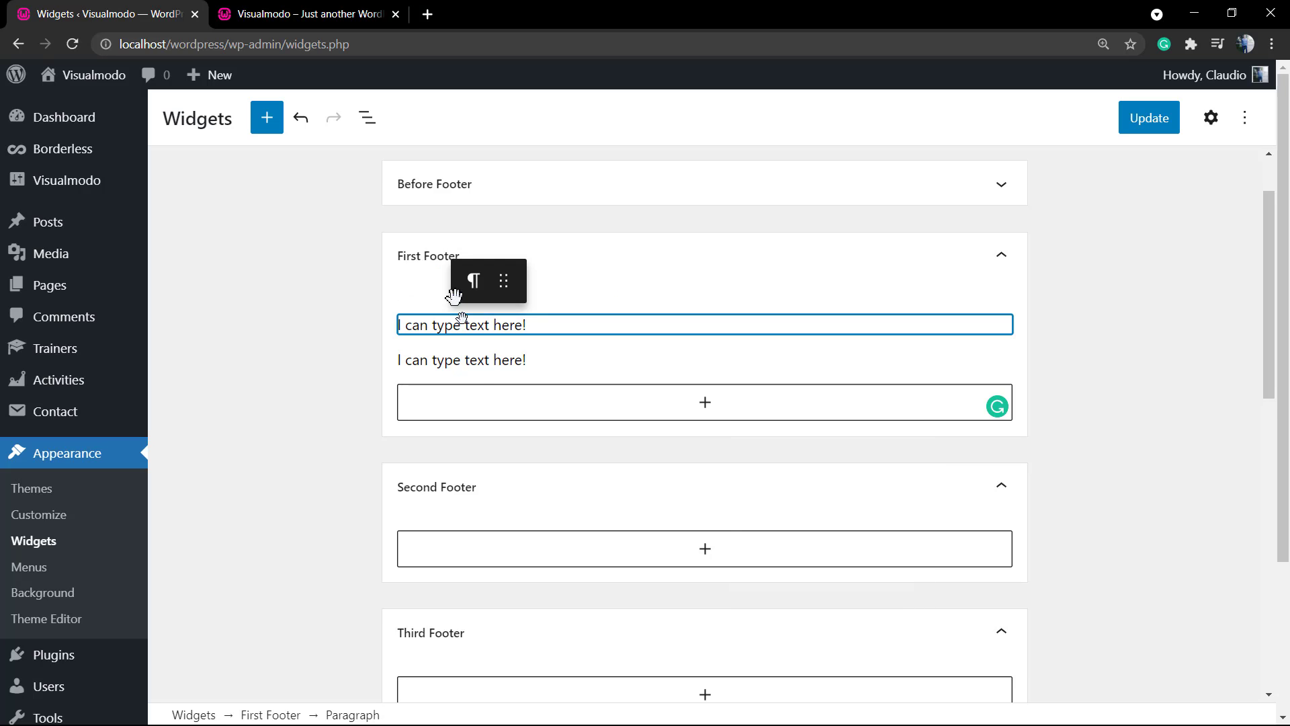
scroll(down, 3)
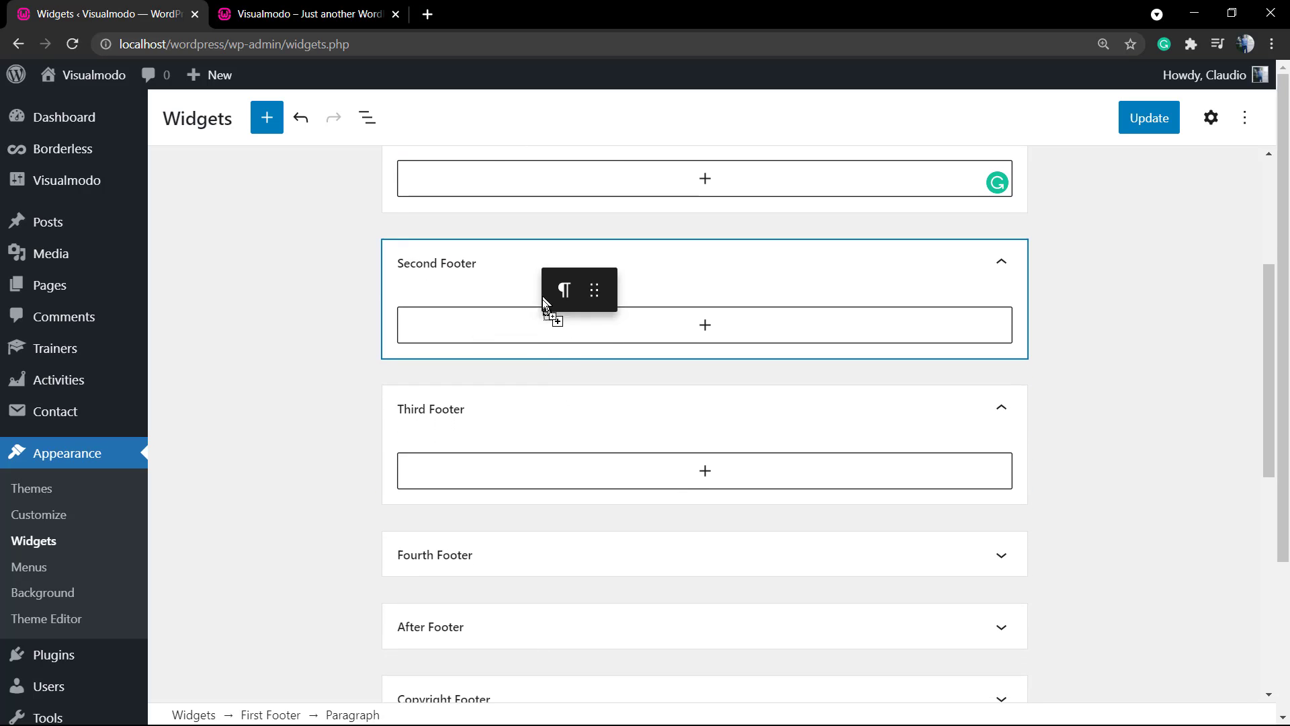
text(I can type text here!)
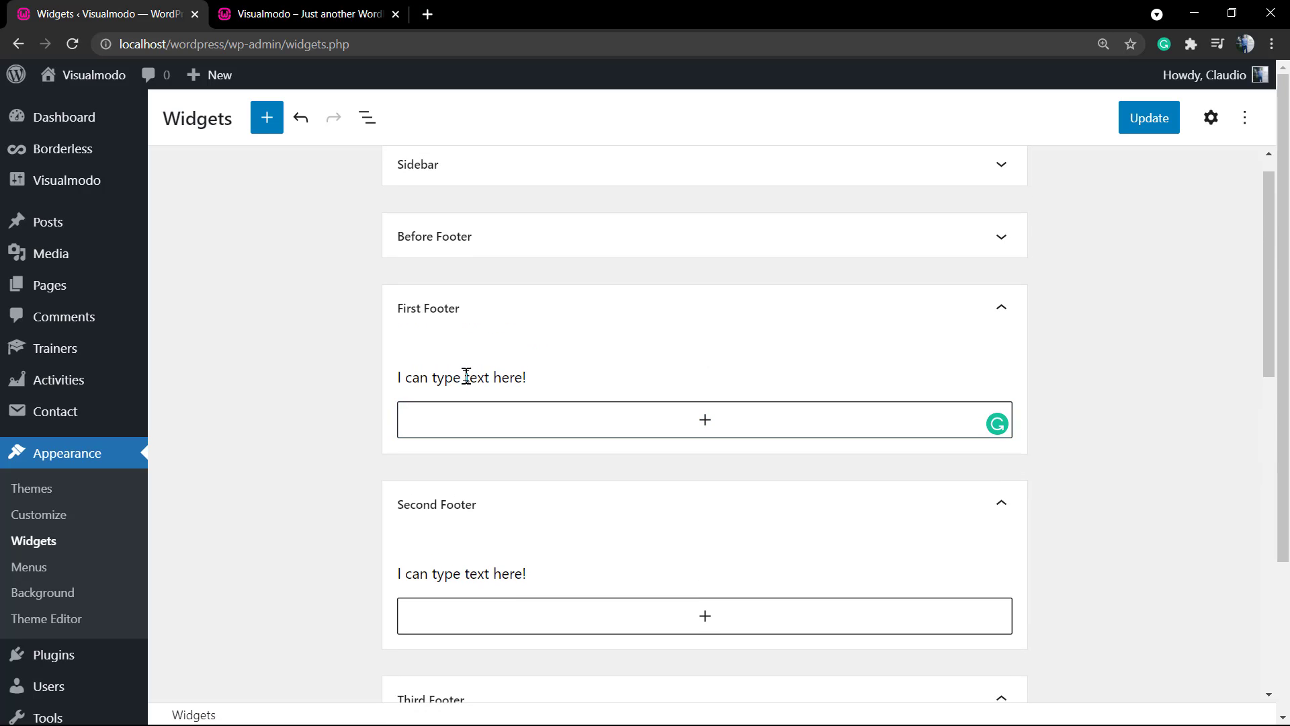
scroll(down, 3)
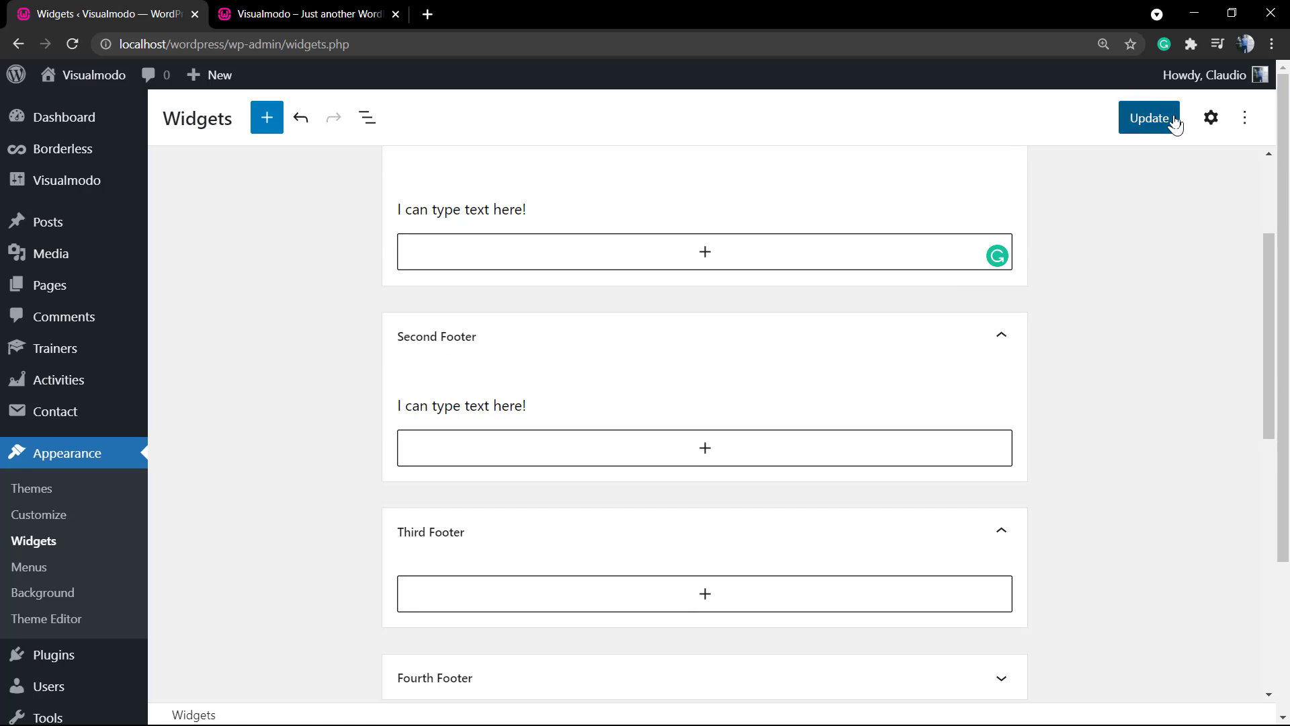
click(308, 14)
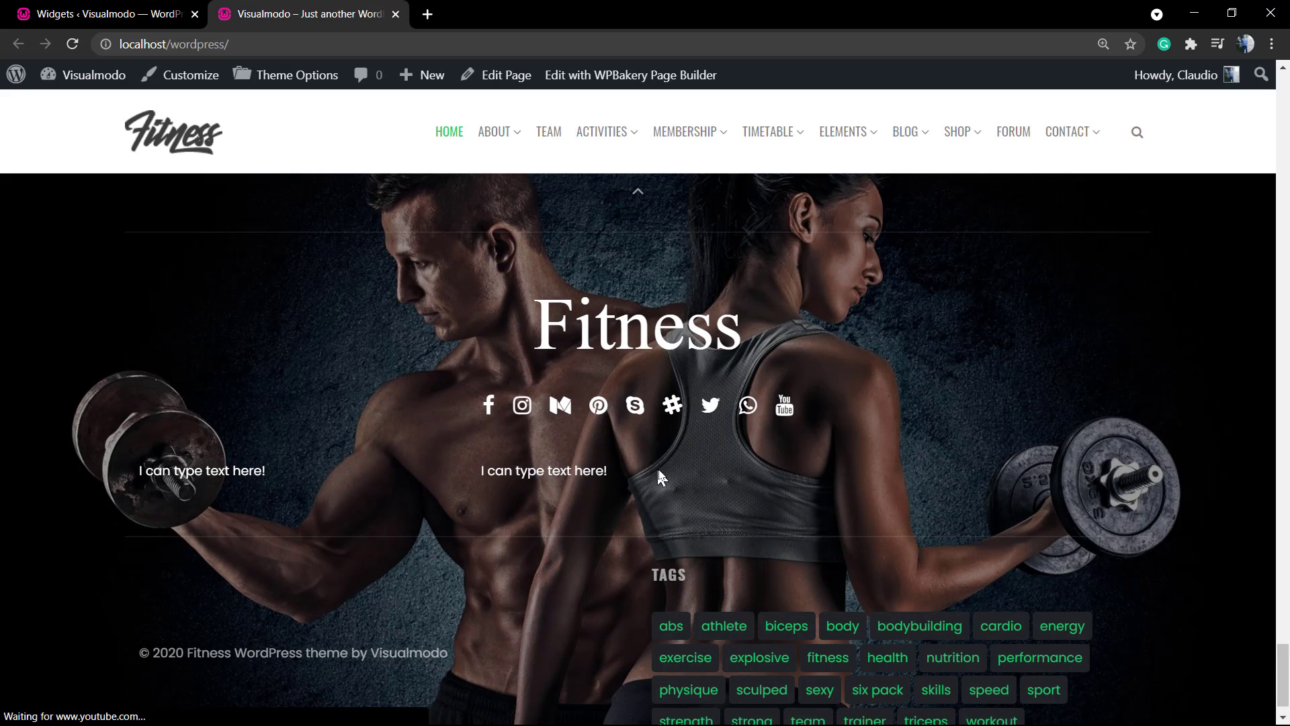
mouse_move(668, 494)
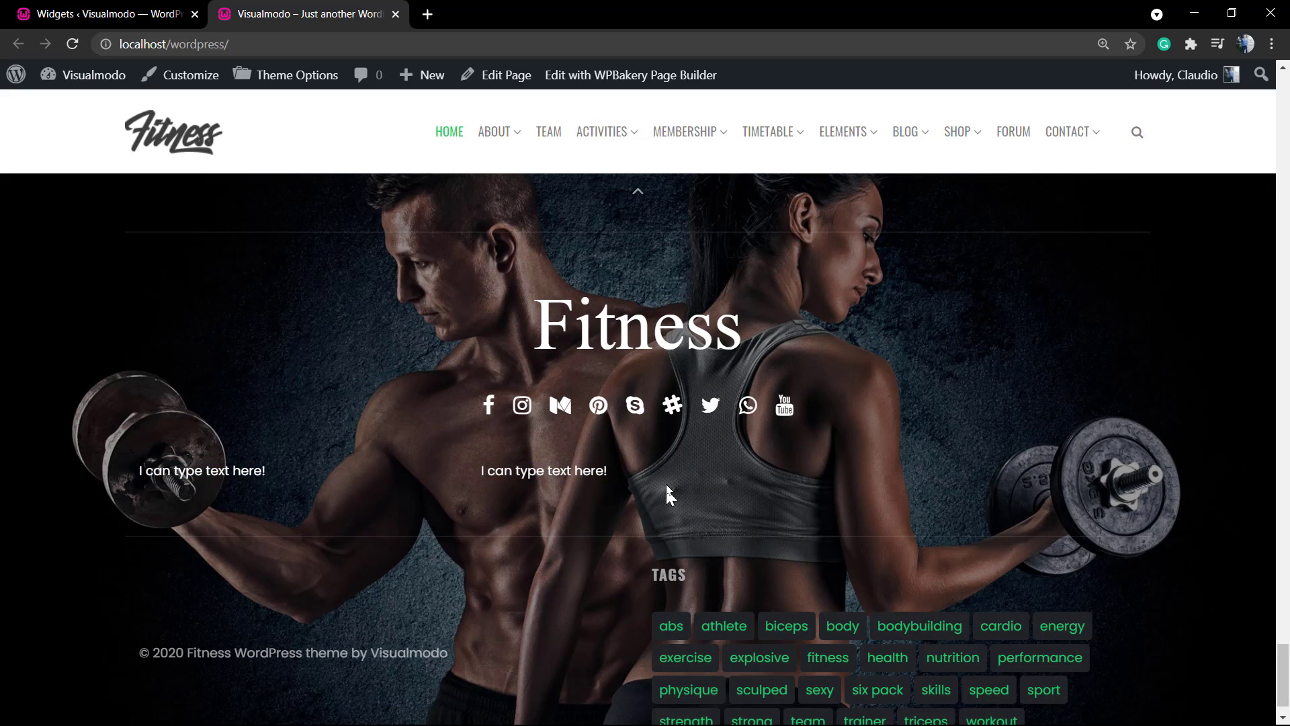
Return to the widgets editor and open the full block library for Third Footer.
click(105, 14)
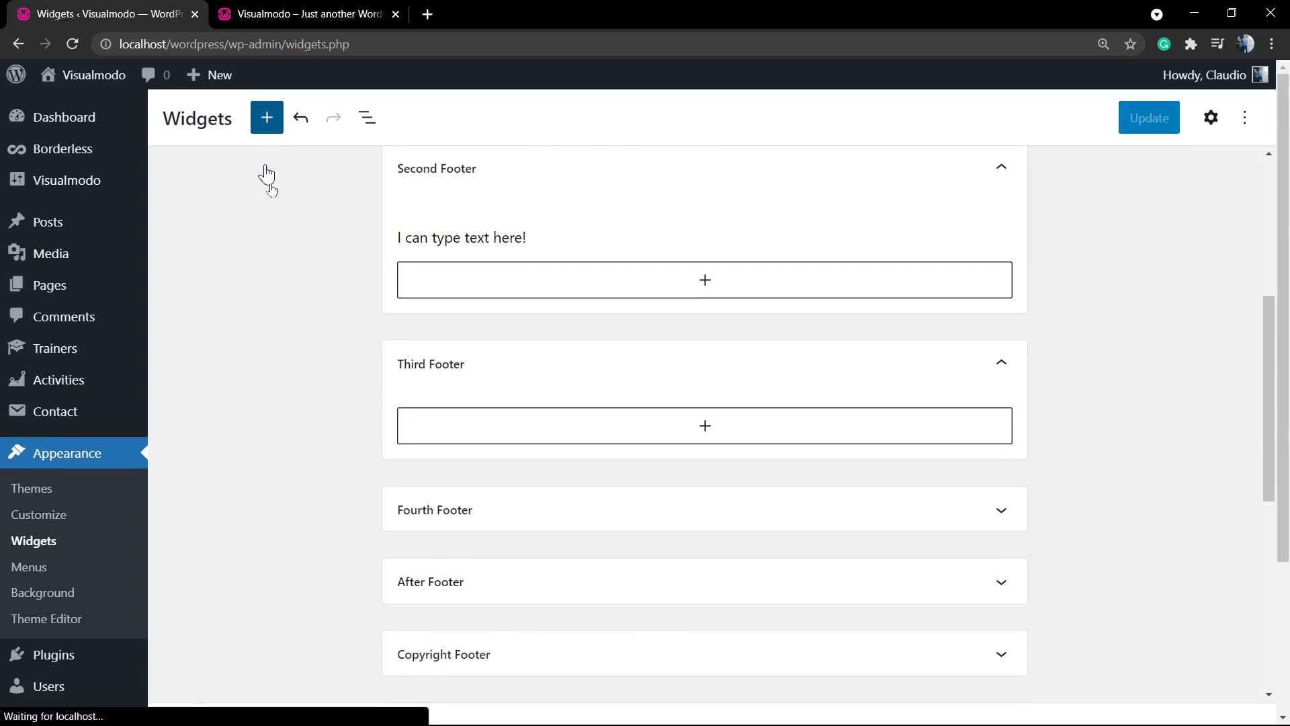
click(266, 117)
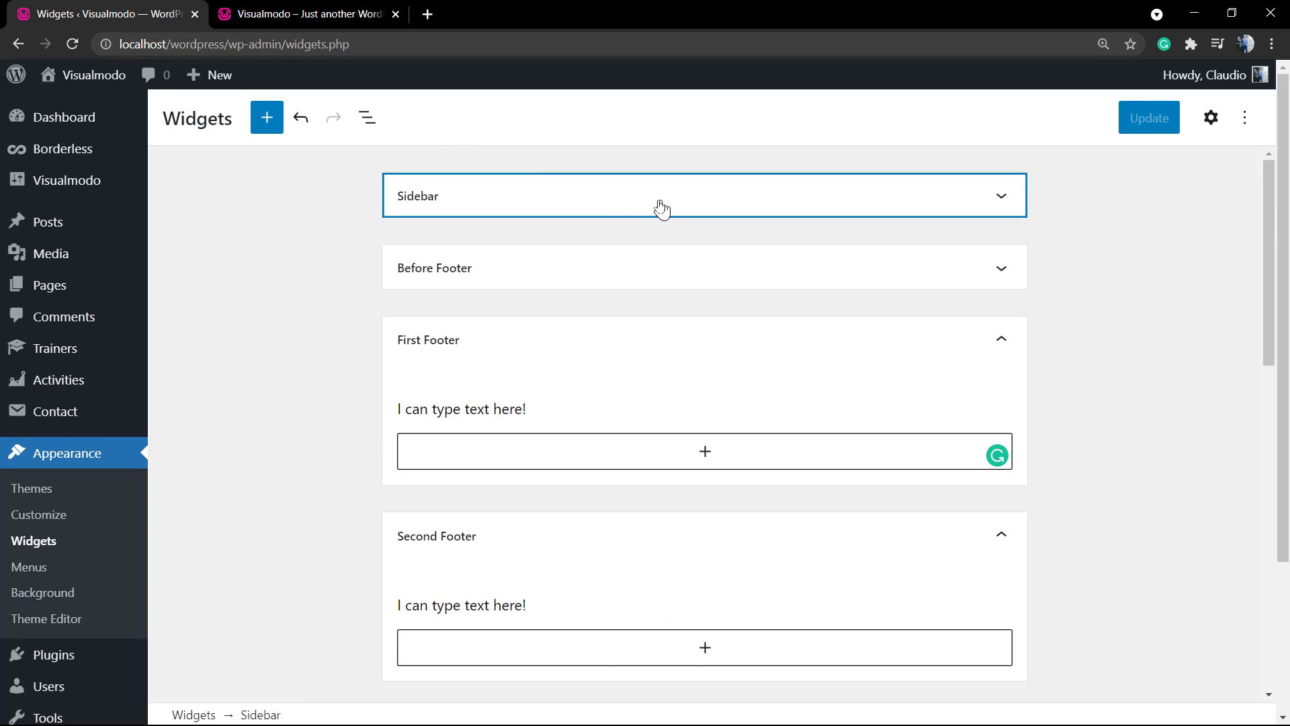
scroll(down, 3)
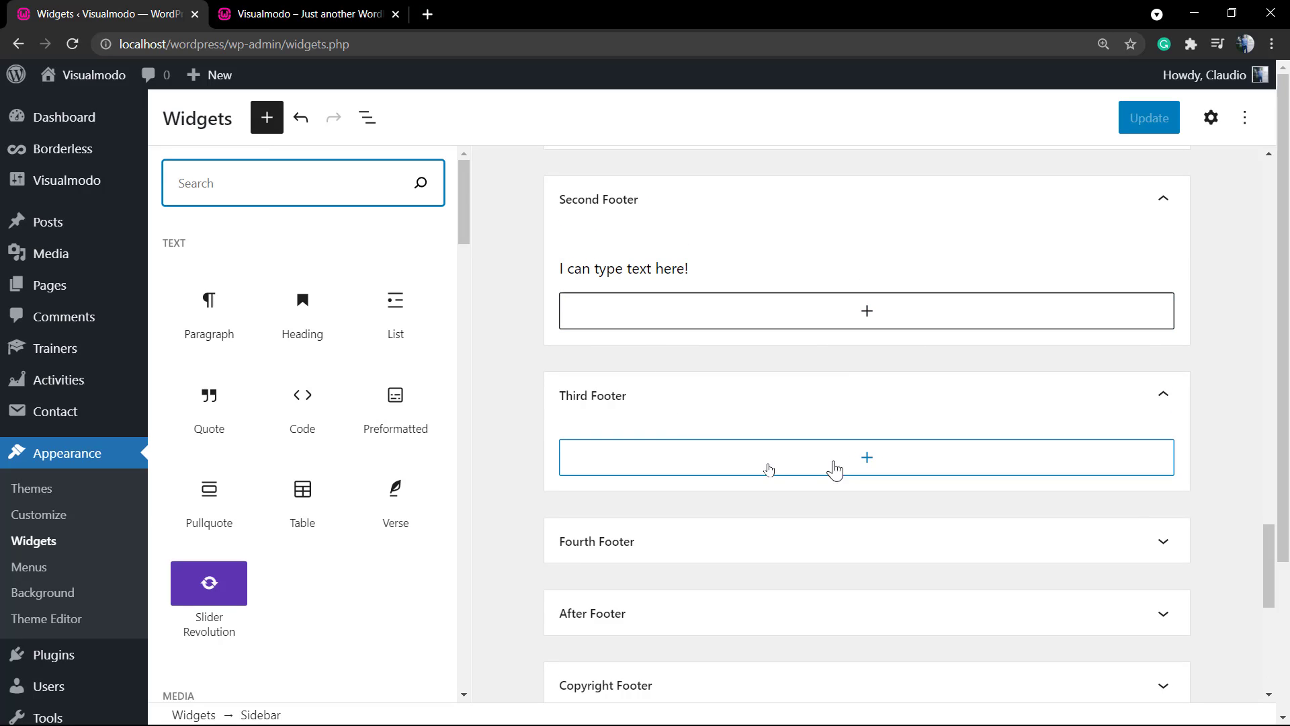
mouse_move(395, 408)
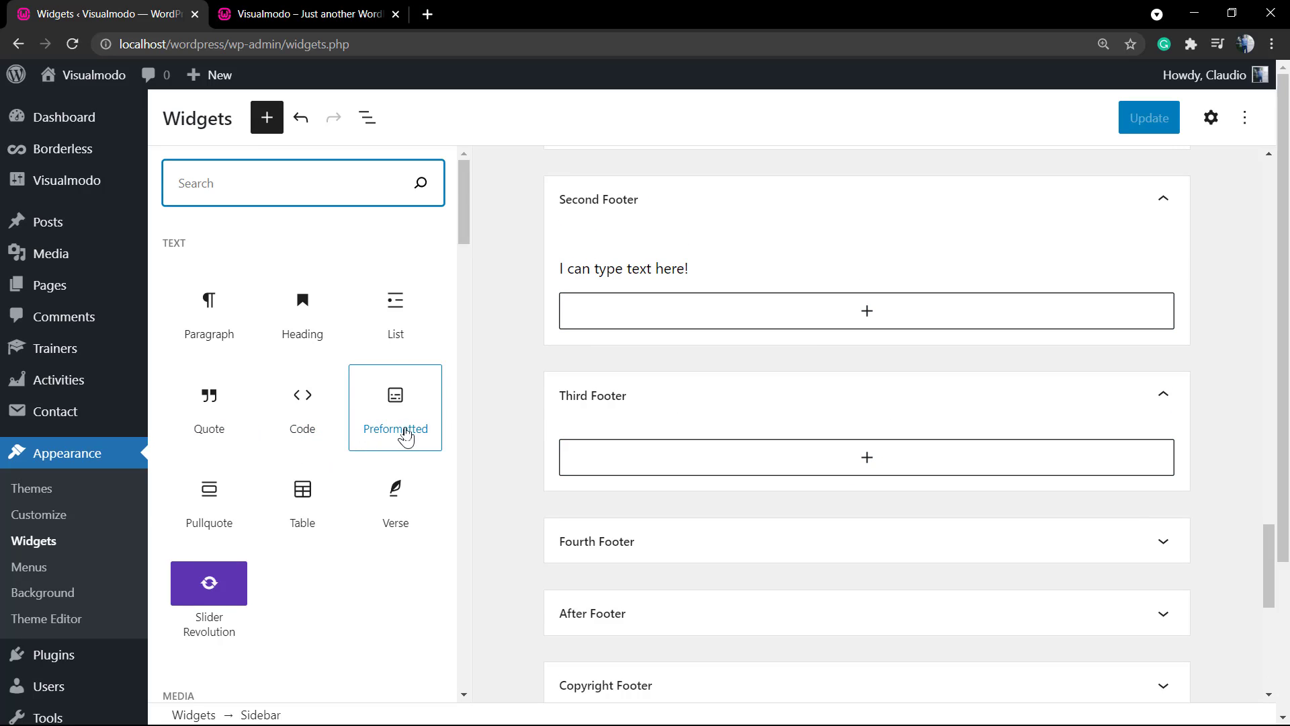
mouse_move(301, 502)
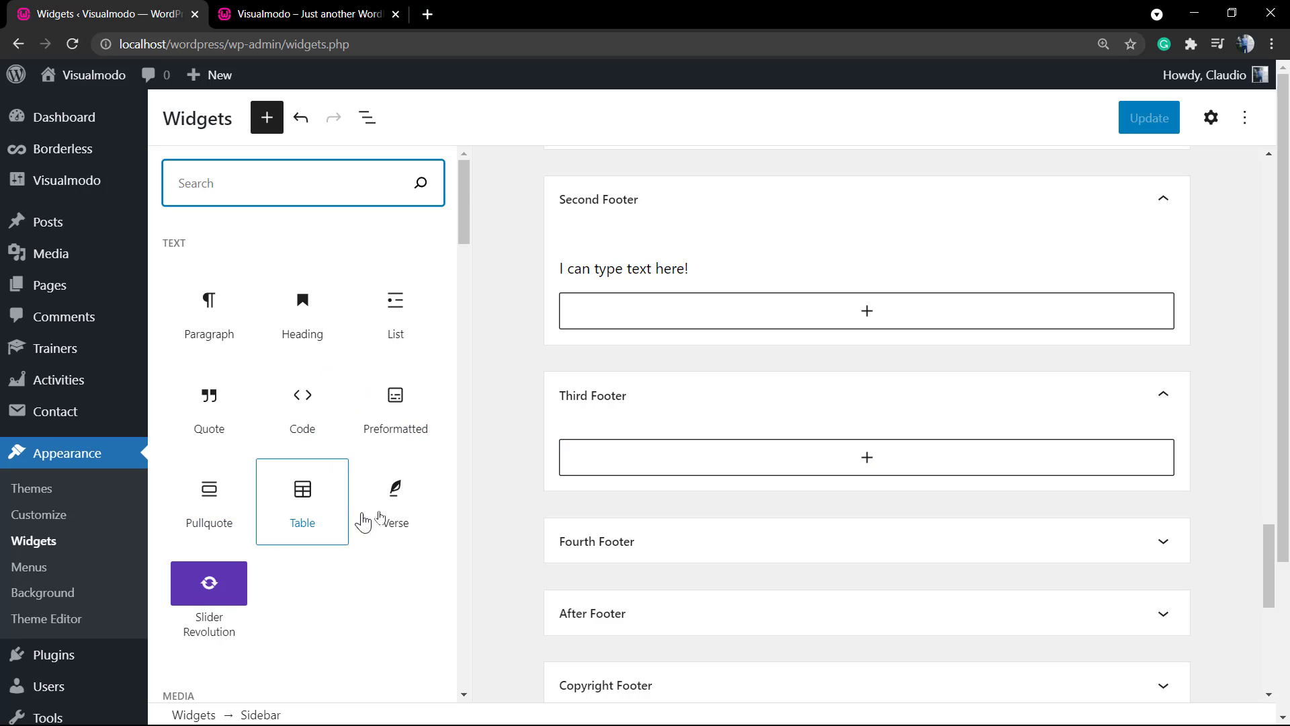
Add an Image block to Third Footer using the iMac hot-air balloon image from the Media Library.
scroll(down, 3)
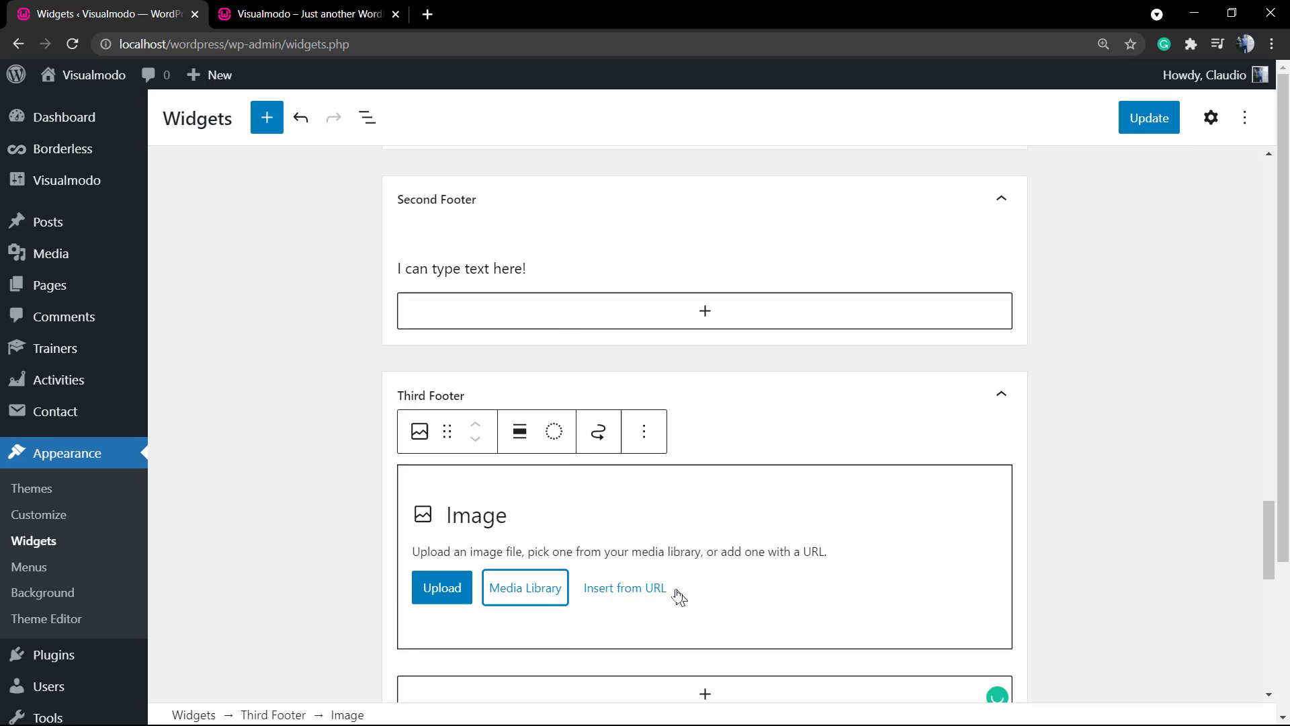
click(524, 587)
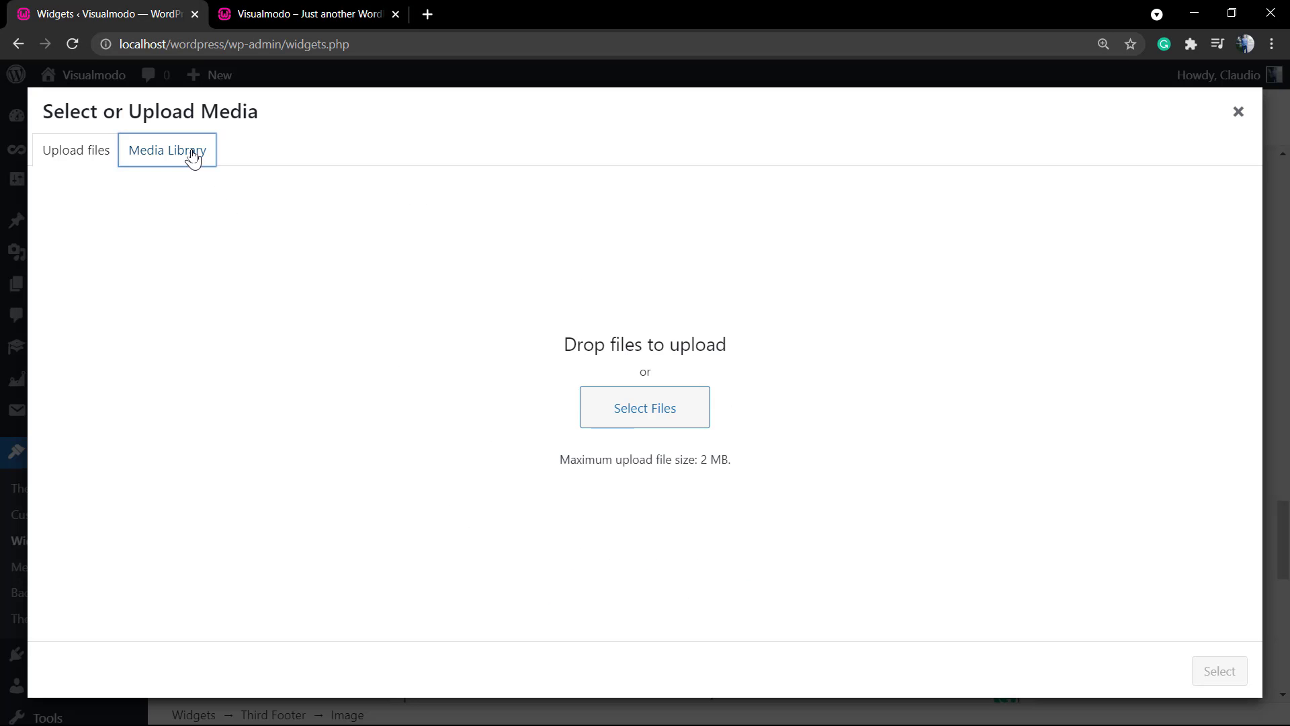
click(168, 150)
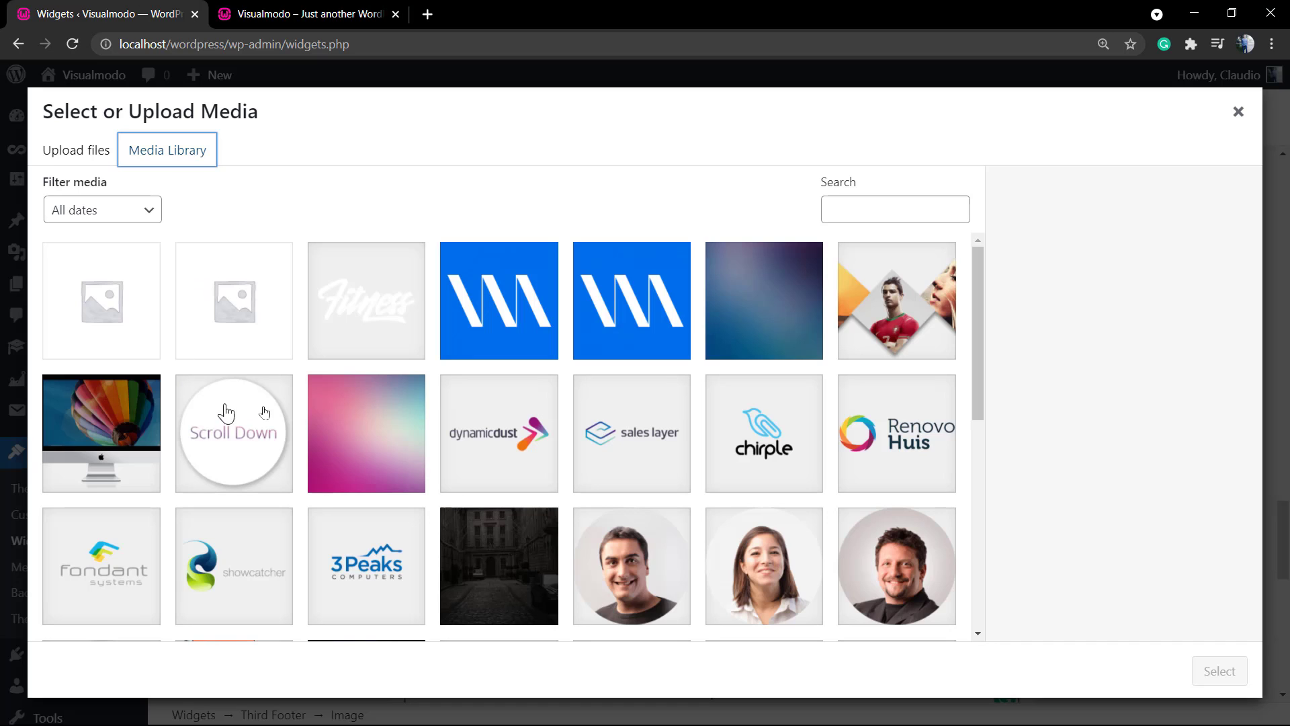
scroll(down, 3)
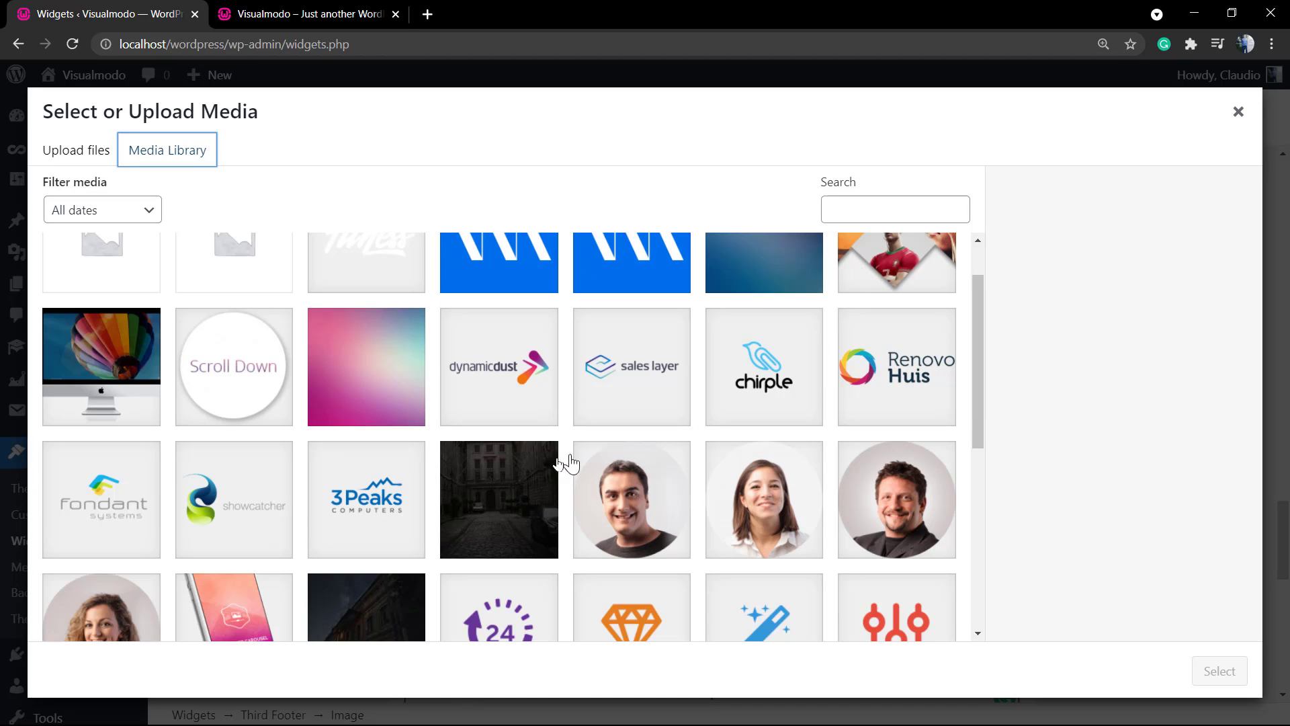
scroll(up, 3)
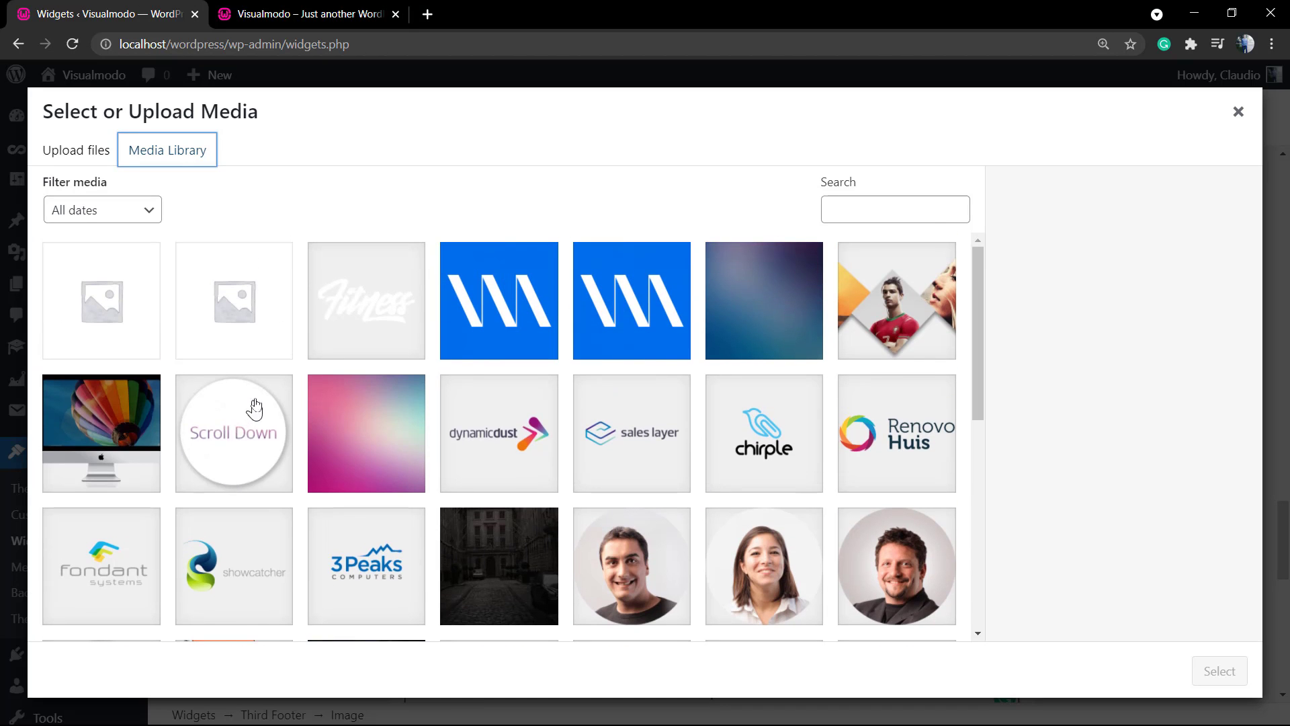
mouse_move(426, 388)
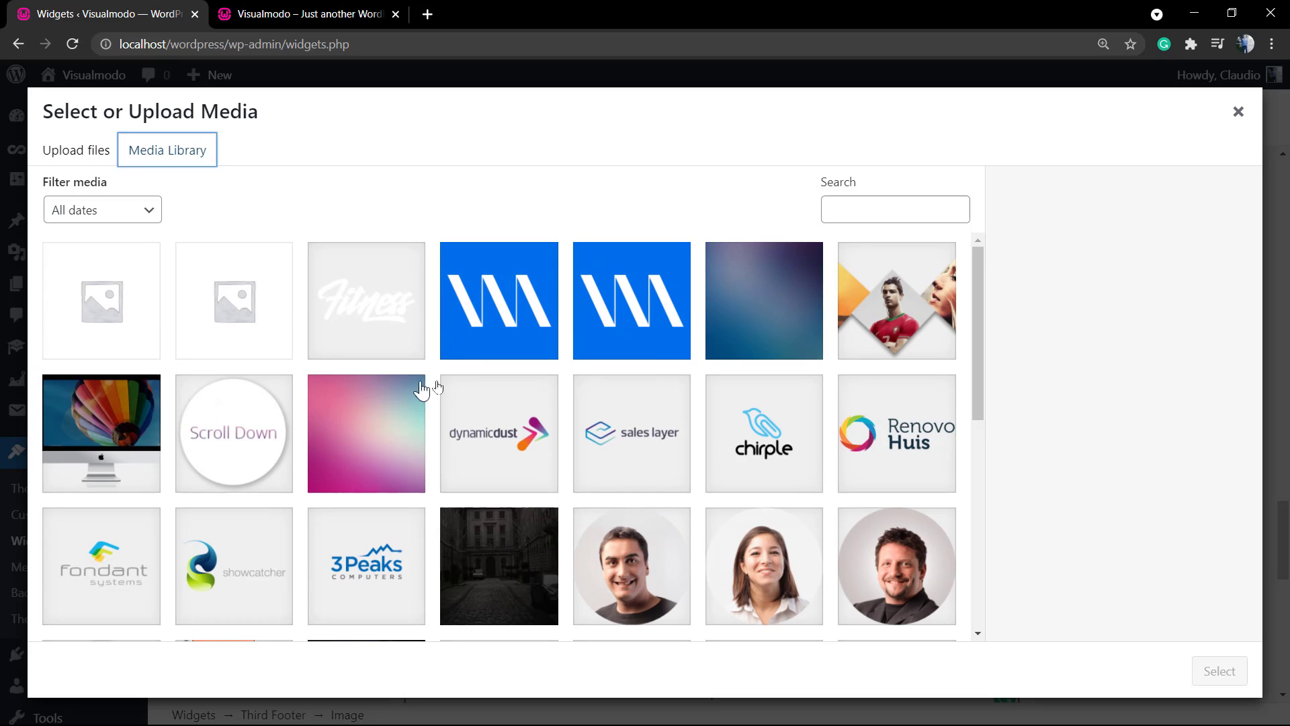
mouse_move(542, 388)
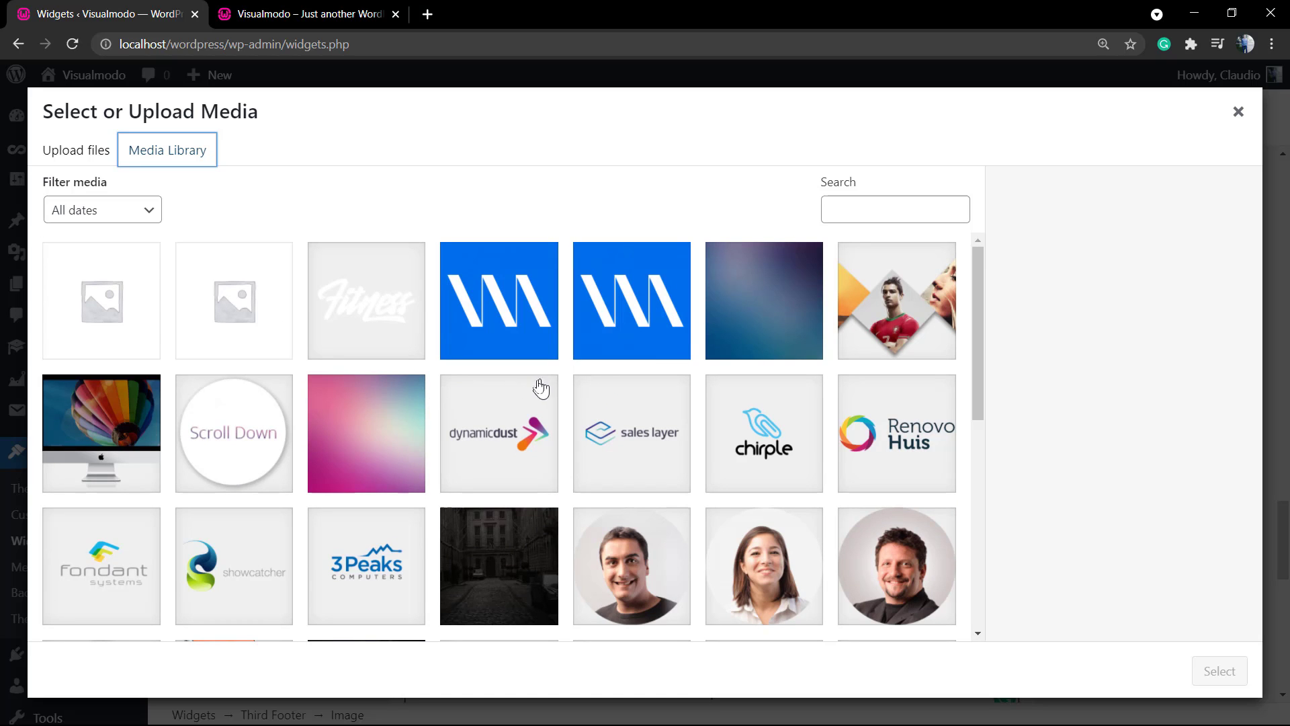
click(102, 432)
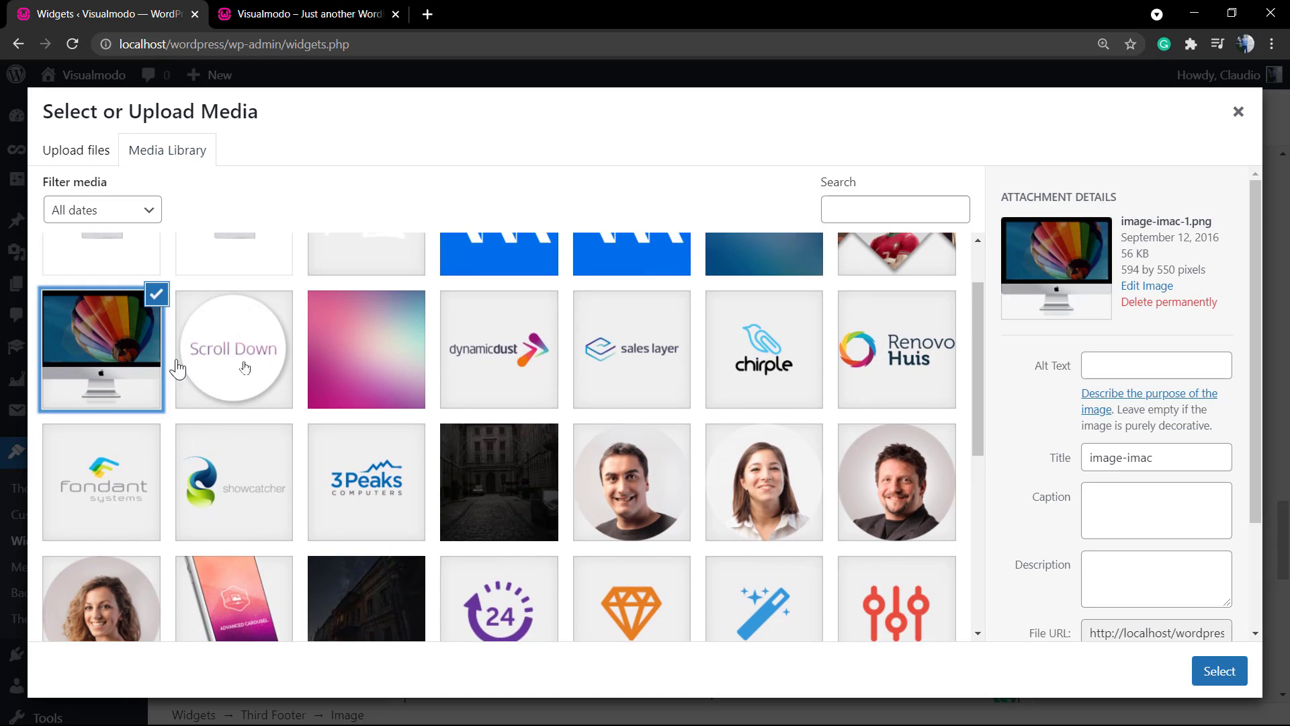
click(1218, 670)
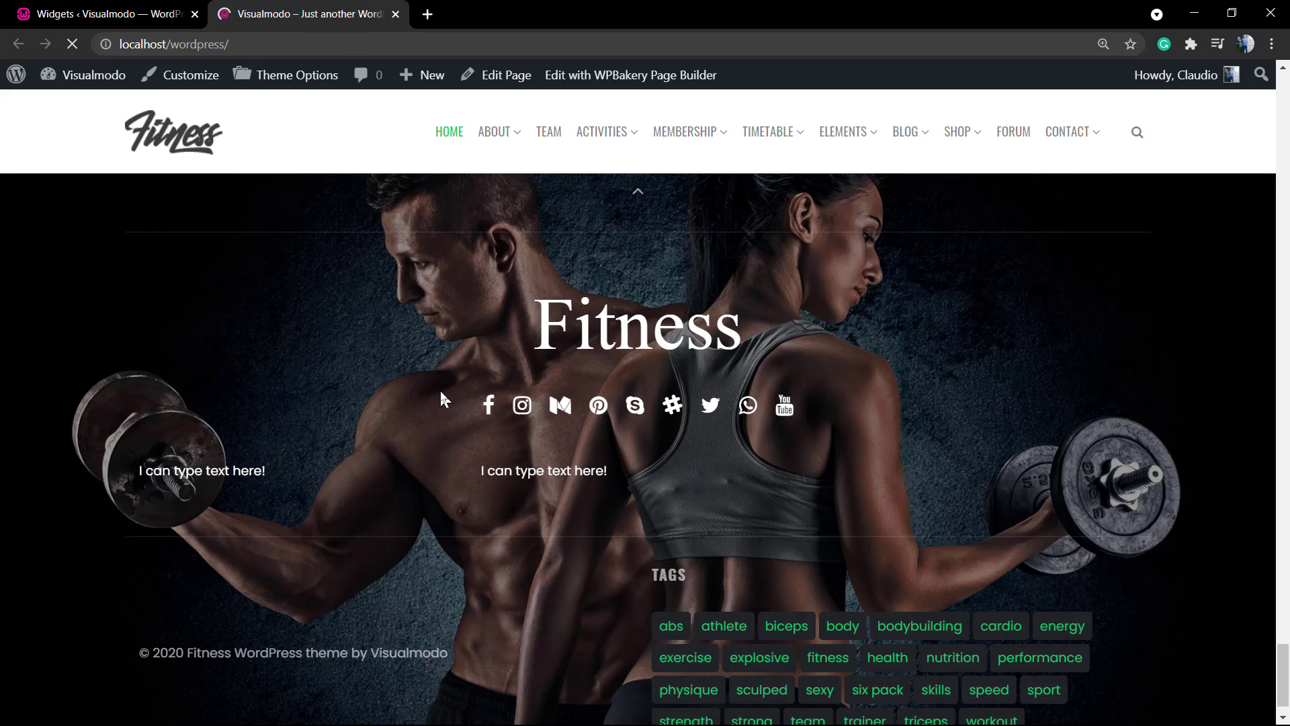
Scroll the live footer to confirm the iMac image, then return to the widgets editor.
scroll(down, 3)
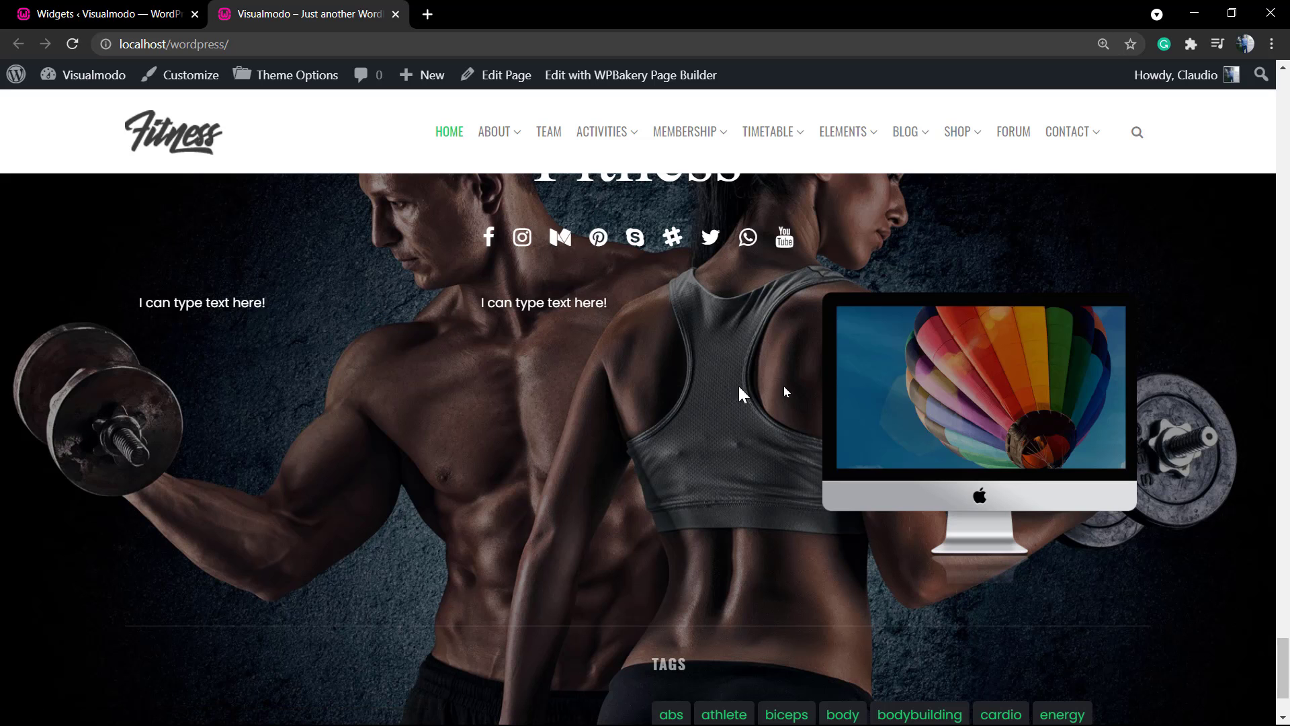
scroll(down, 3)
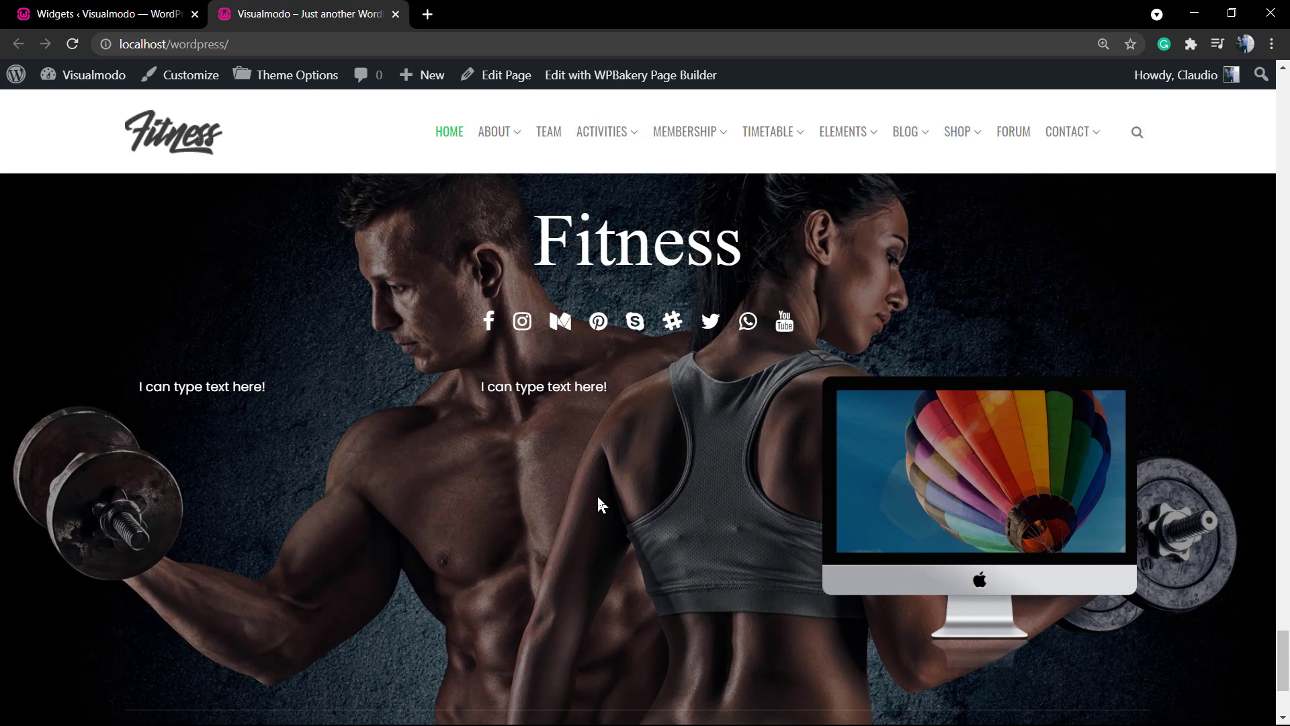
mouse_move(788, 74)
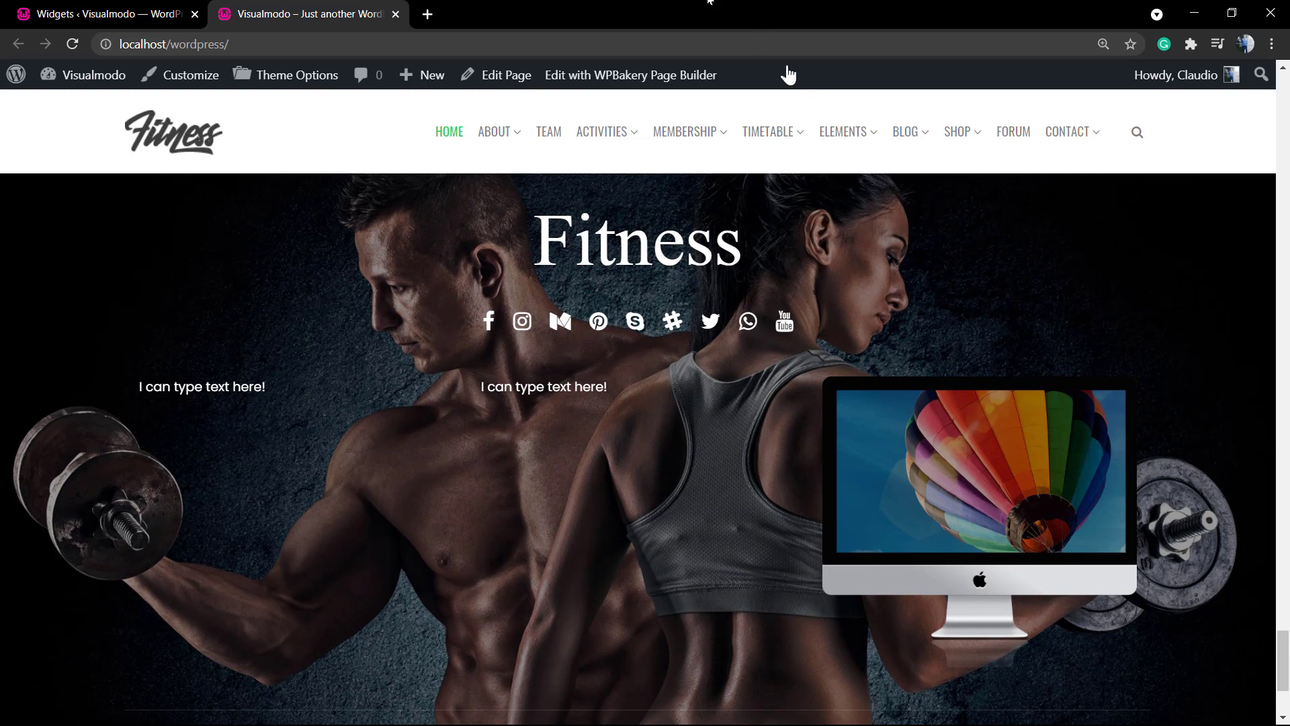
click(99, 14)
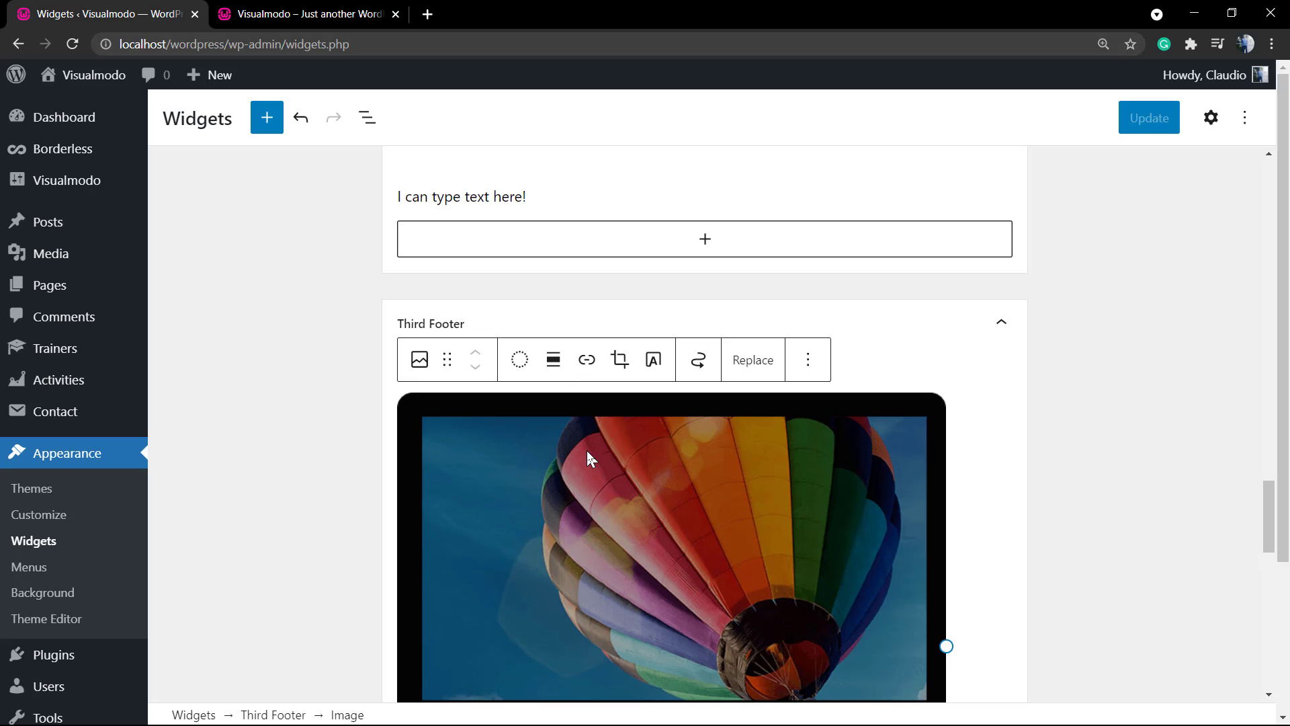
click(807, 360)
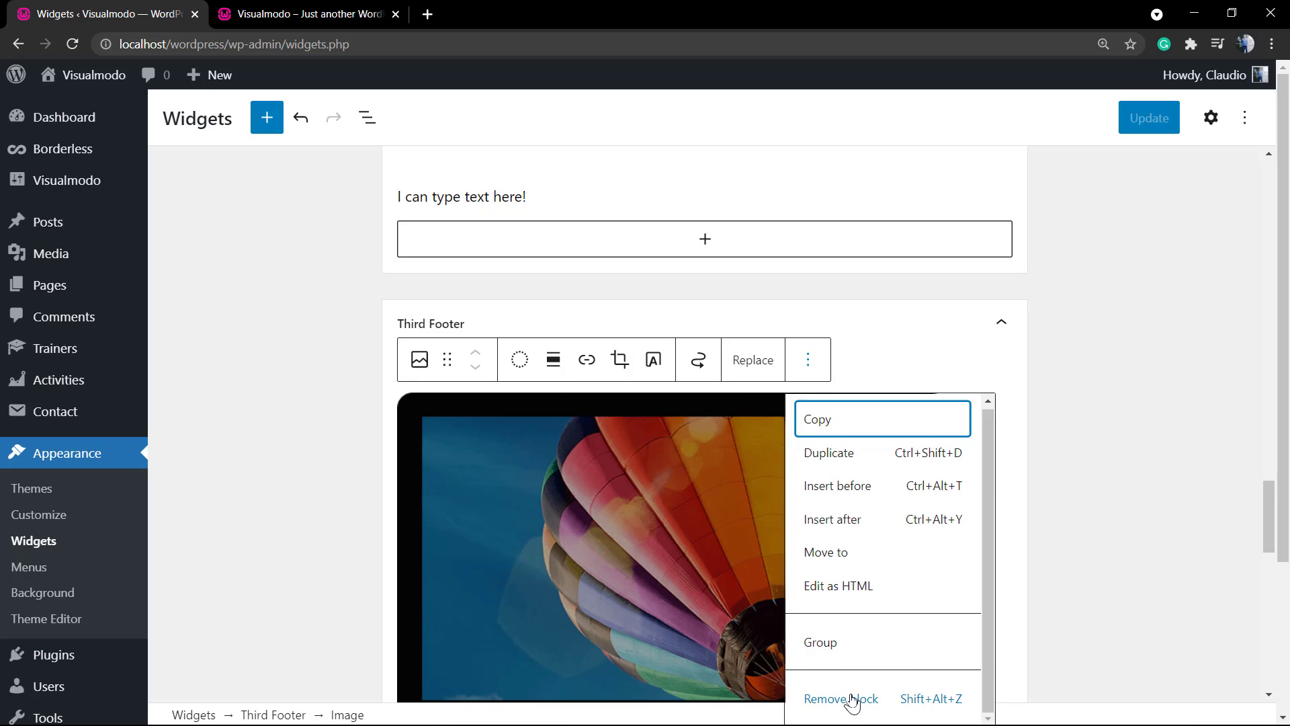
click(839, 699)
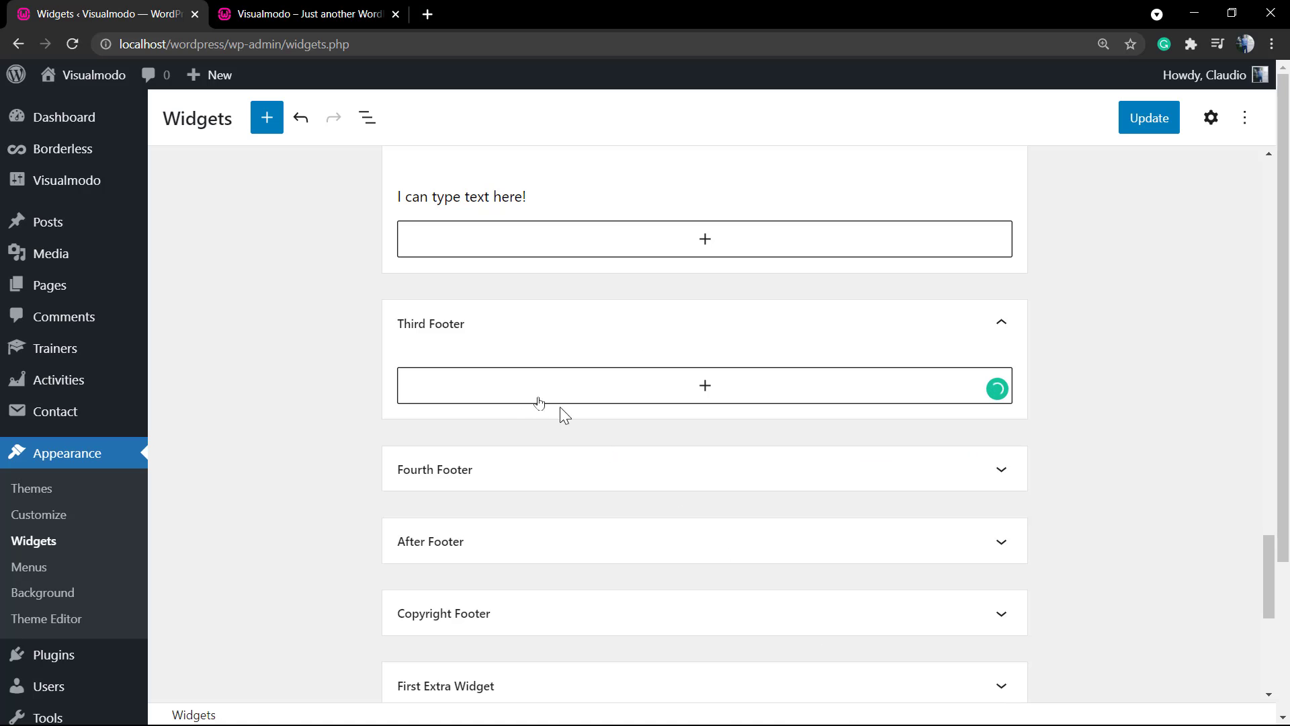
scroll(up, 3)
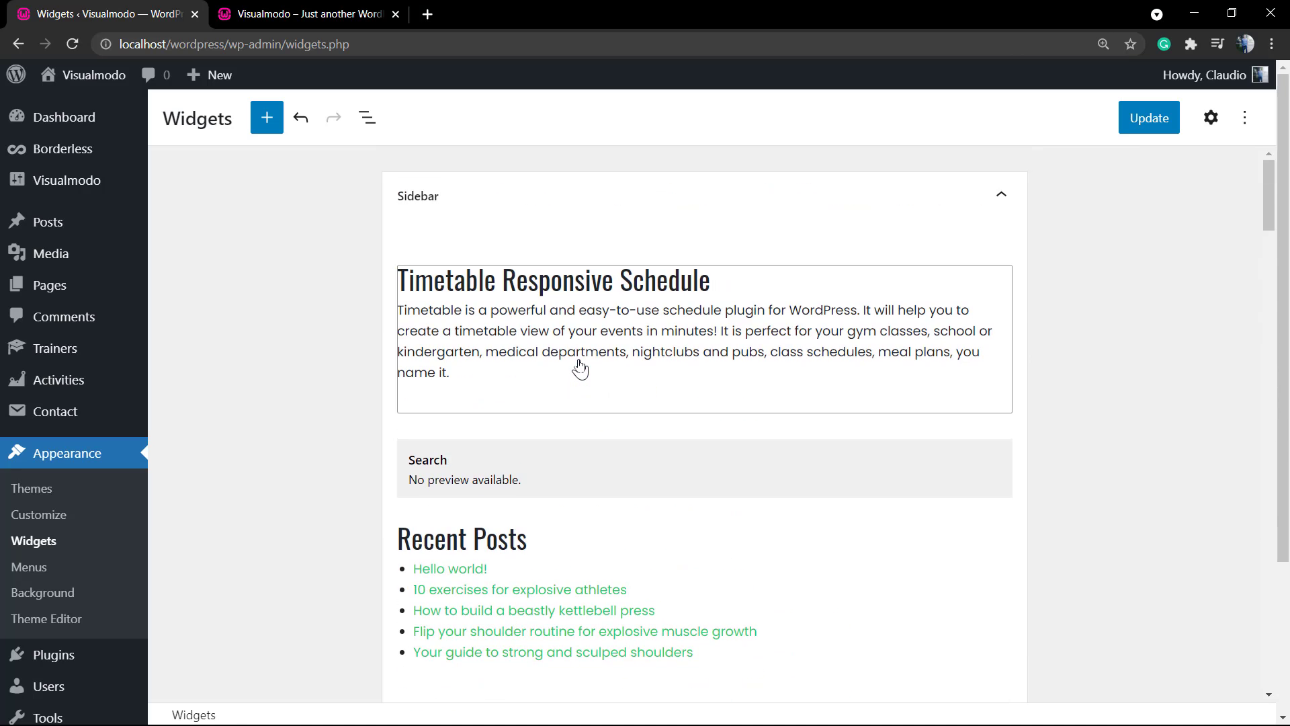
scroll(down, 3)
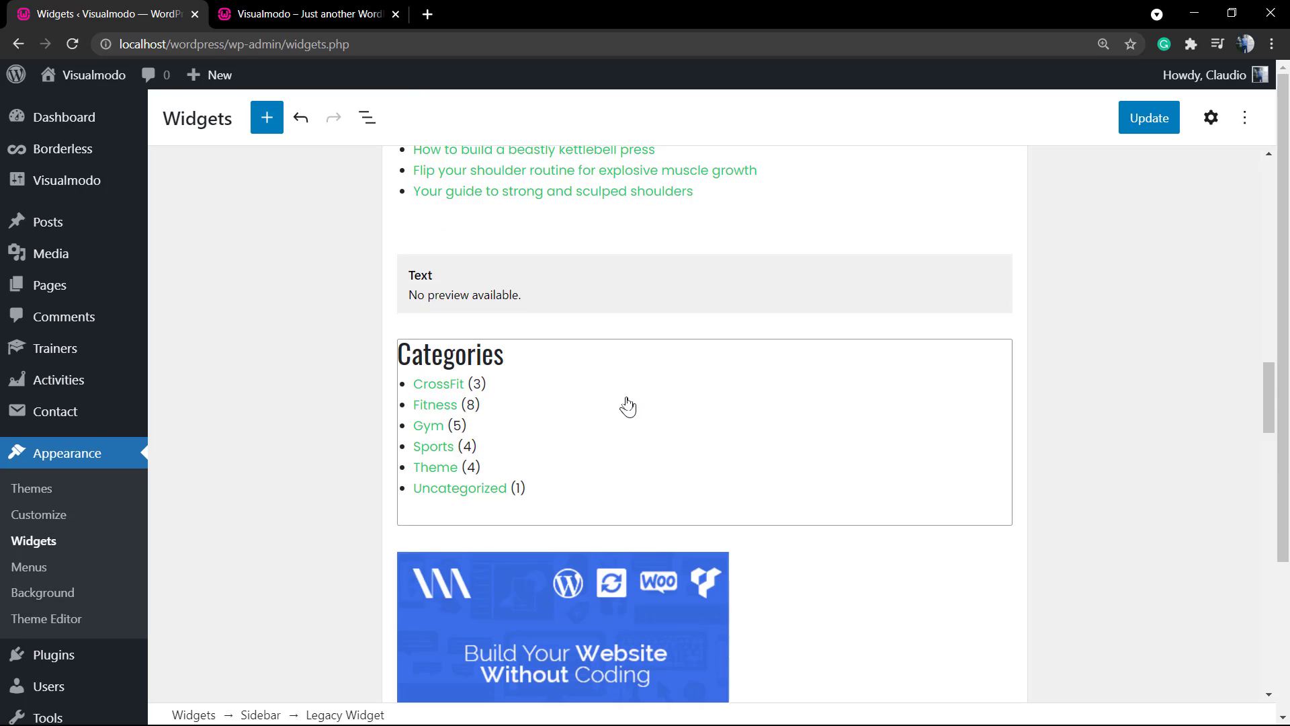
scroll(down, 3)
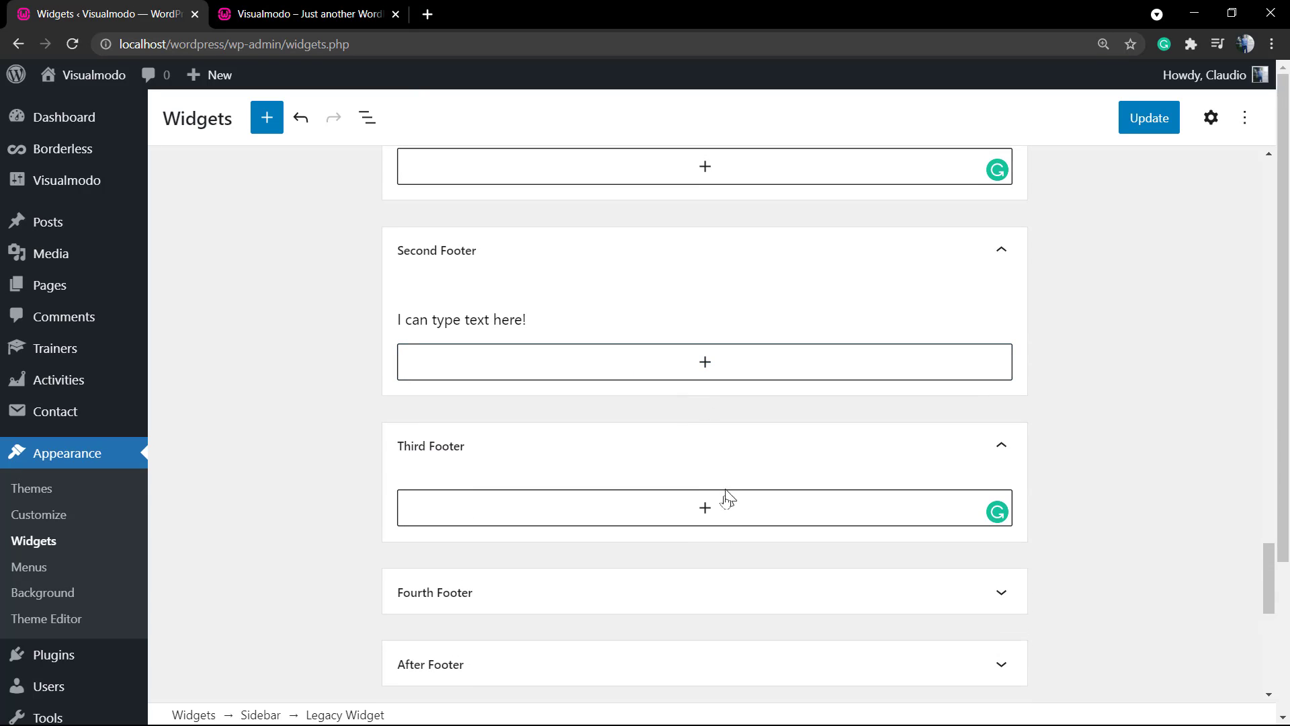
Open the Third Footer block library and scroll down to widget blocks such as Tag Cloud.
click(704, 508)
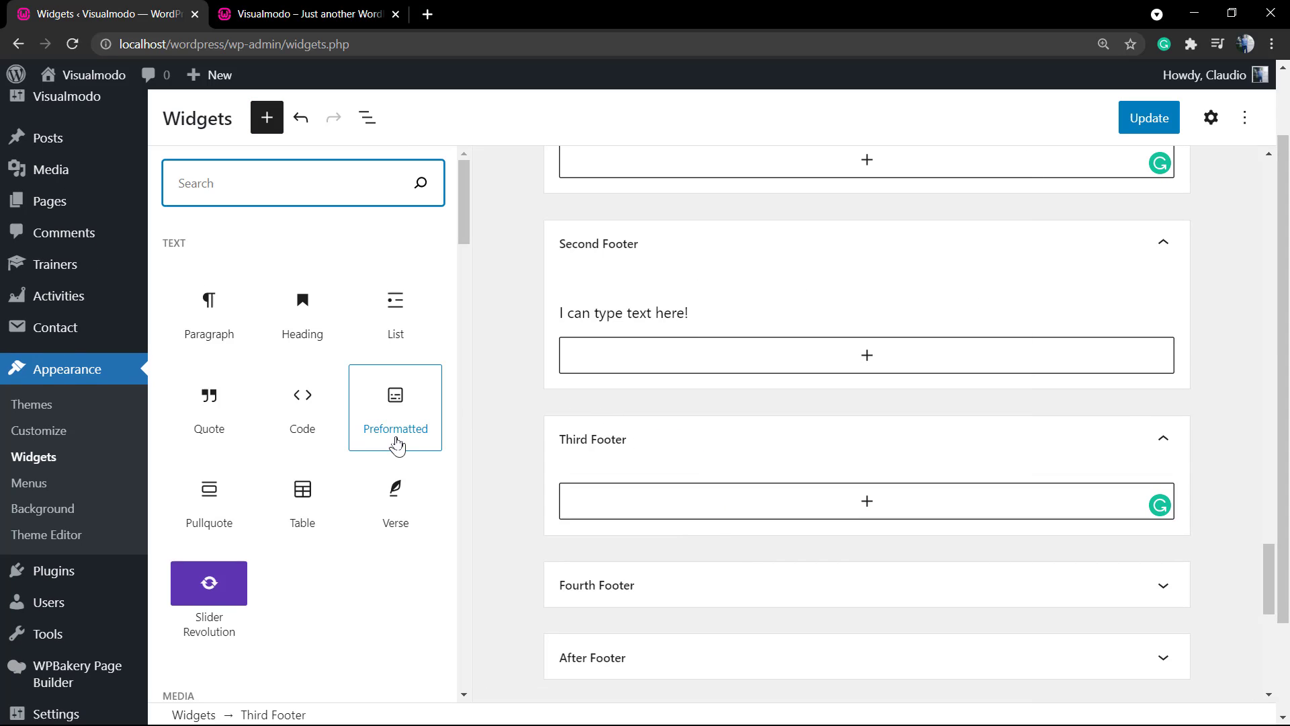
scroll(down, 3)
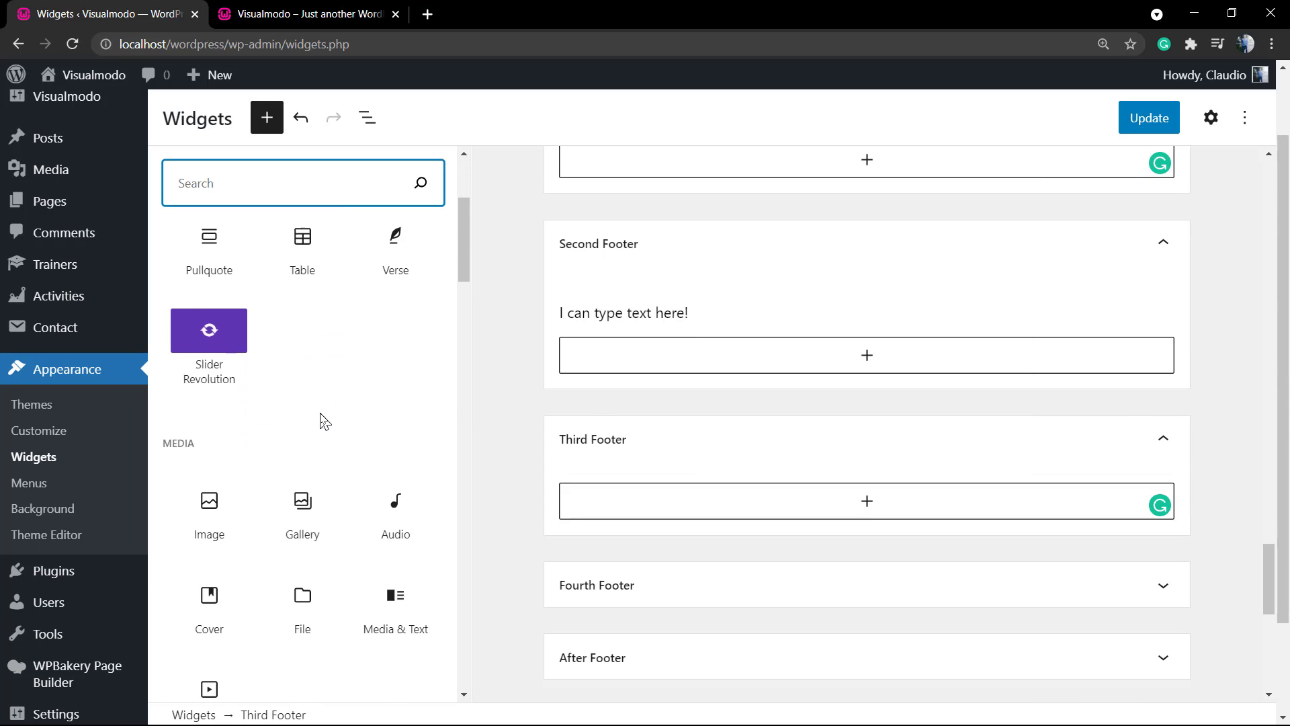
scroll(down, 3)
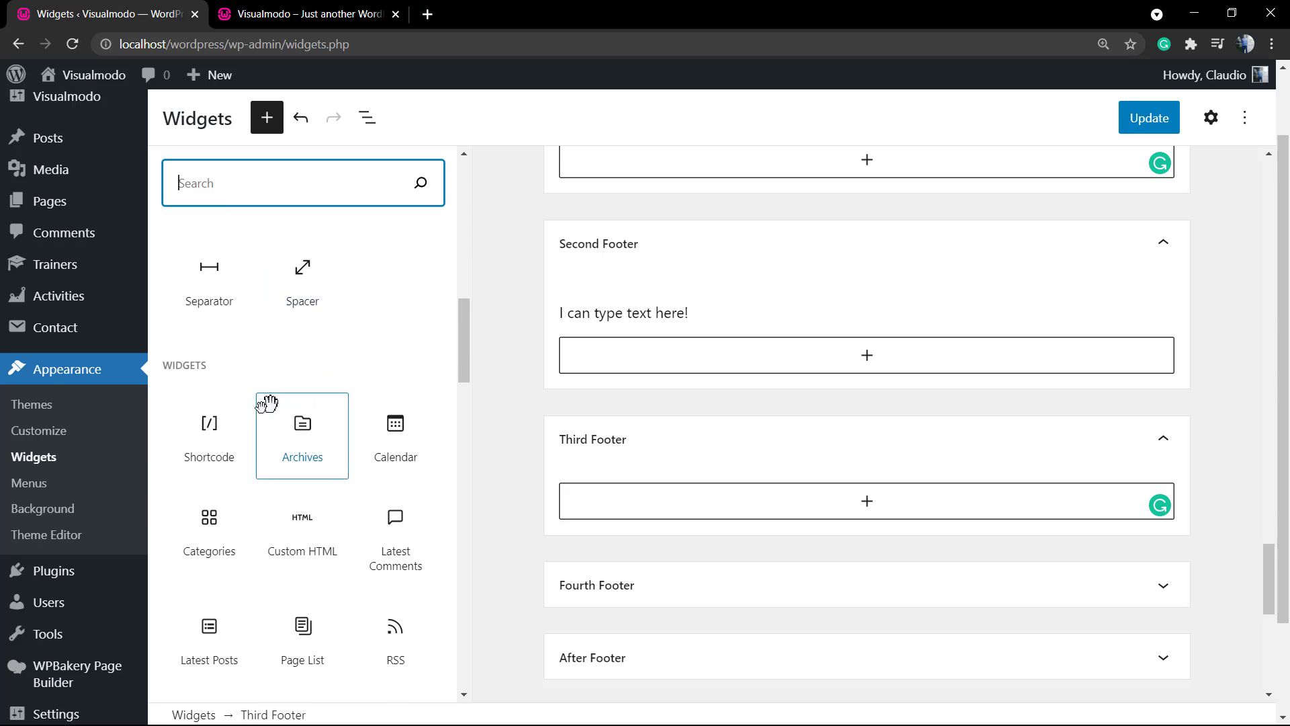
scroll(down, 3)
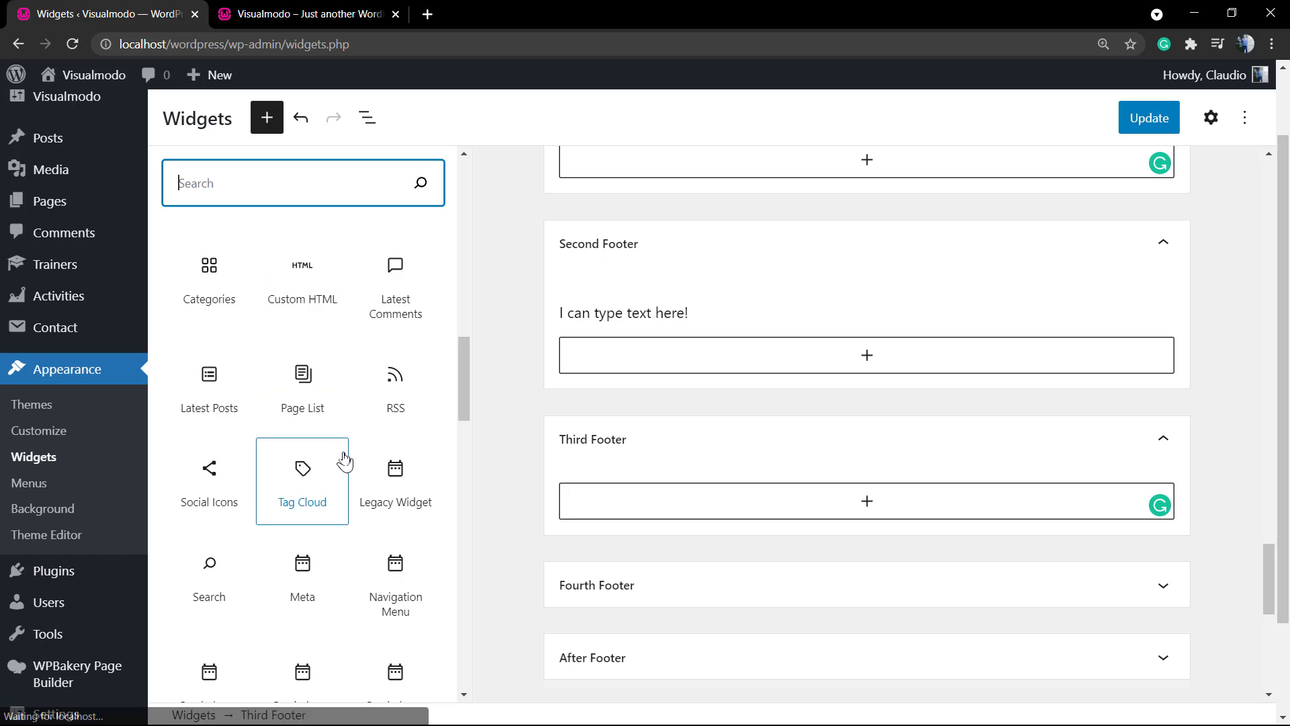
scroll(down, 3)
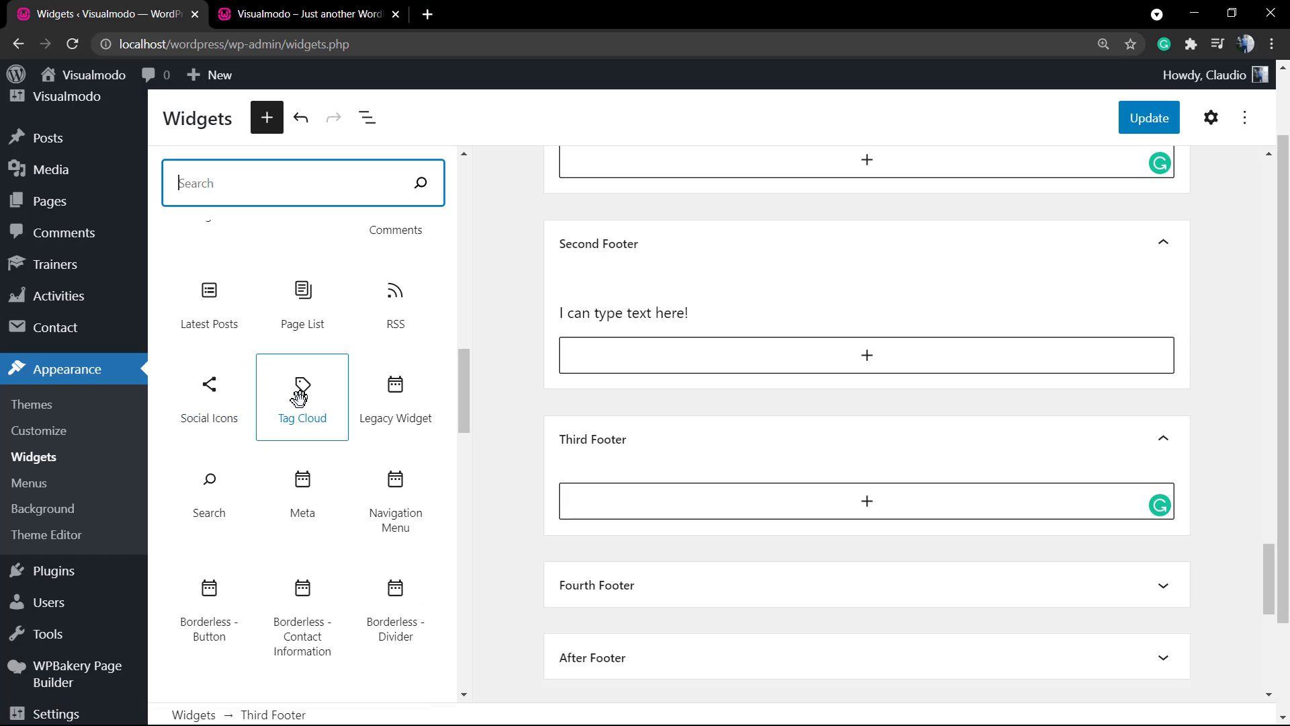
mouse_move(209, 311)
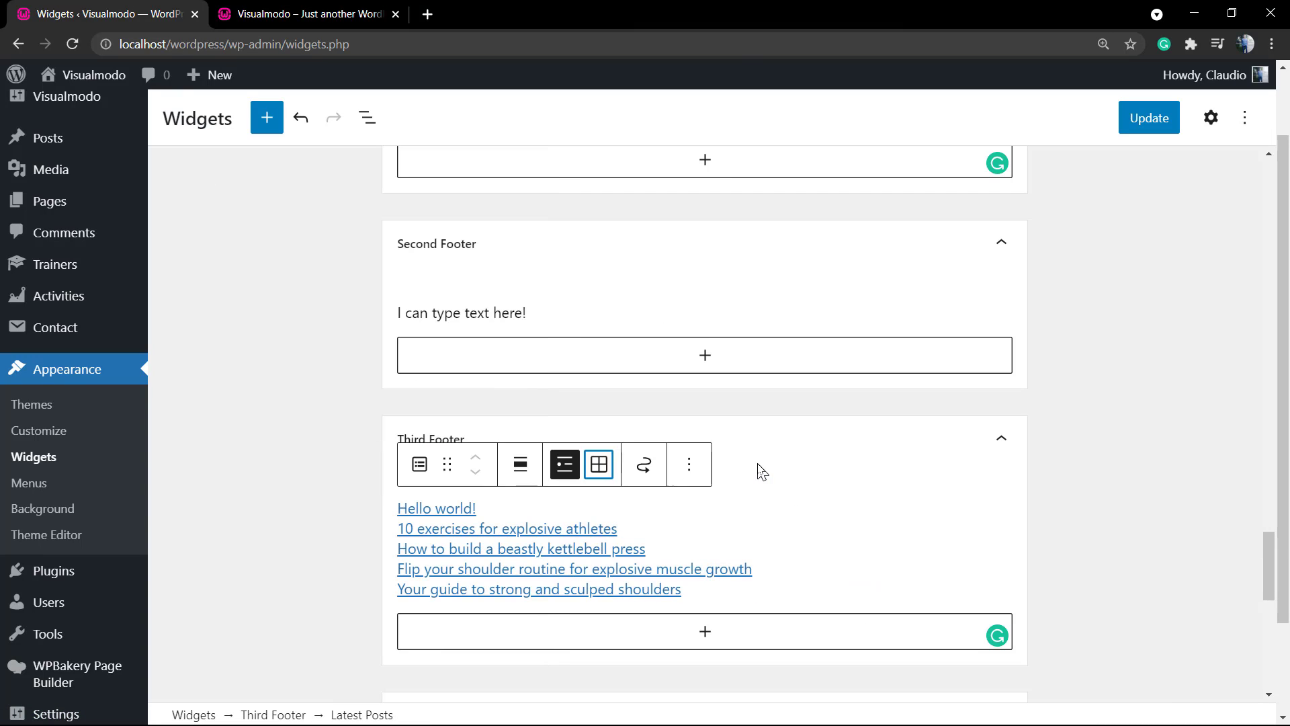
Show the Third Footer Latest Posts as a grid, save, and check the site.
click(598, 464)
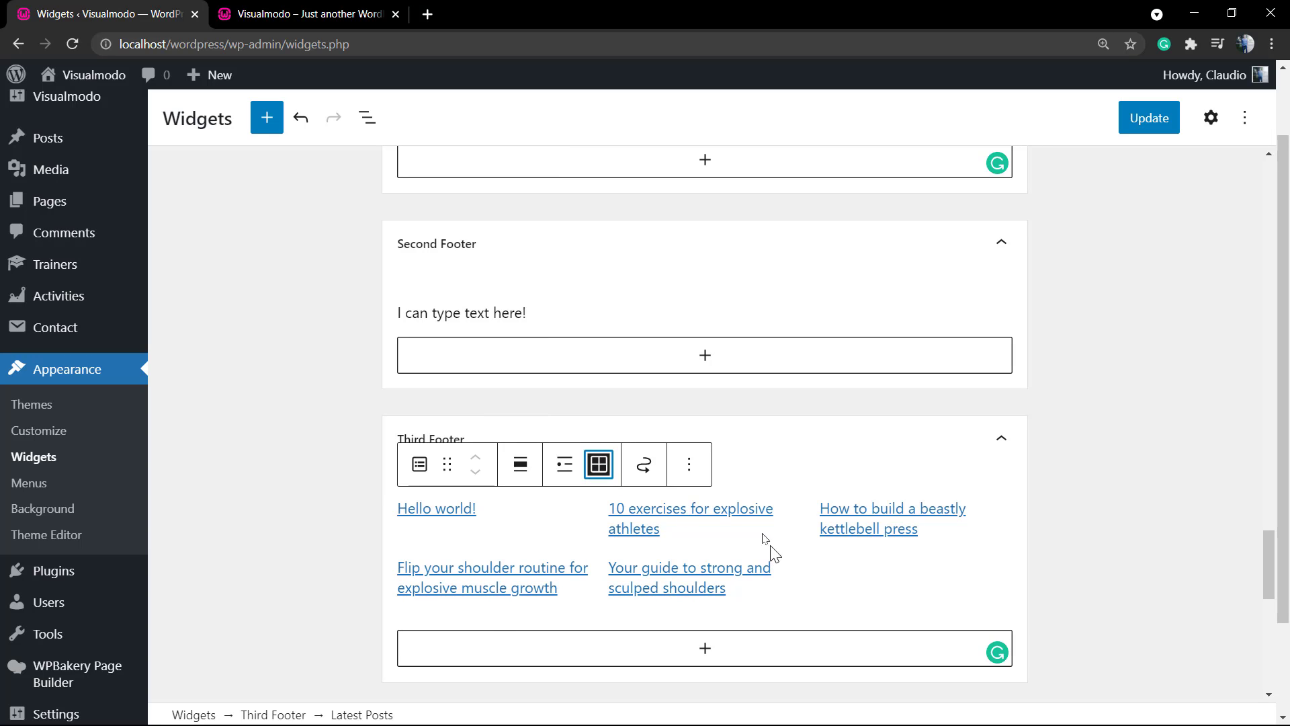
click(1148, 118)
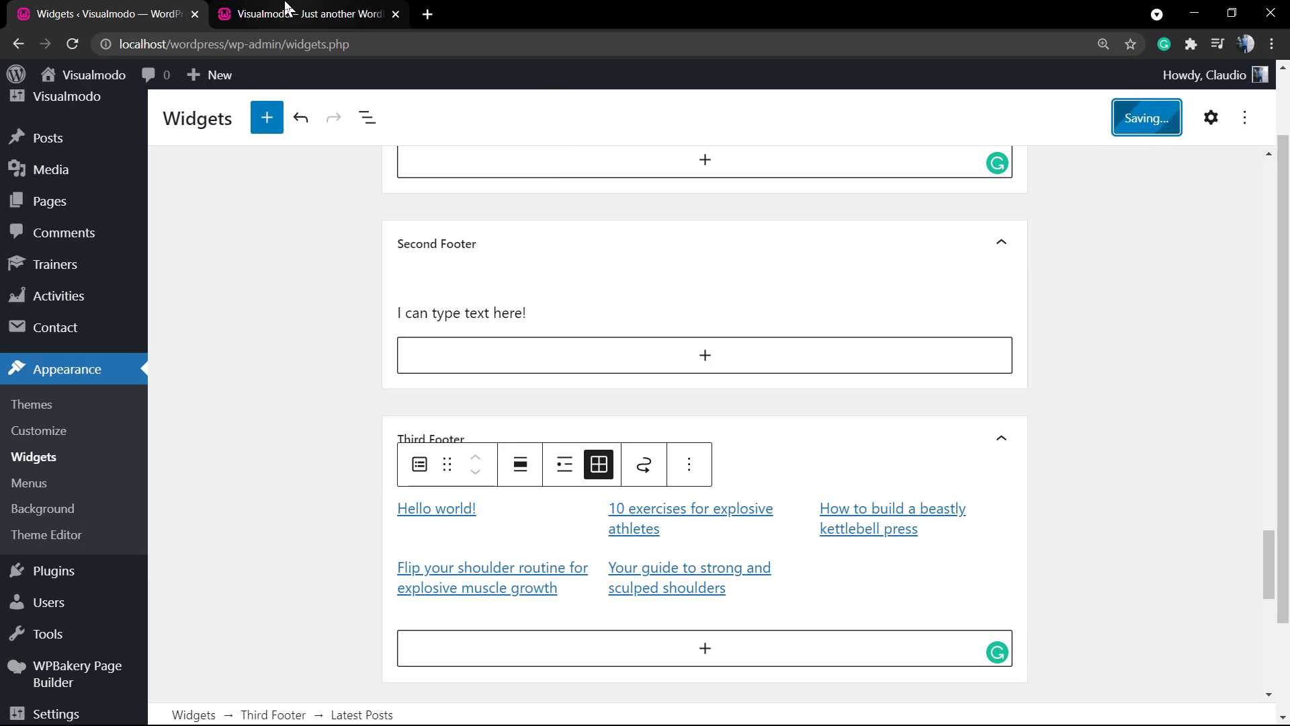
click(304, 14)
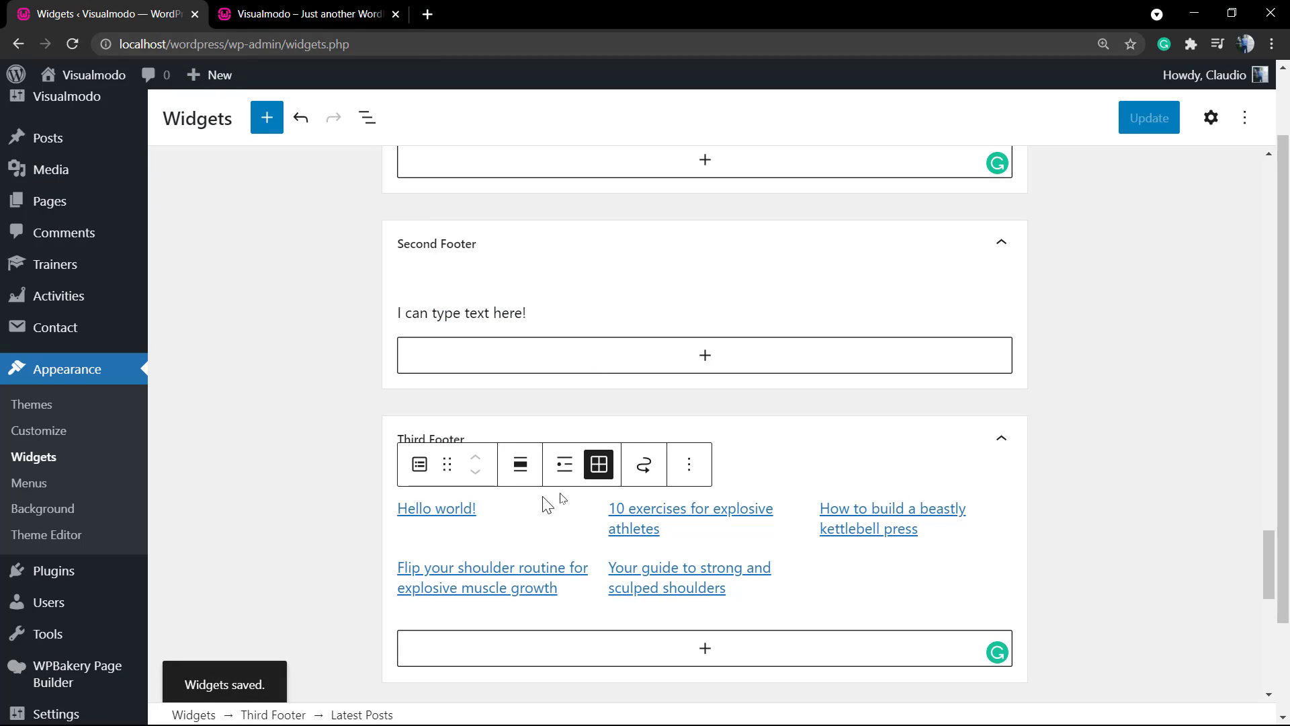
Explore the Latest Posts block's options and Move to widget area, keeping it in Third Footer.
click(419, 464)
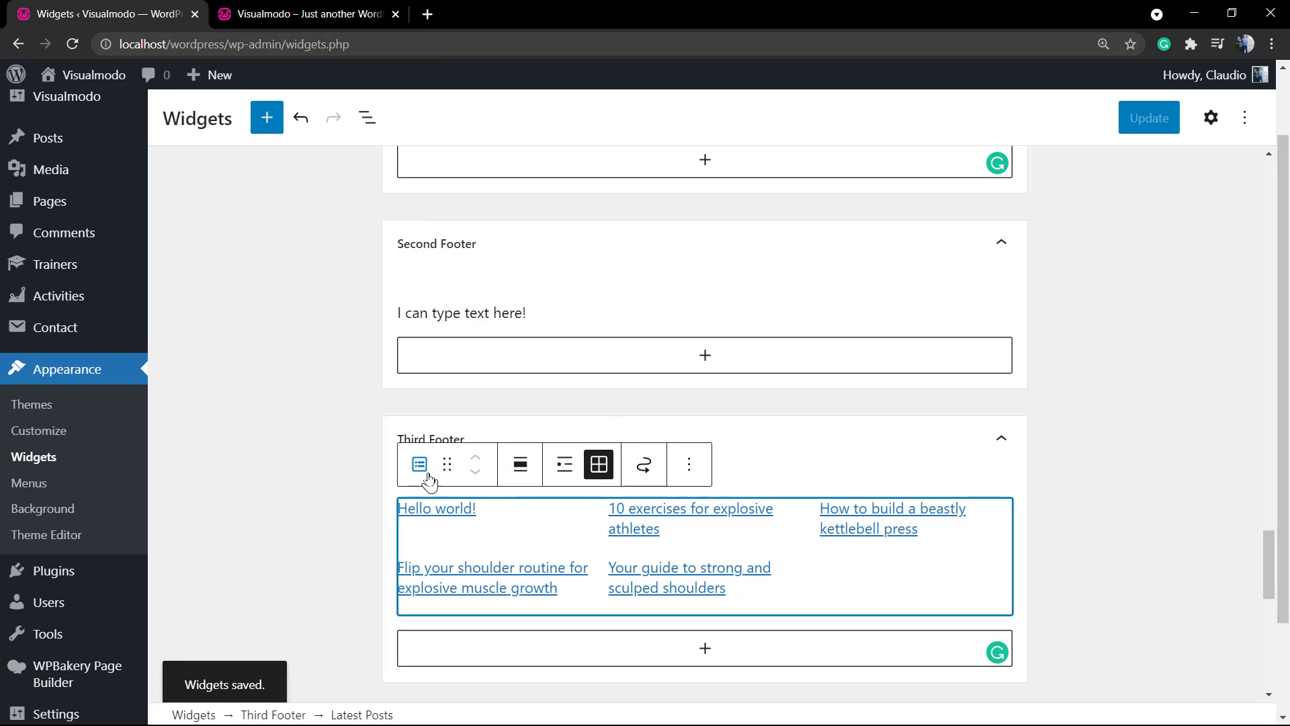
click(689, 463)
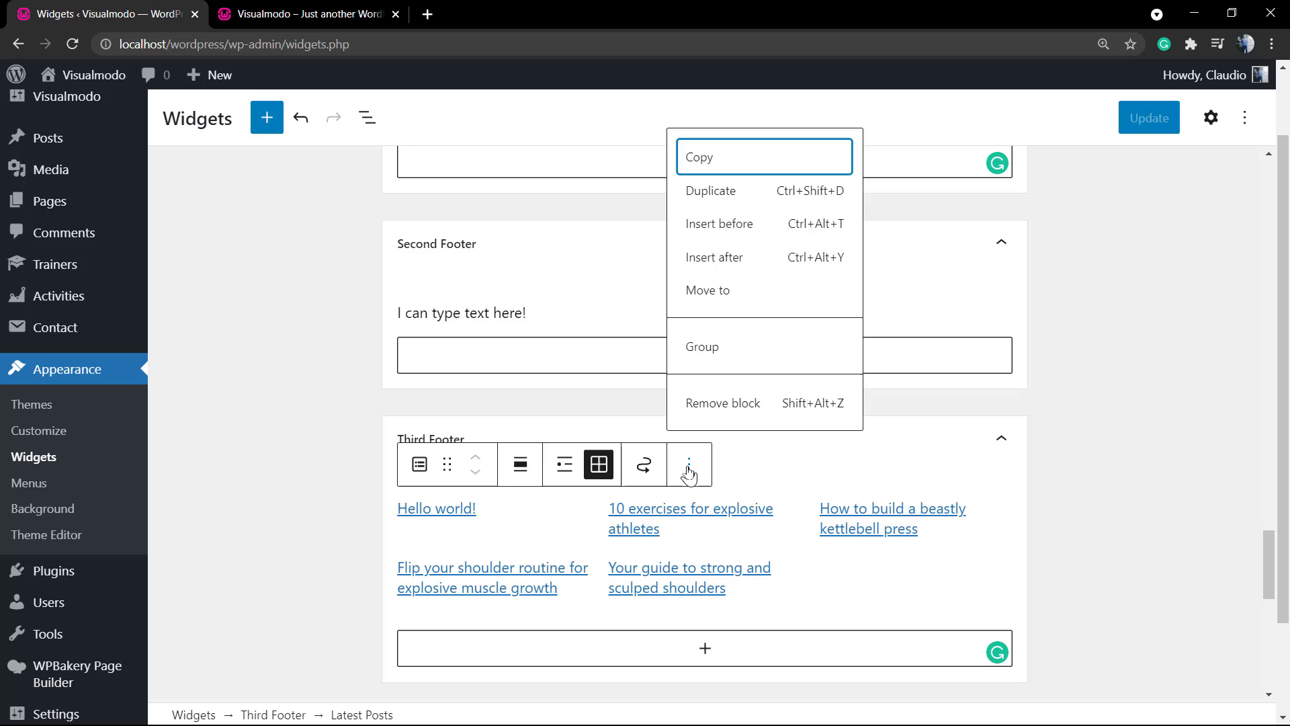
click(689, 463)
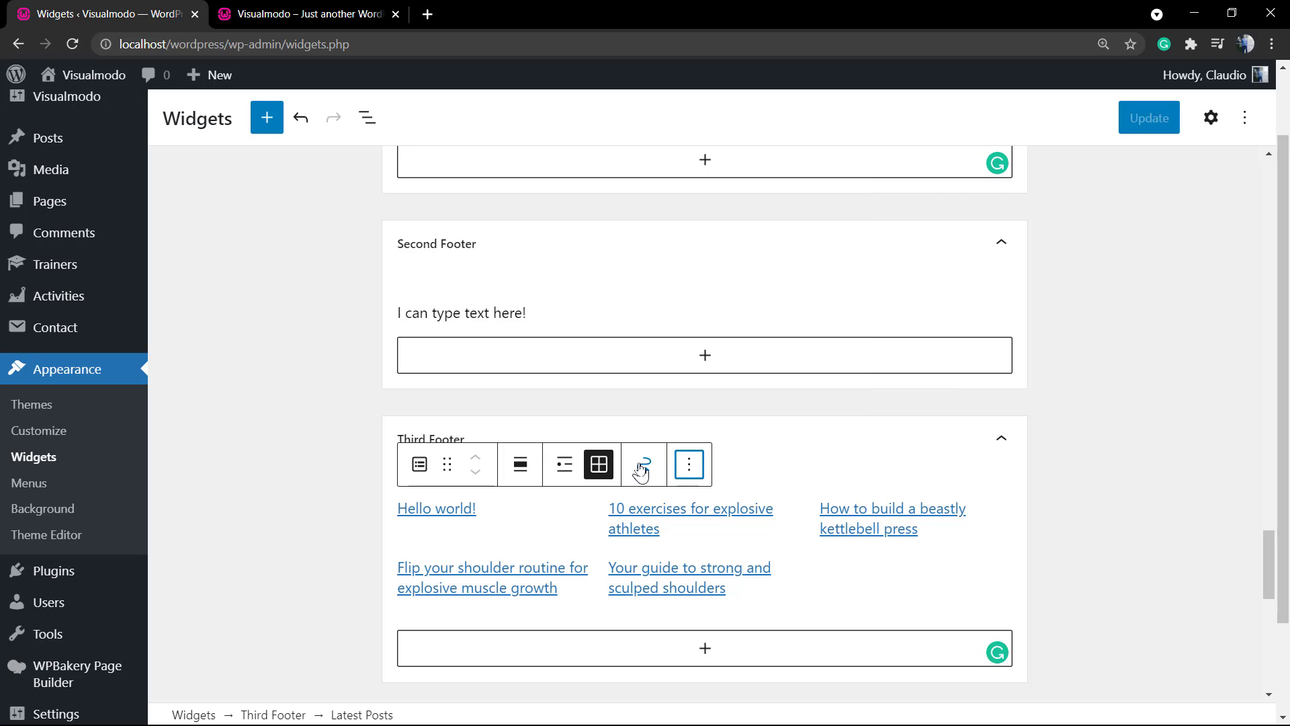
mouse_move(644, 465)
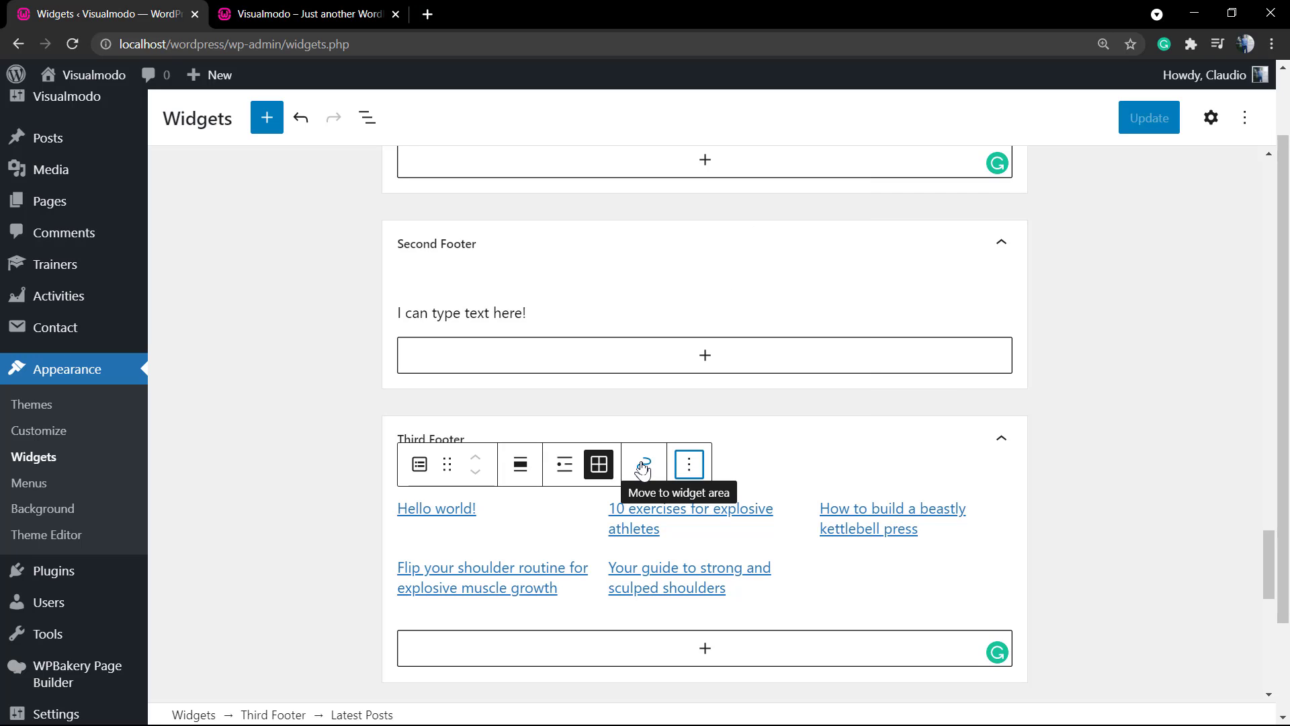
click(644, 463)
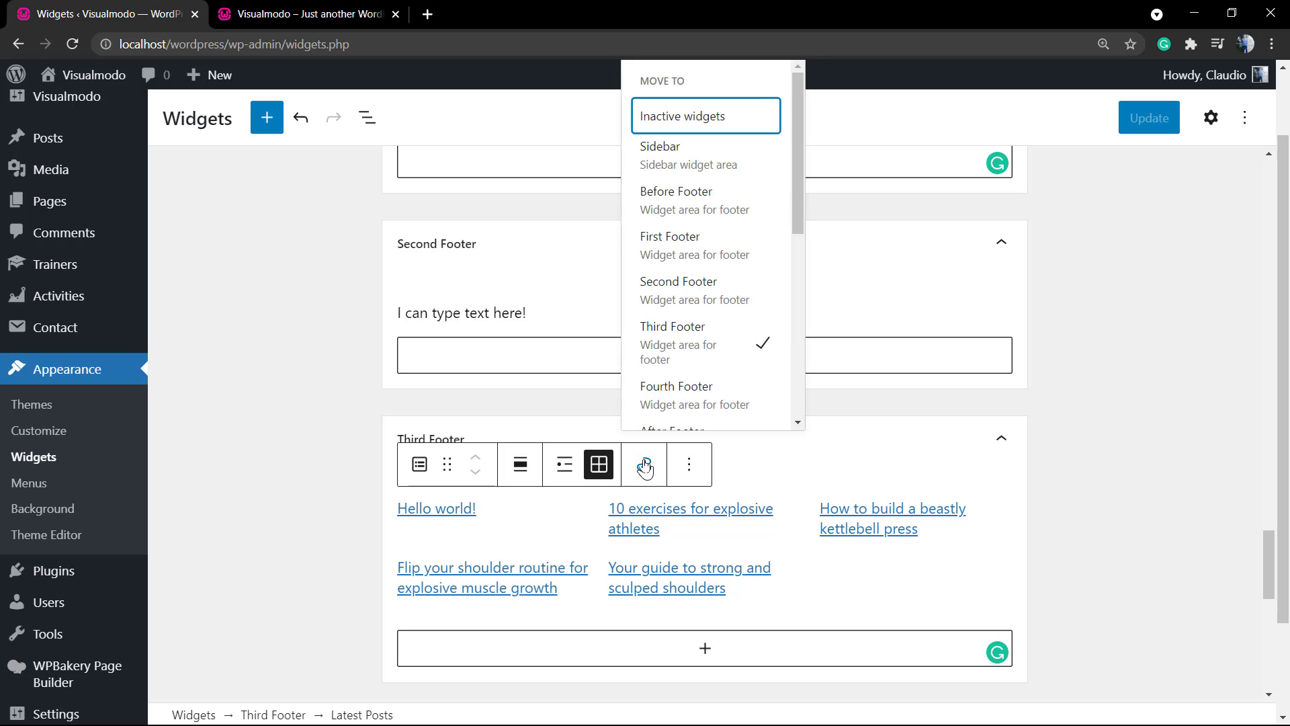
mouse_move(695, 322)
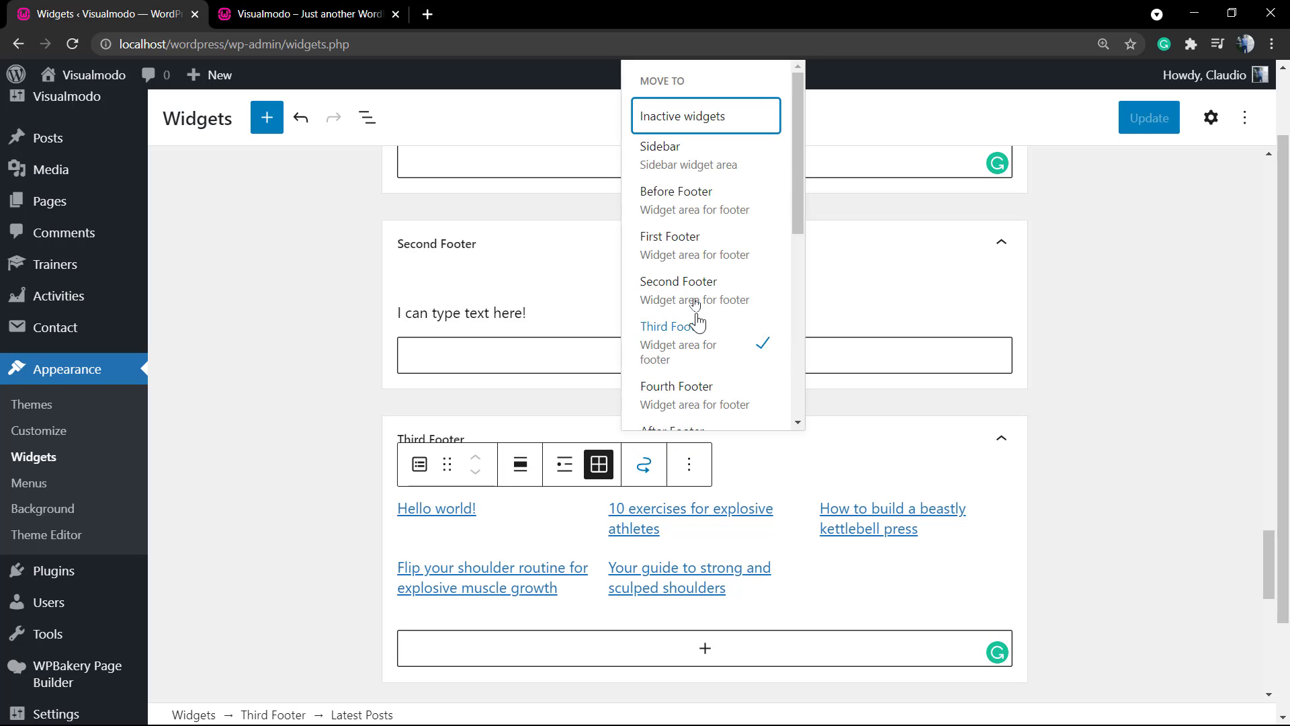
click(644, 463)
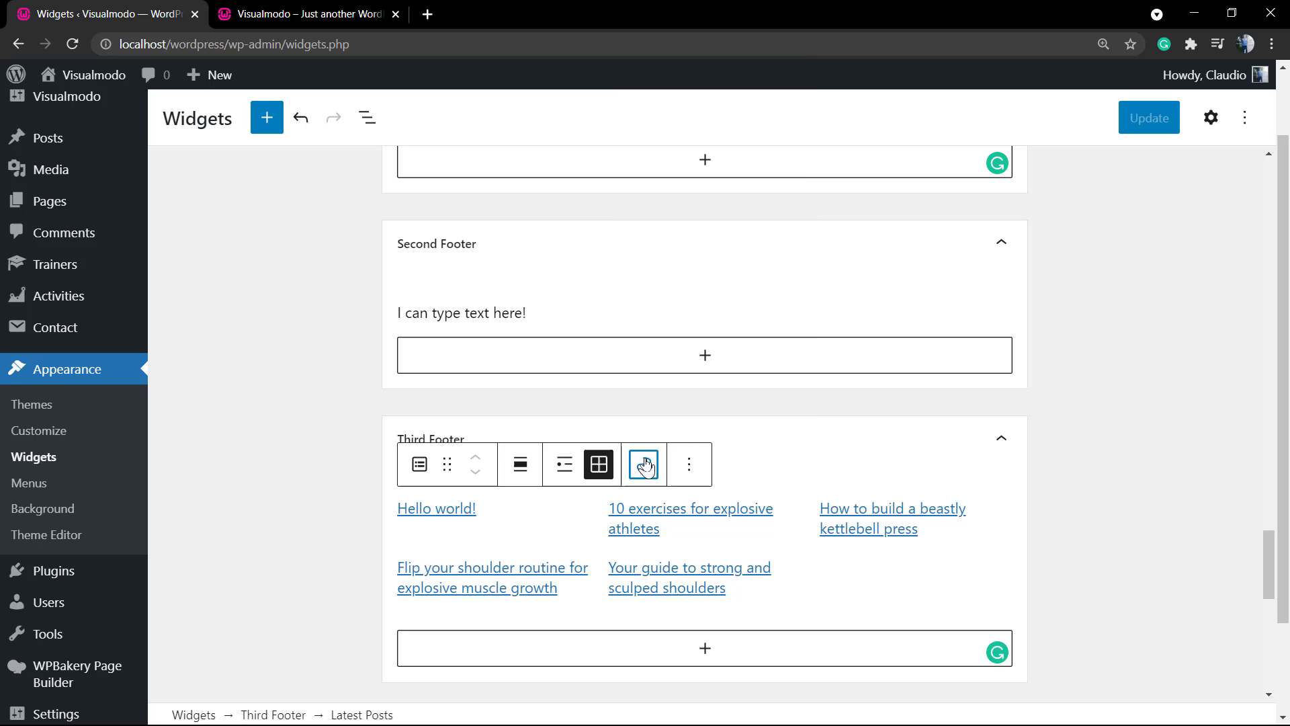
Switch the posts back to list view, align right, save, and view the live footer.
click(564, 464)
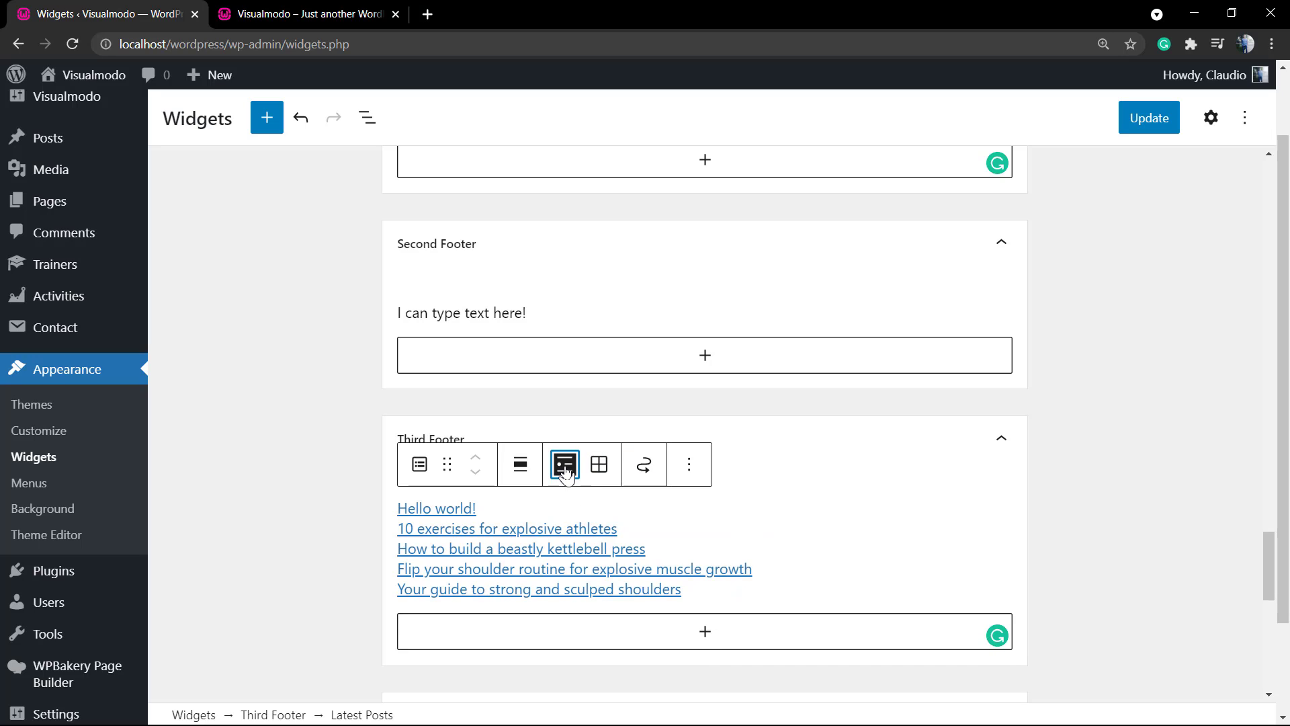
click(520, 463)
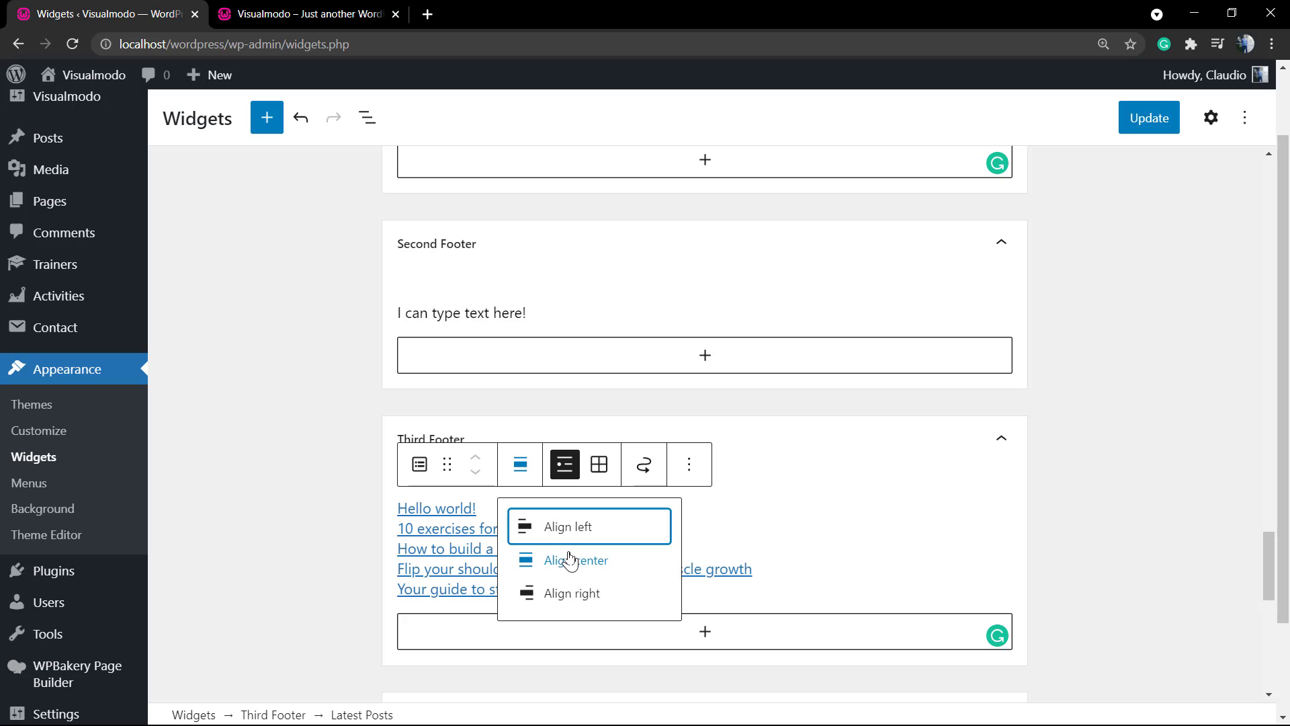
click(575, 560)
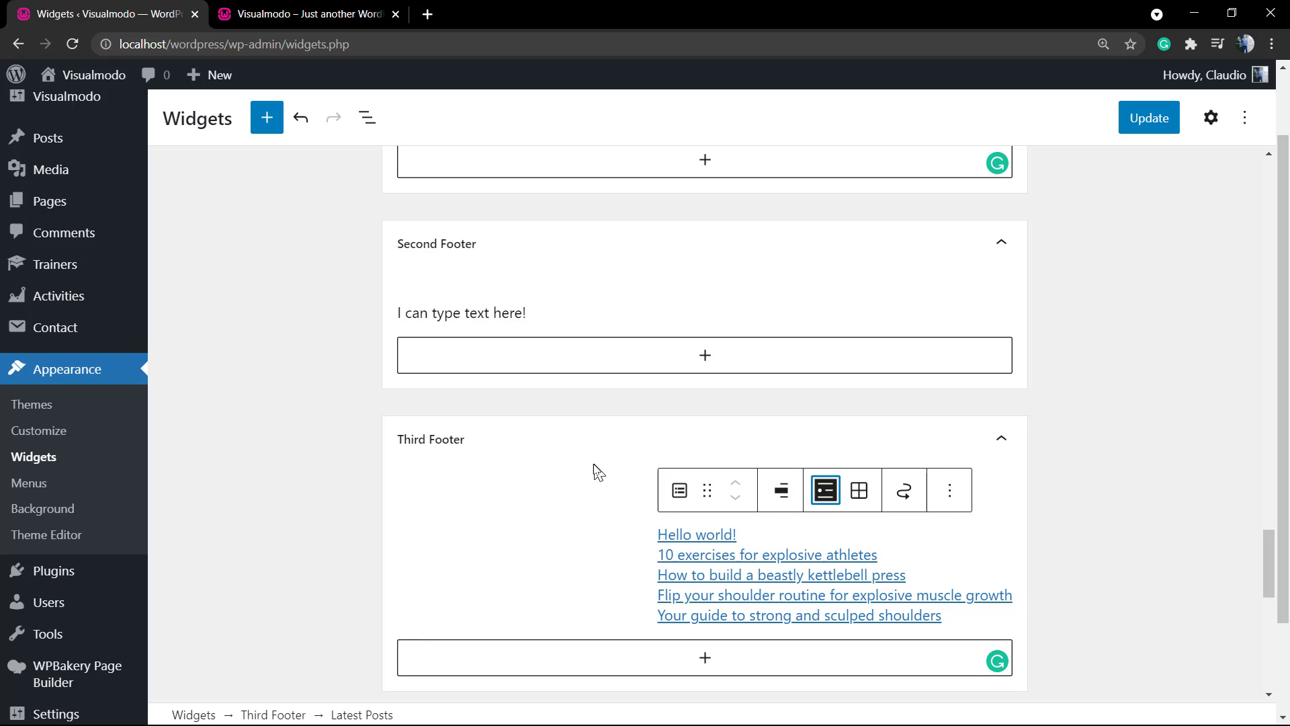
click(1148, 118)
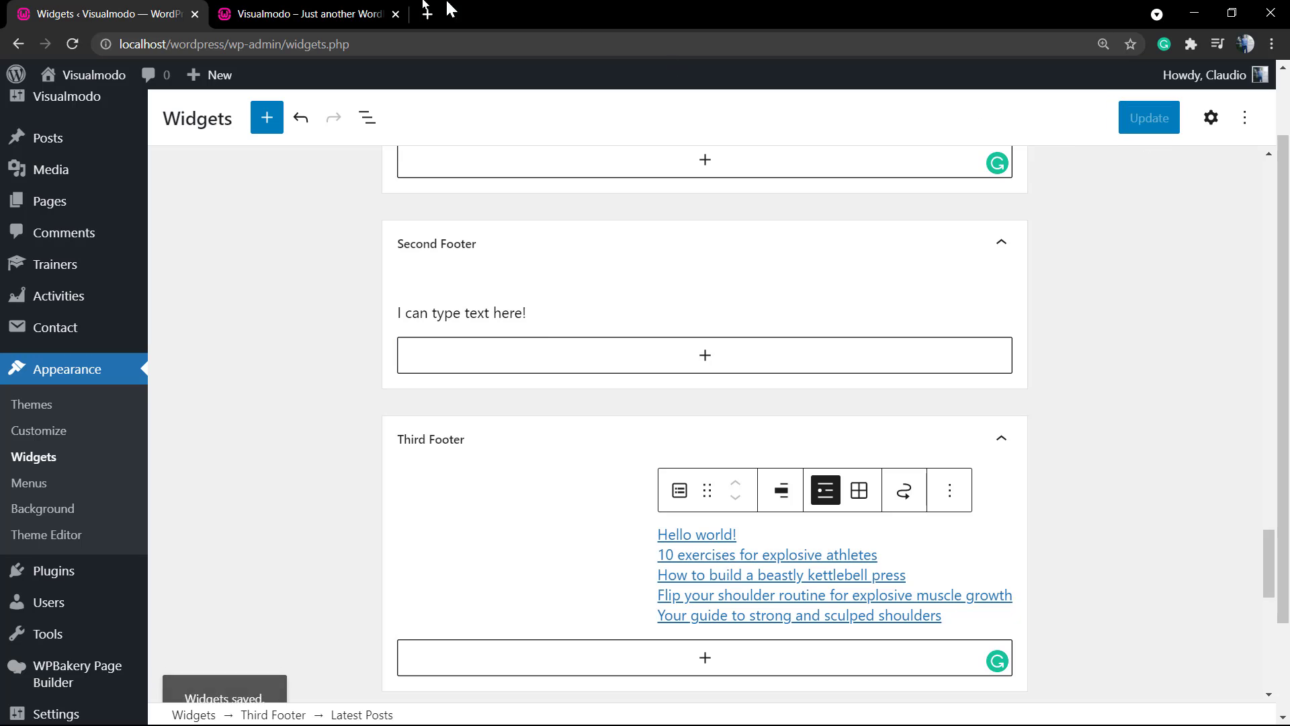
click(305, 14)
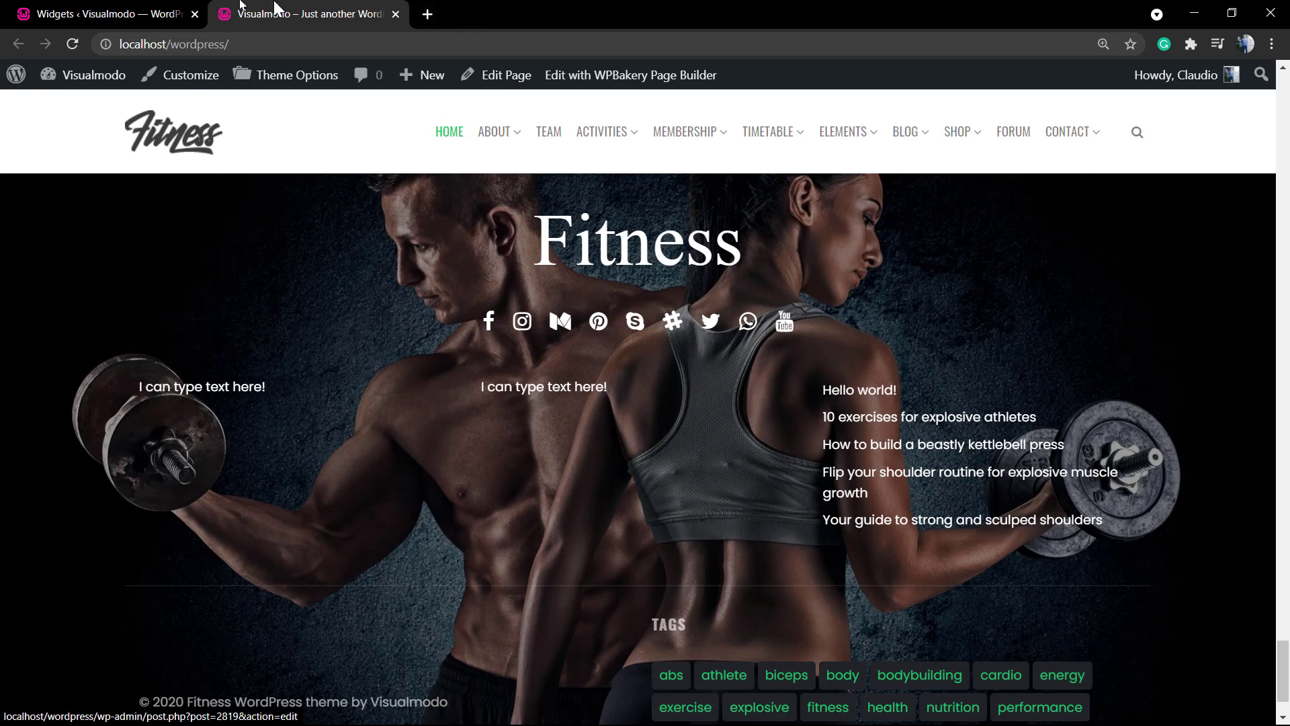
Remove the right alignment from the Third Footer Latest Posts list, leaving it unsaved.
click(98, 13)
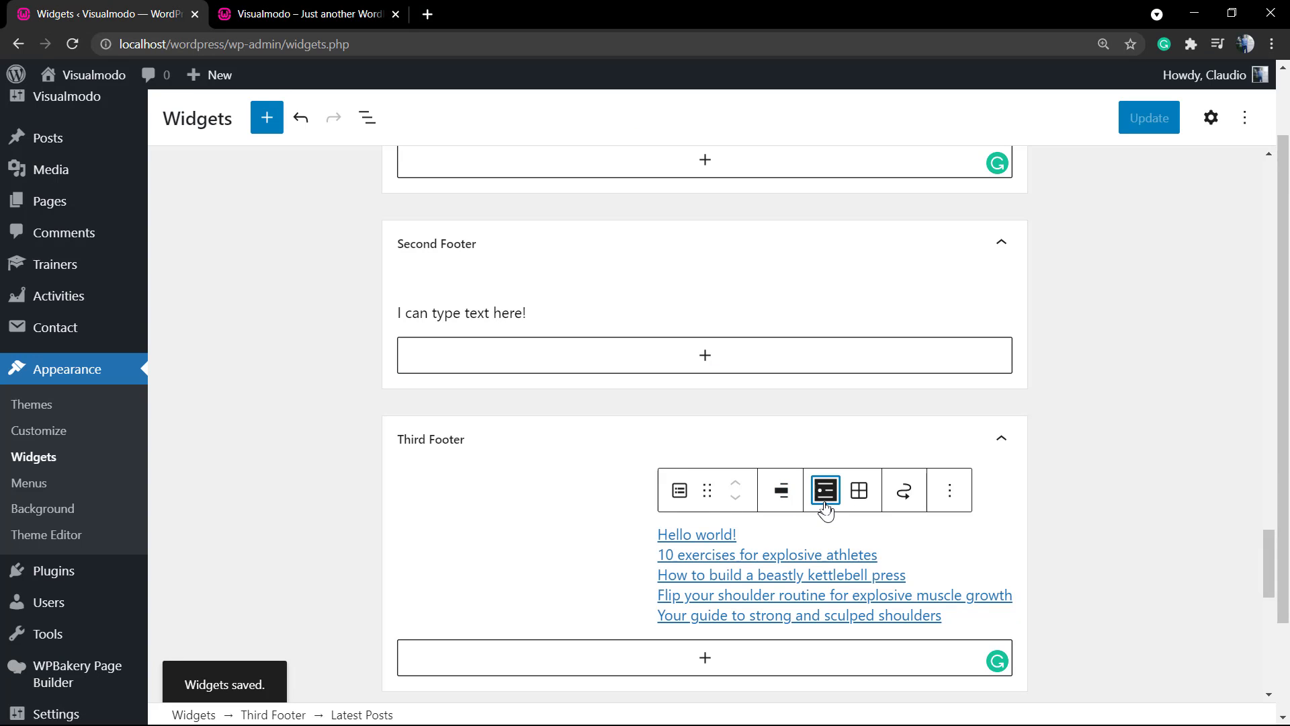
click(779, 490)
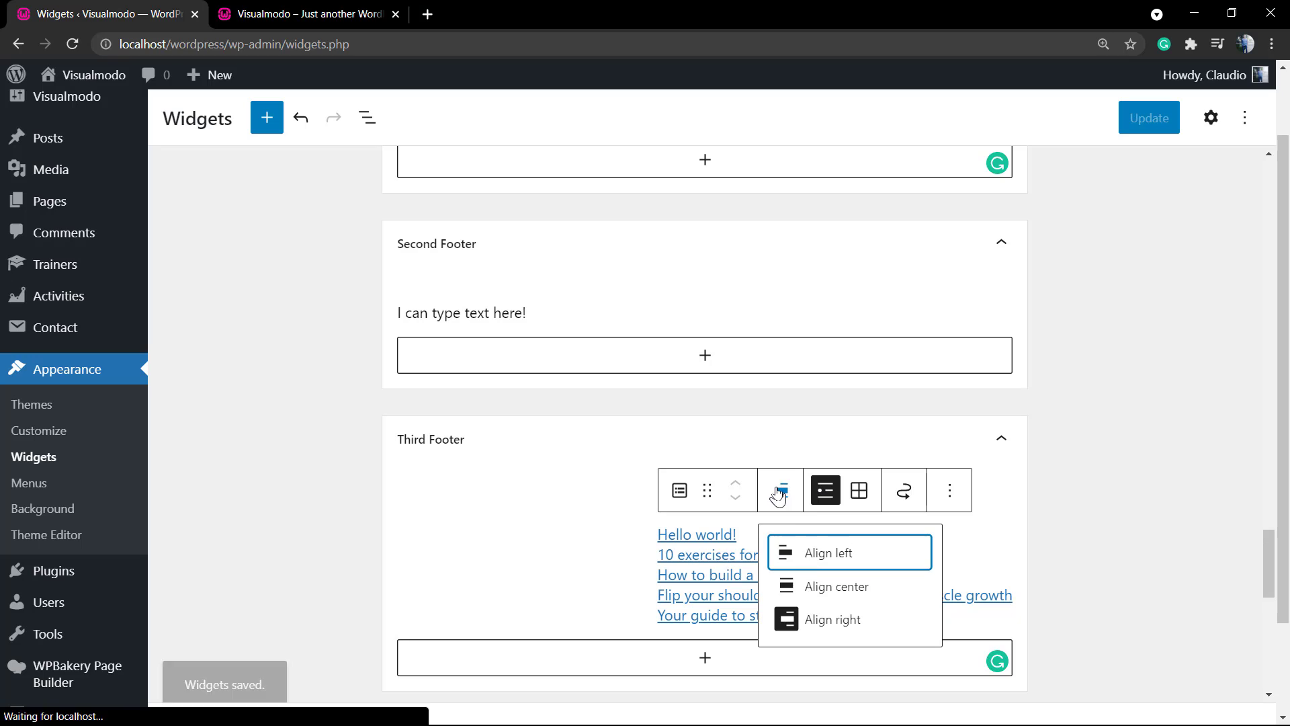
click(829, 553)
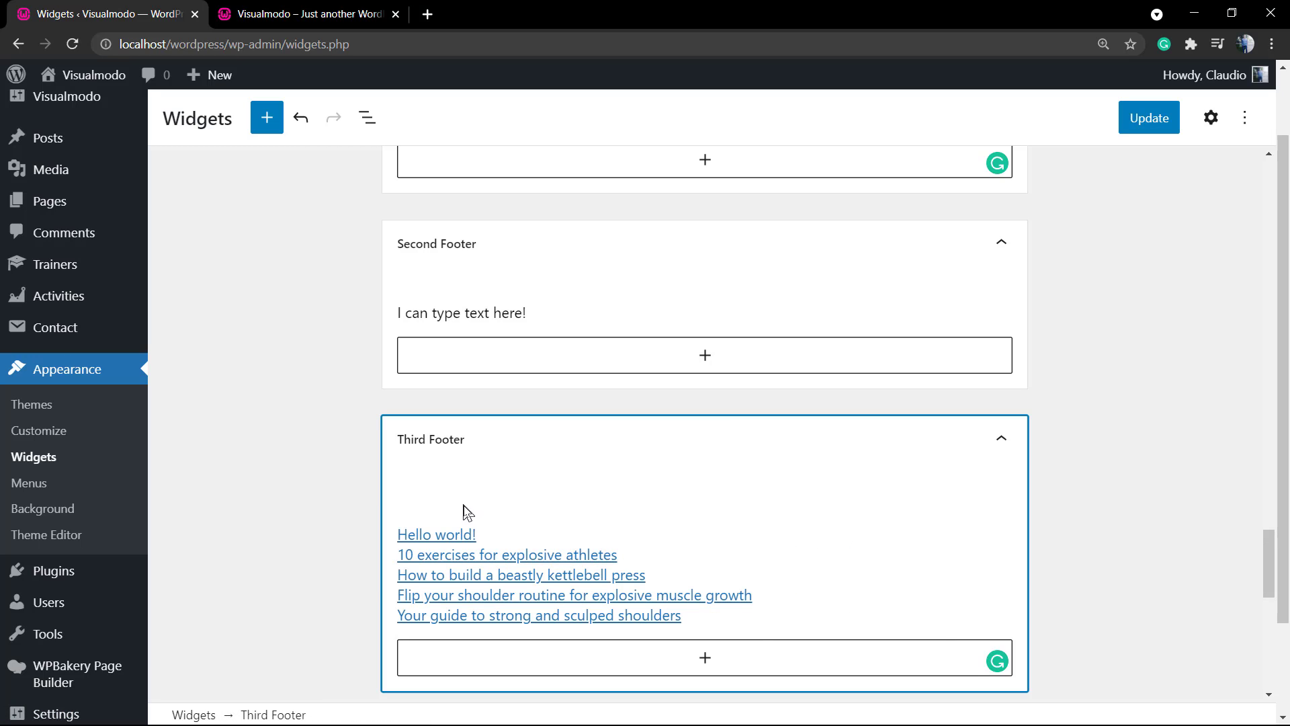
click(1001, 438)
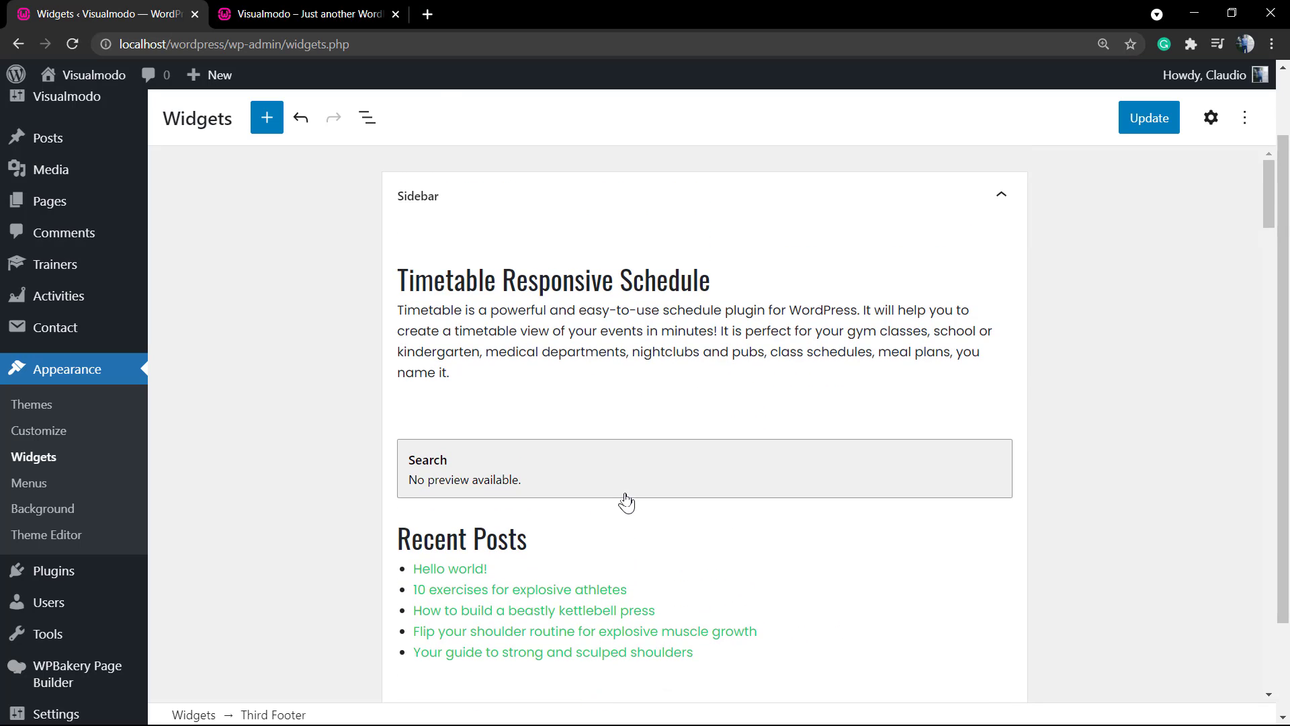
Scroll the live site down to the footer showing both paragraphs and the posts list.
click(305, 14)
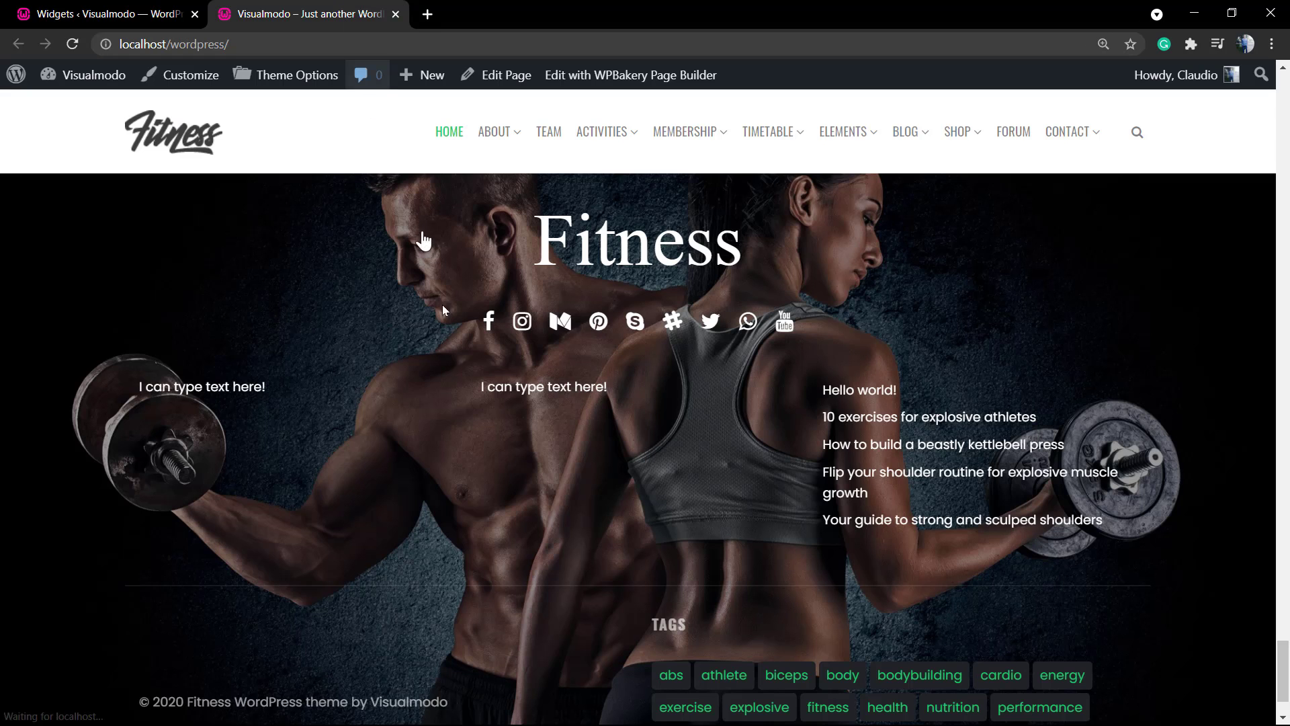
scroll(down, 3)
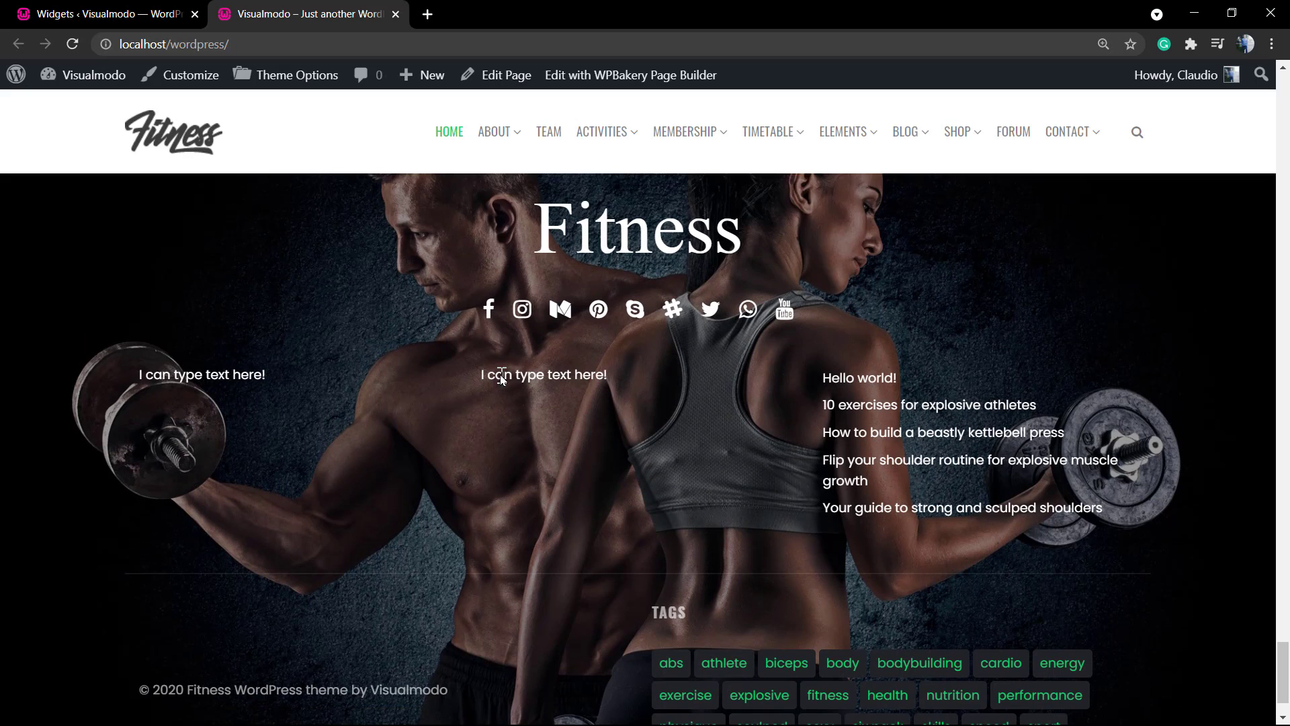
scroll(down, 3)
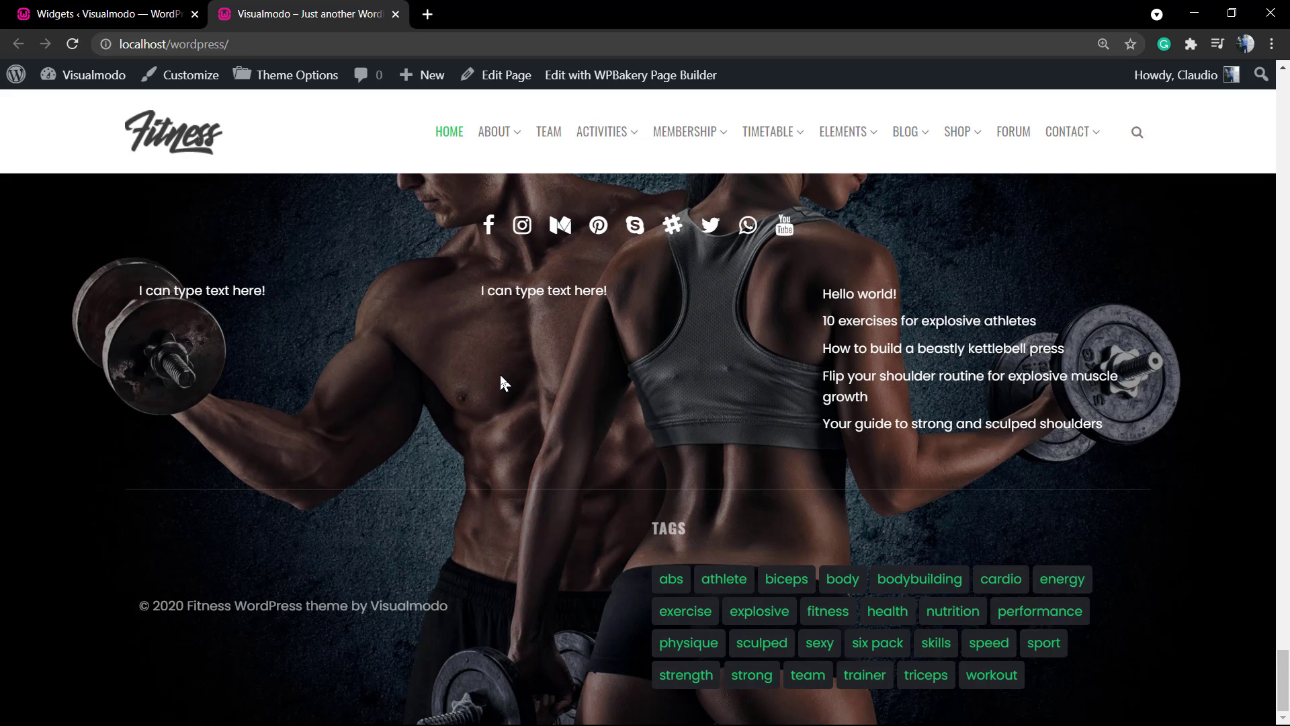